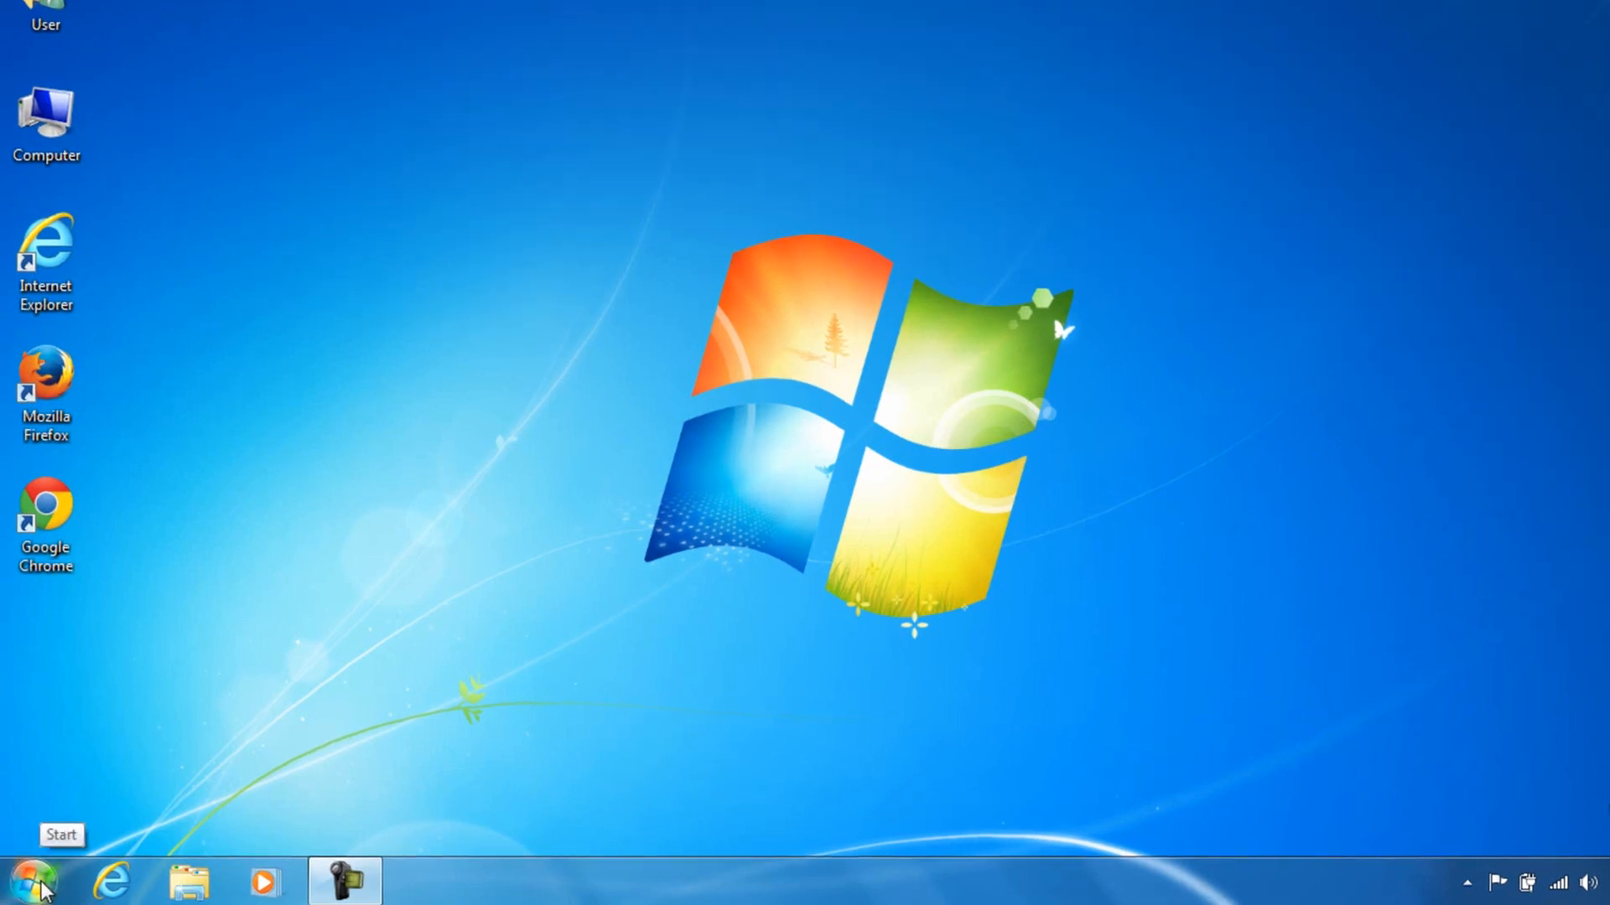
Search the Start menu for 'bitlocker' to list BitLocker Drive Encryption.
left_click(36, 880)
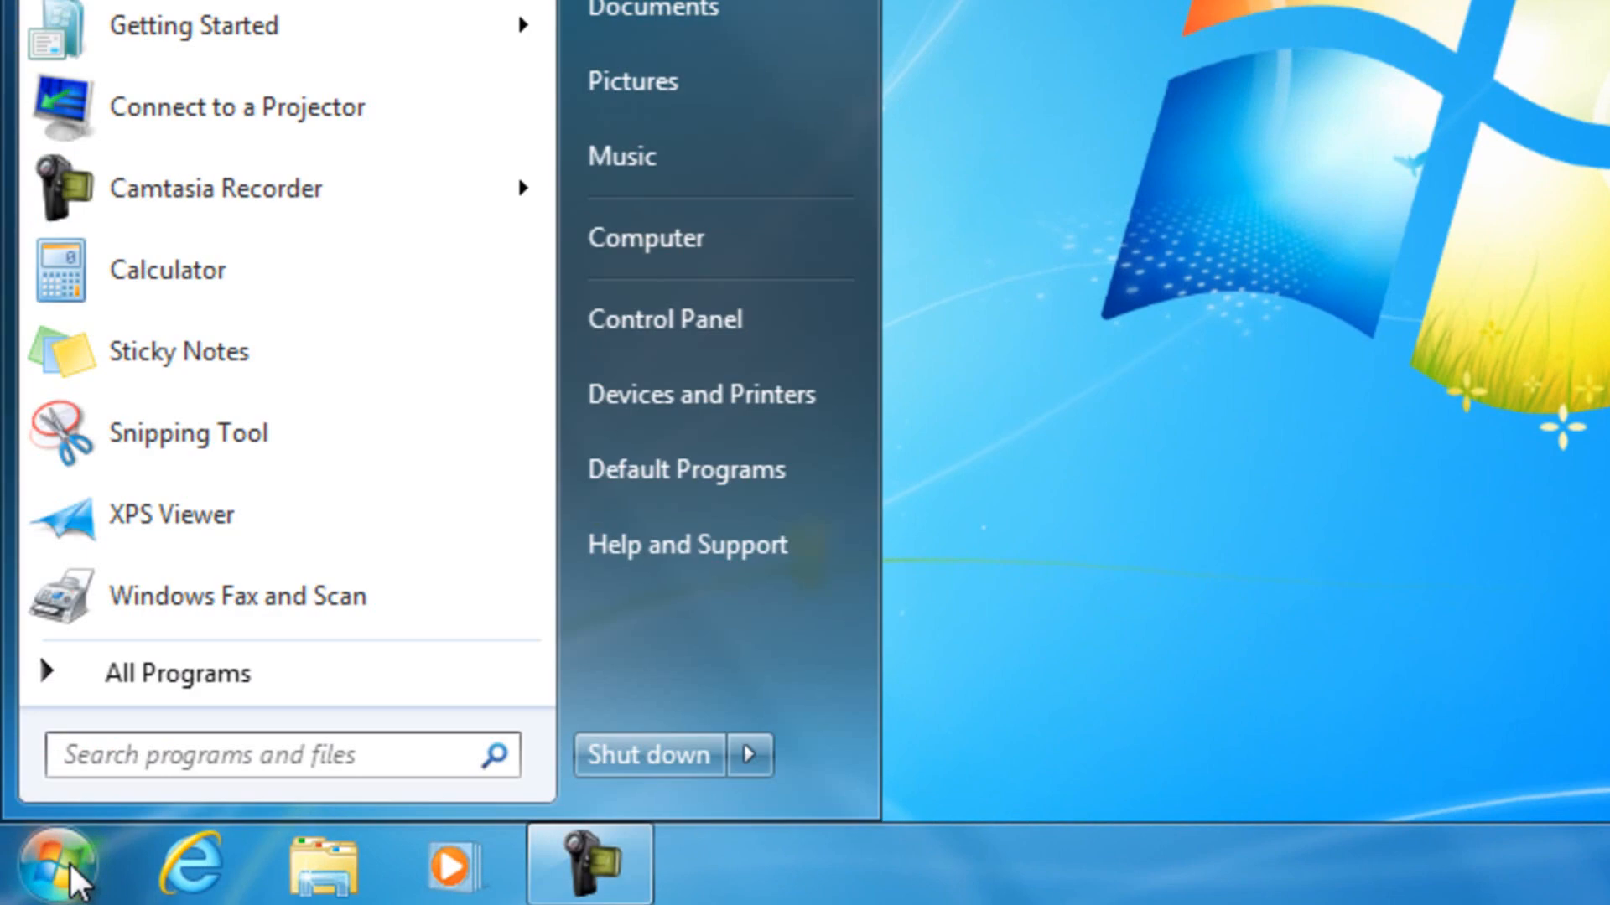
type("b")
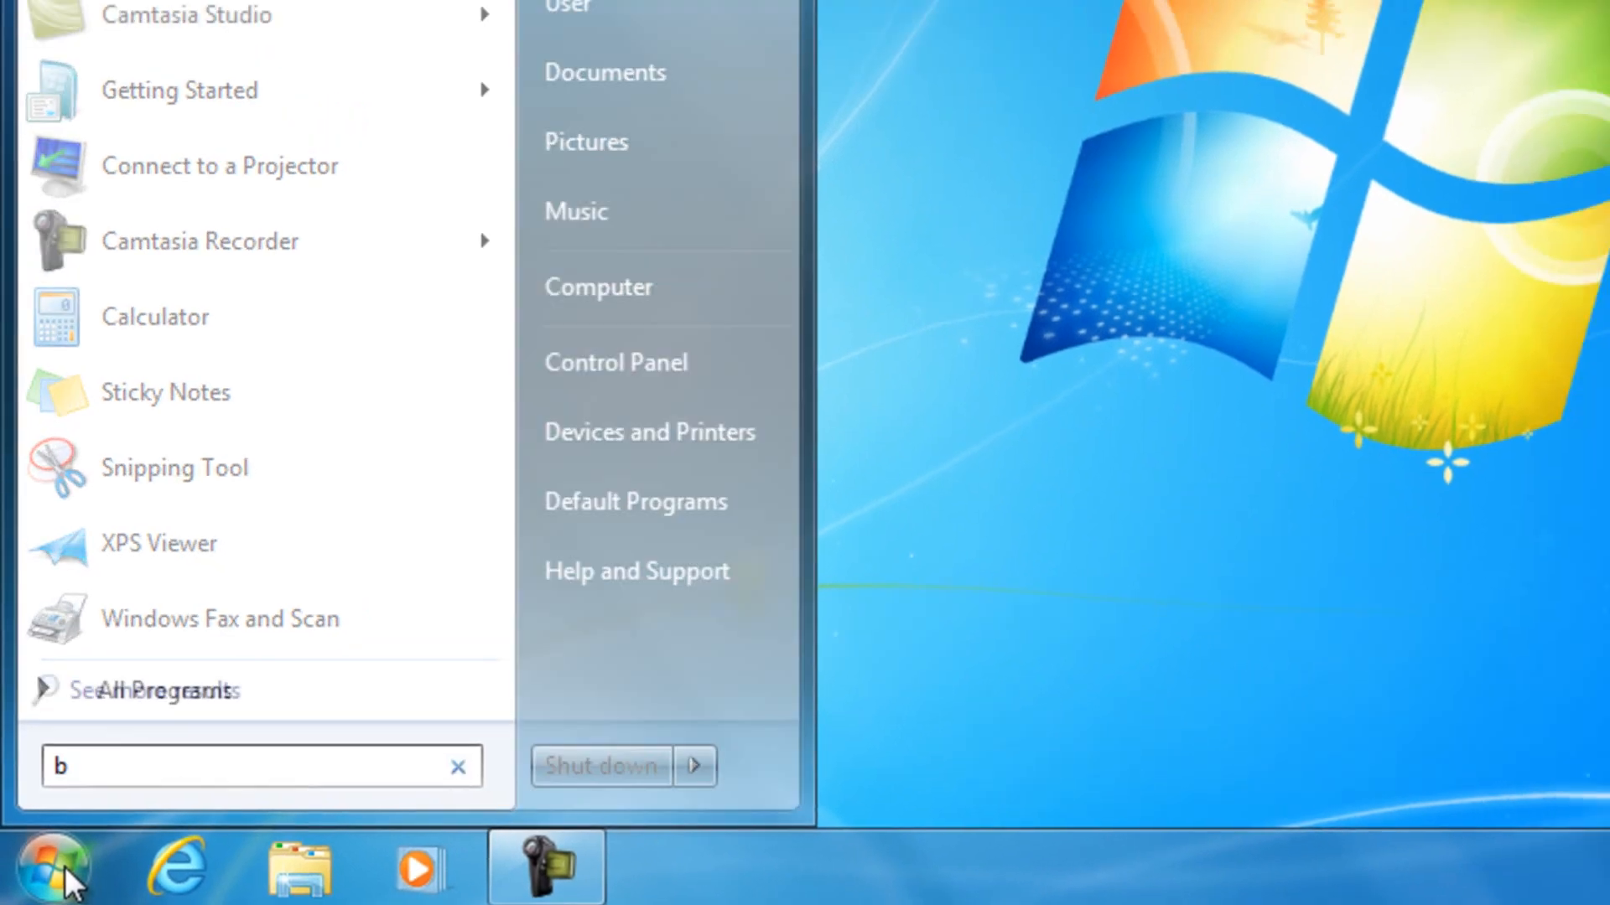
type("itlock")
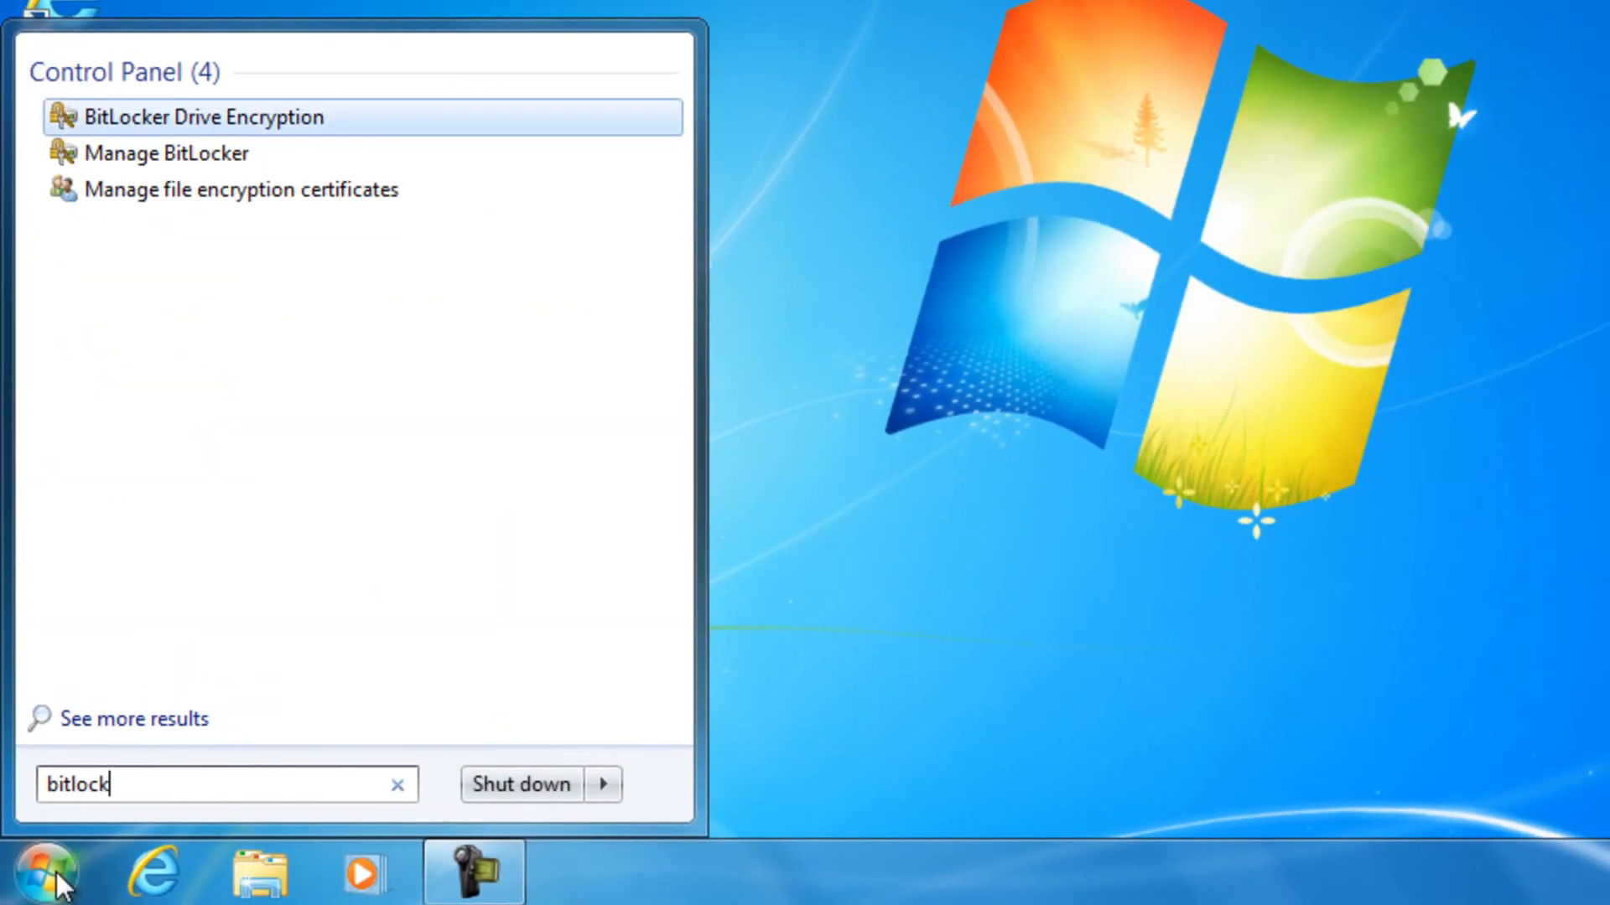
type("er")
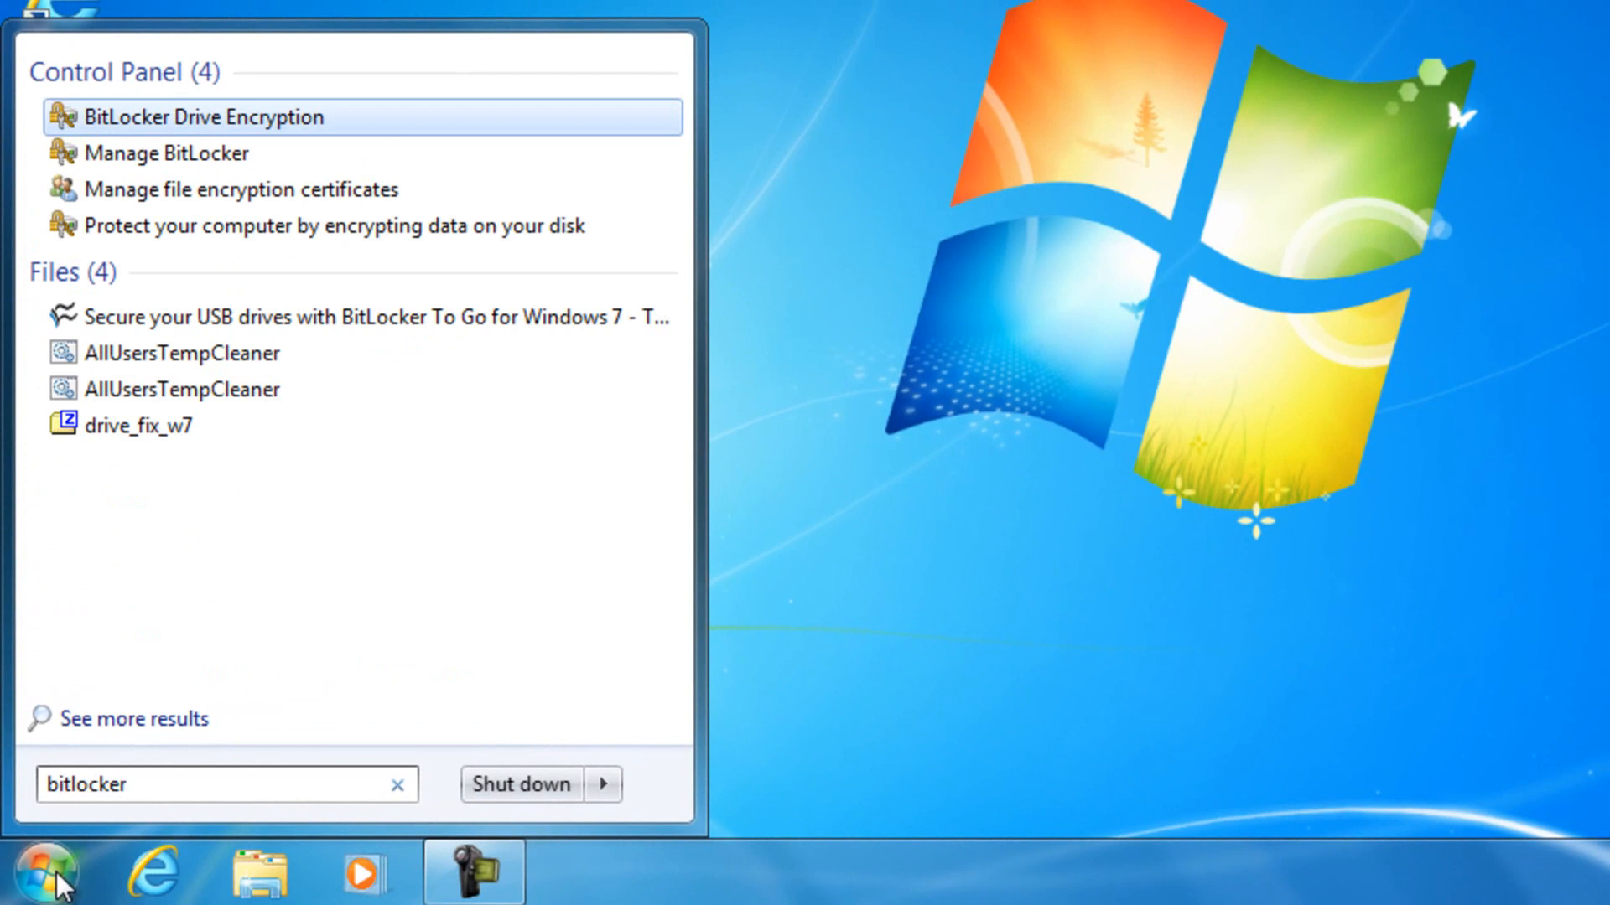
mouse_move(257, 134)
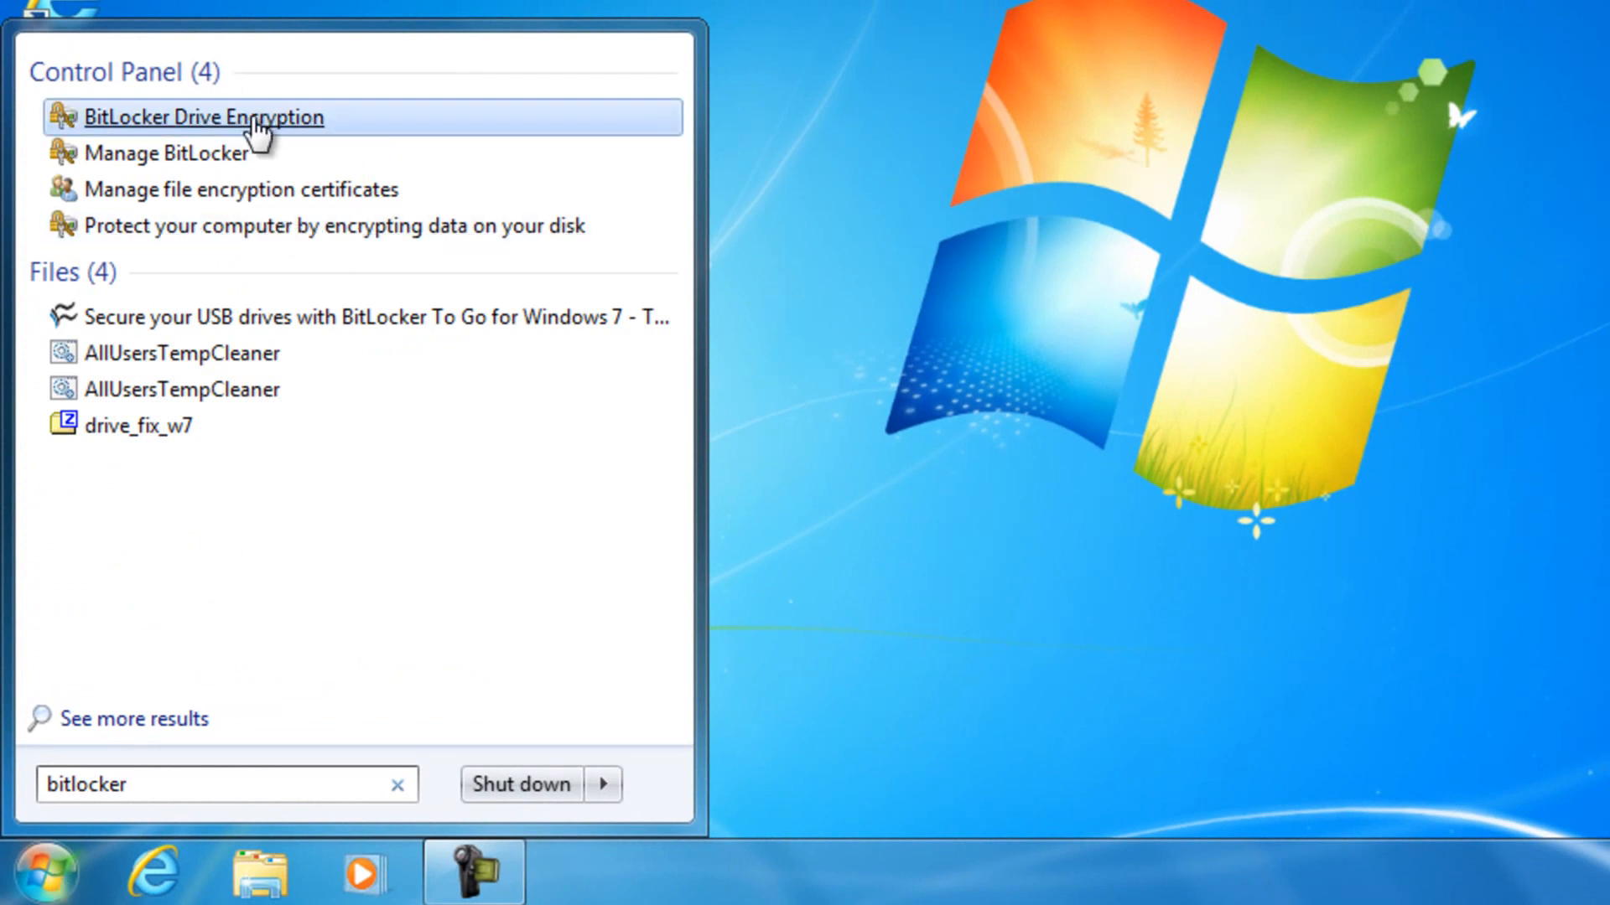
Launch BitLocker Drive Encryption and turn on BitLocker for drive D:.
left_click(203, 116)
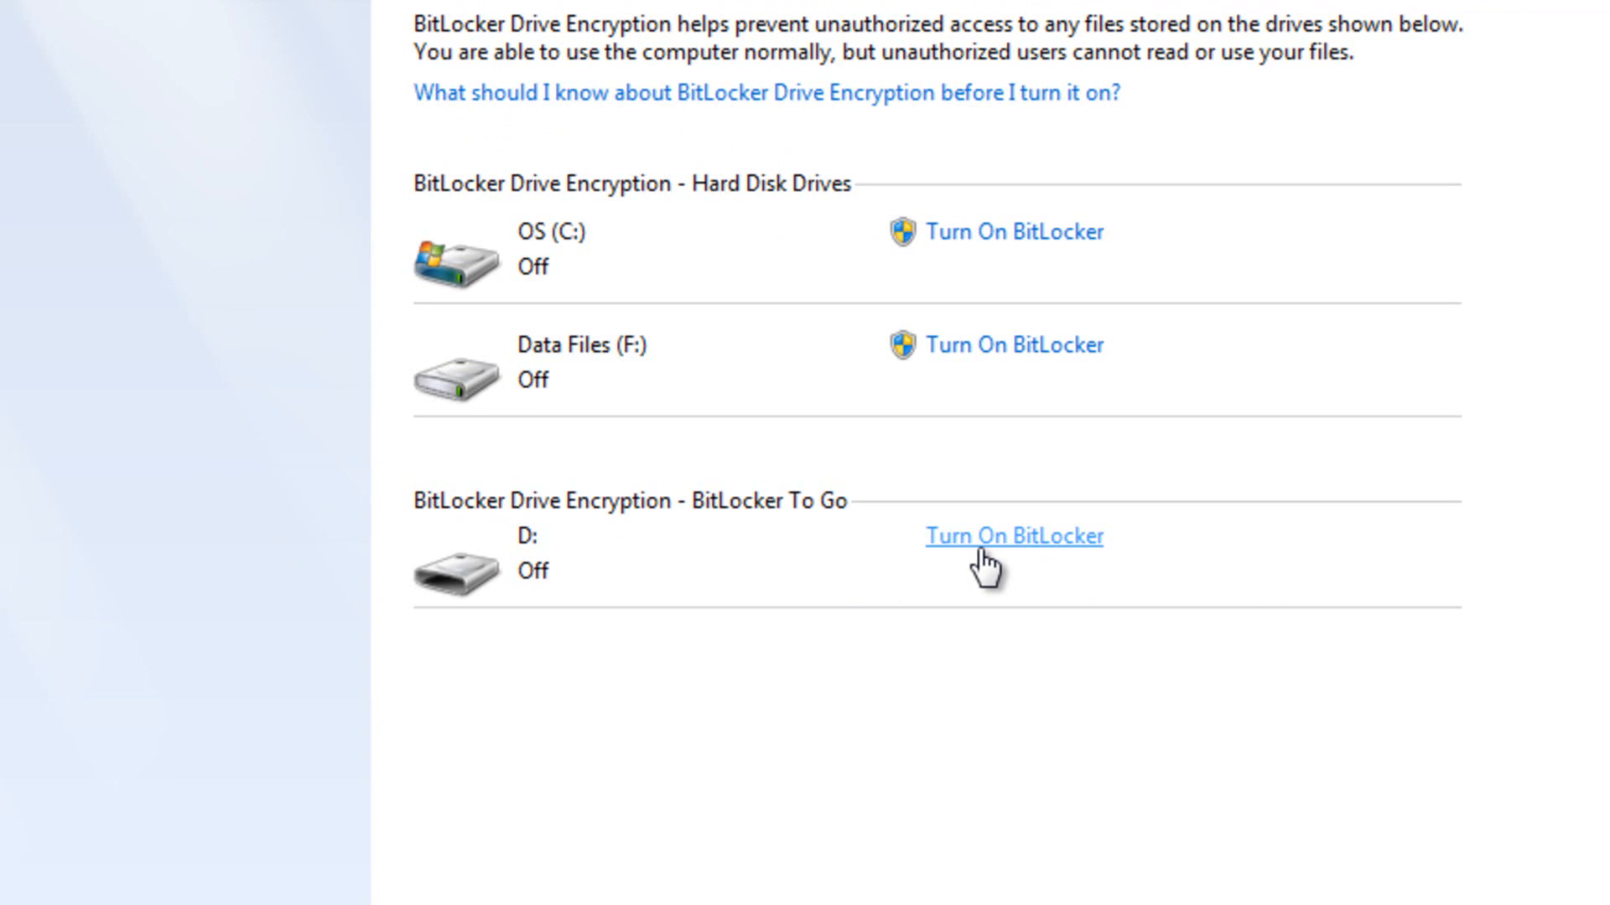
left_click(1013, 535)
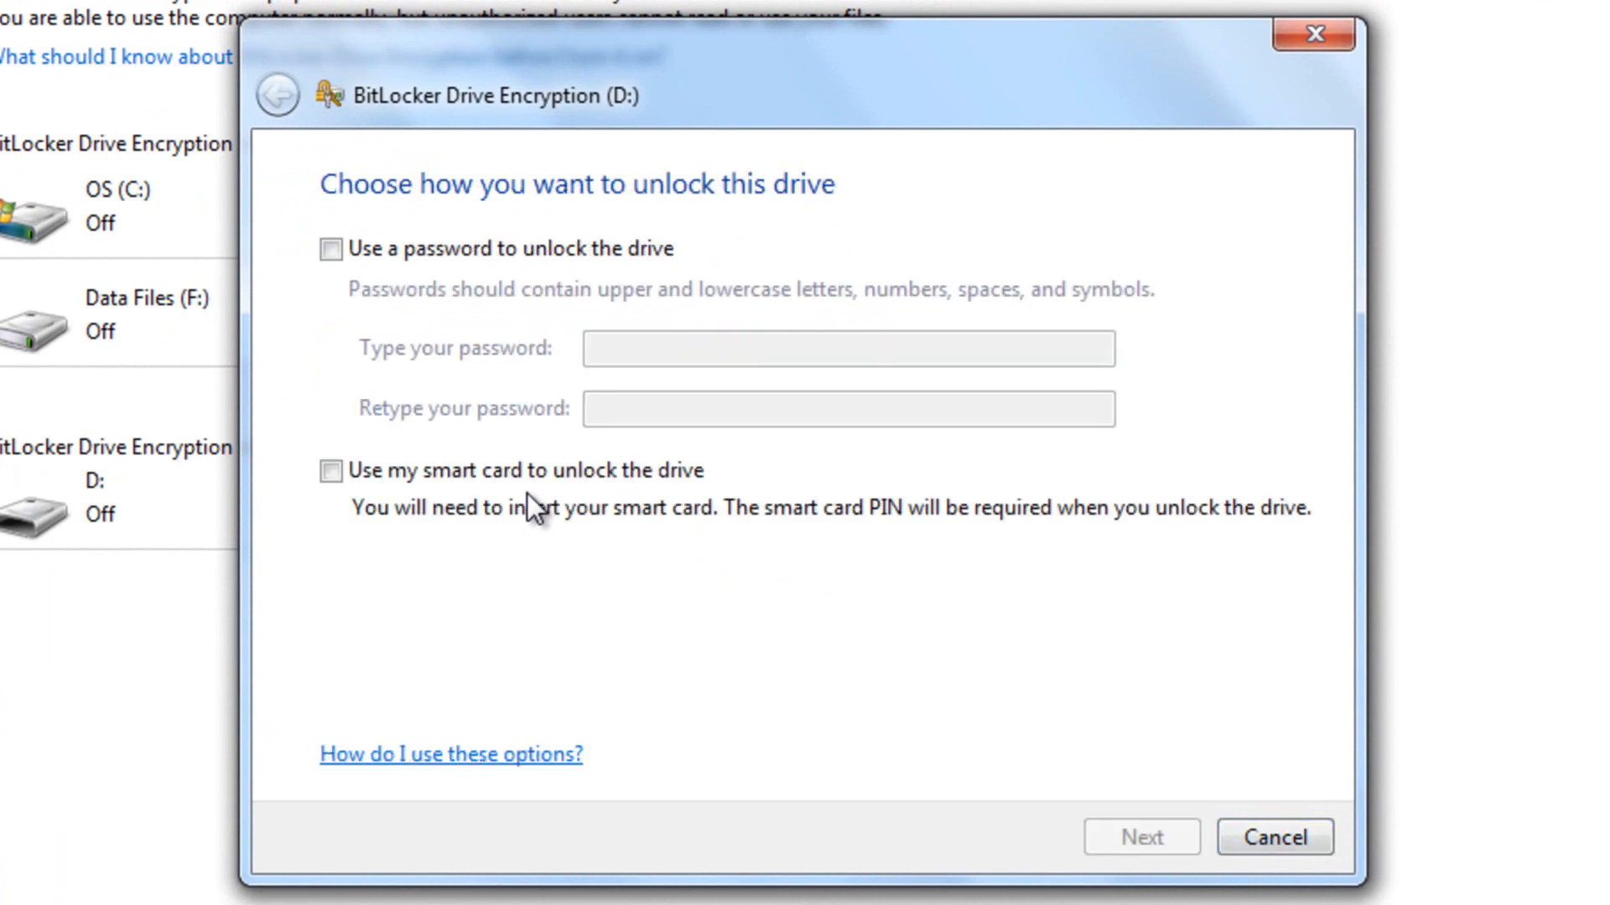
mouse_move(327, 371)
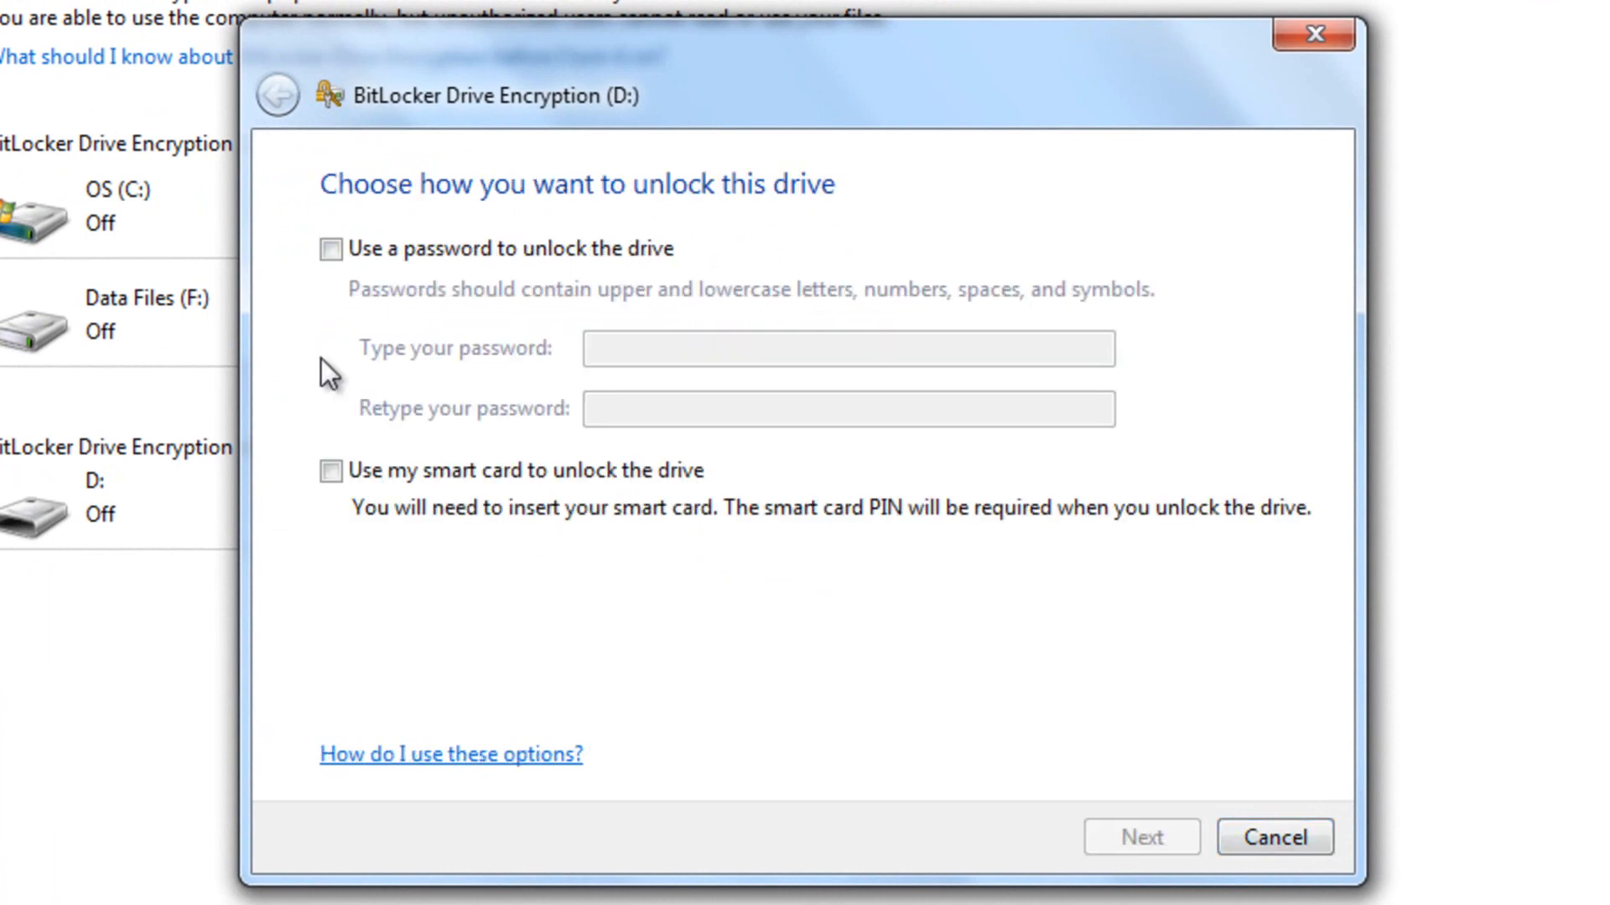
Choose password unlocking for D:, enter the password twice and continue.
left_click(330, 248)
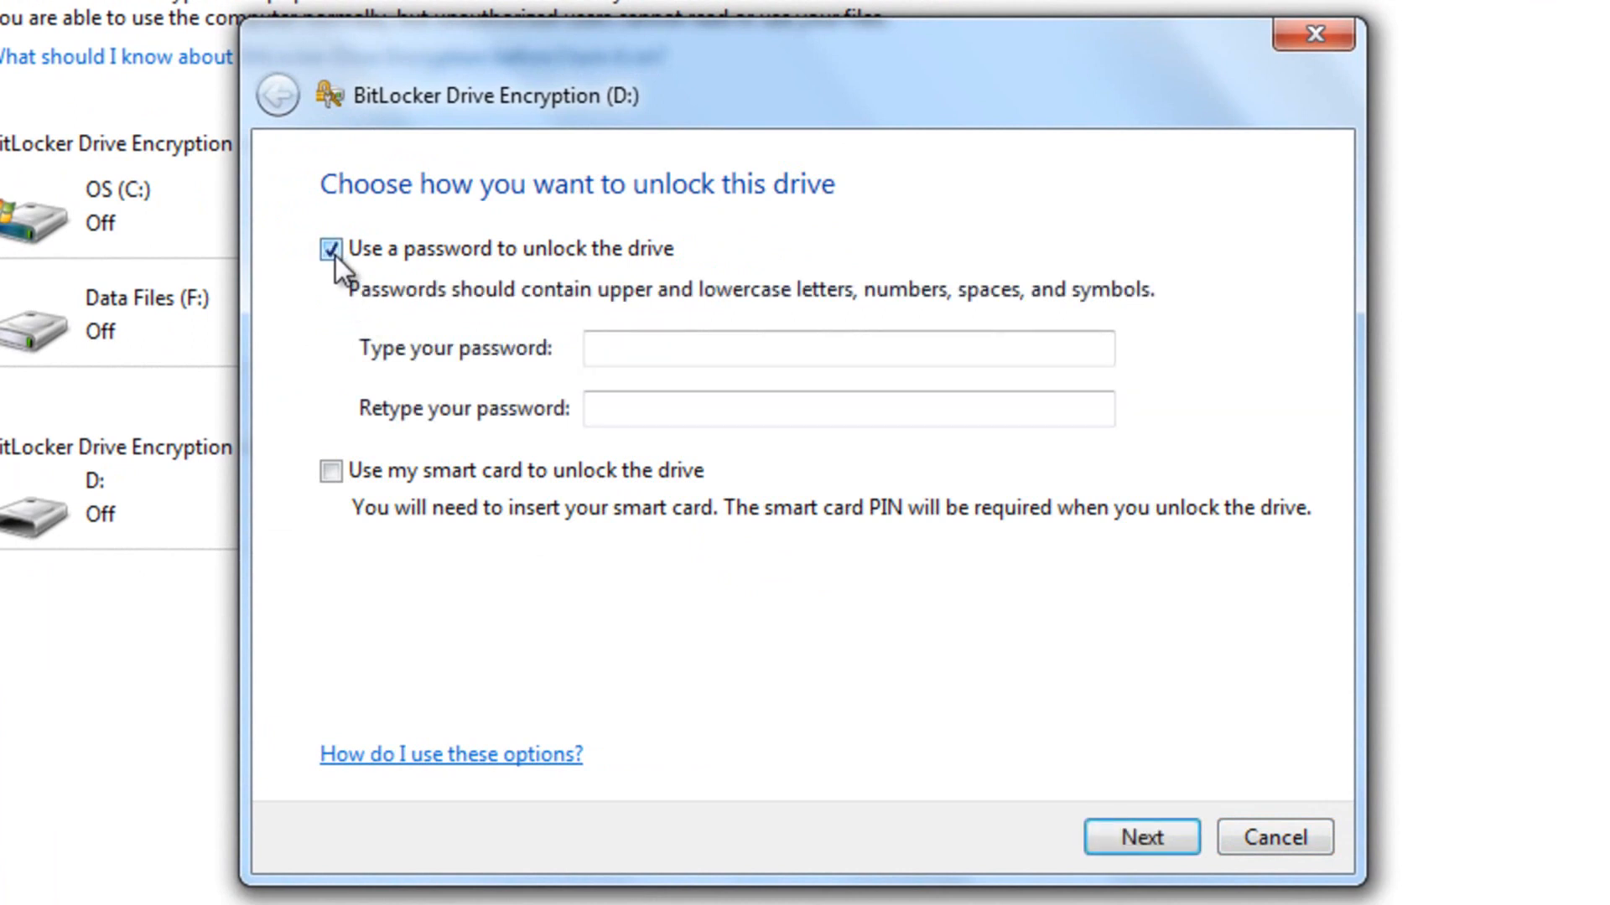
left_click(847, 349)
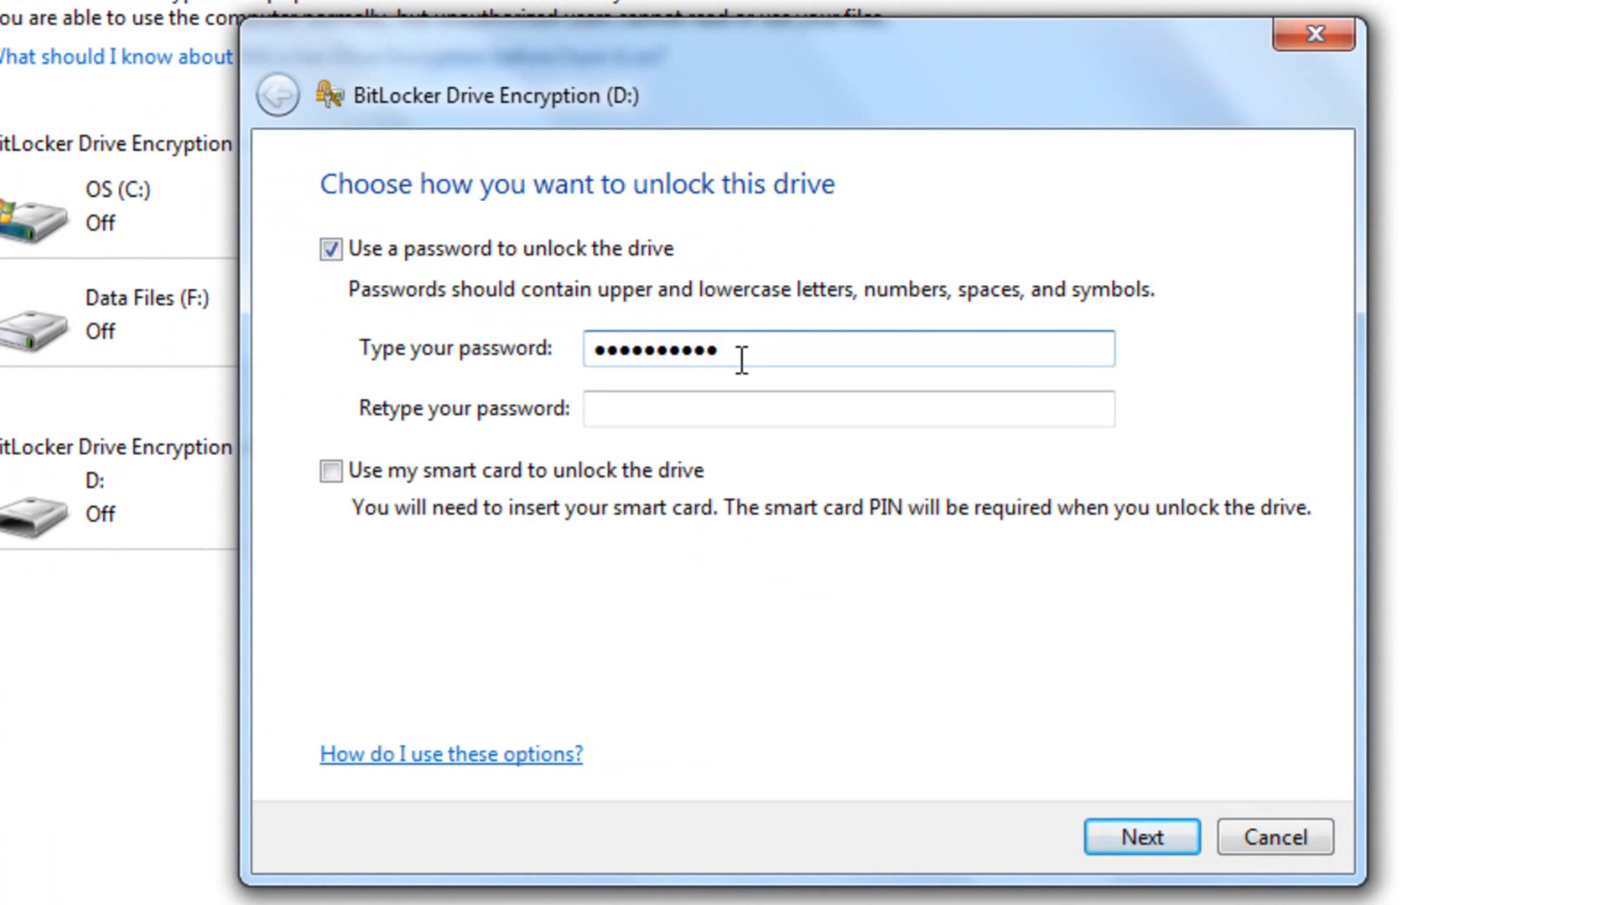
left_click(847, 409)
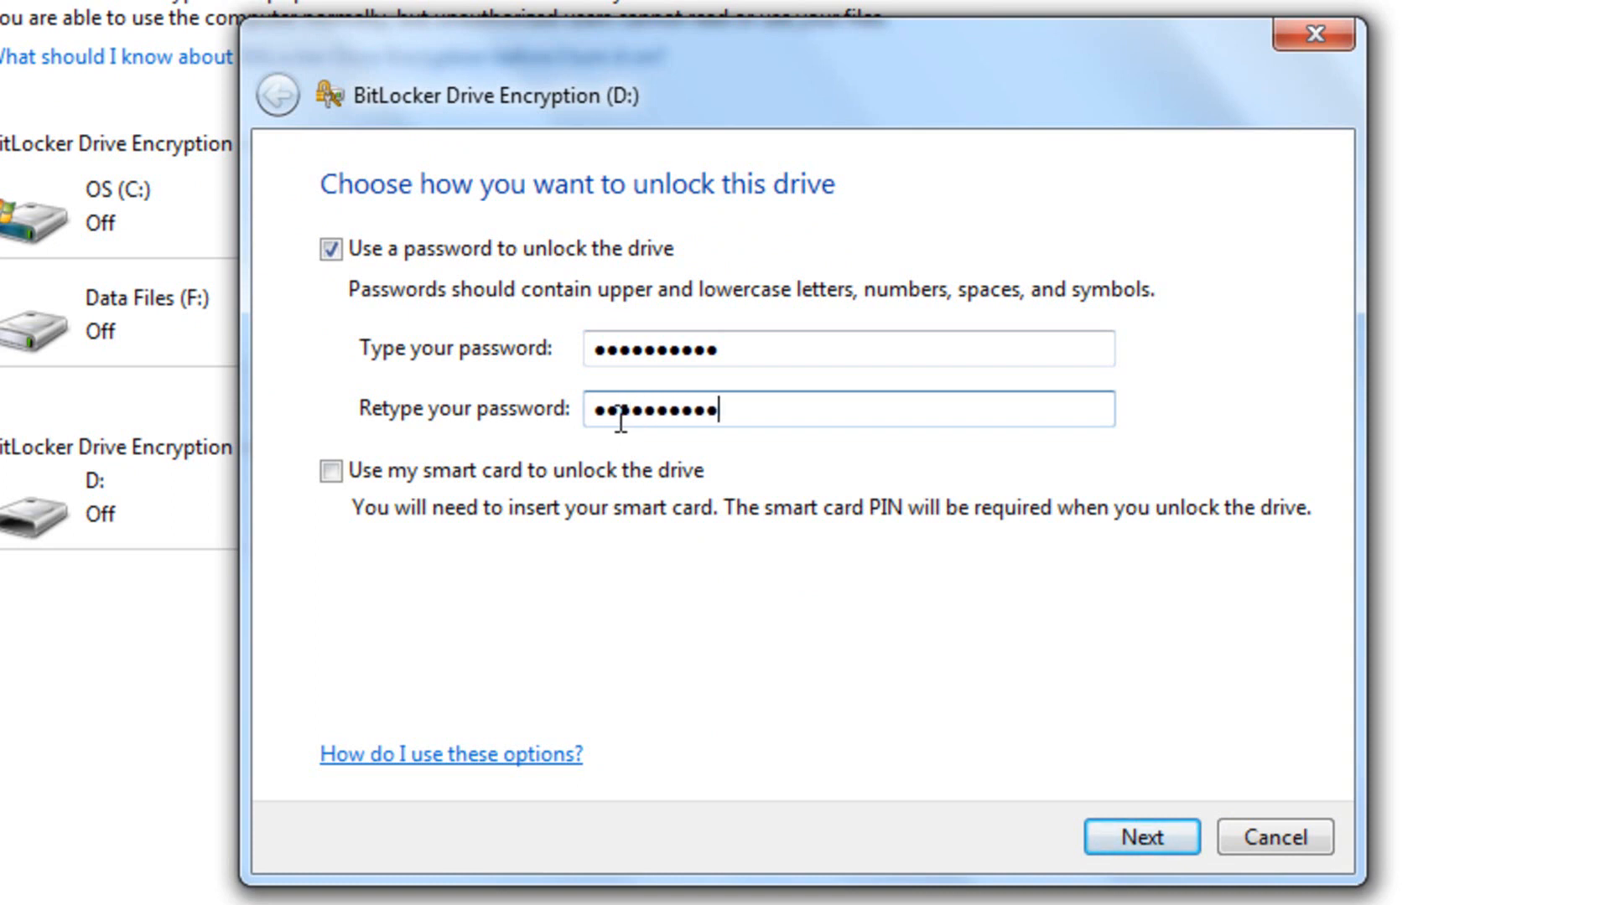
mouse_move(493, 425)
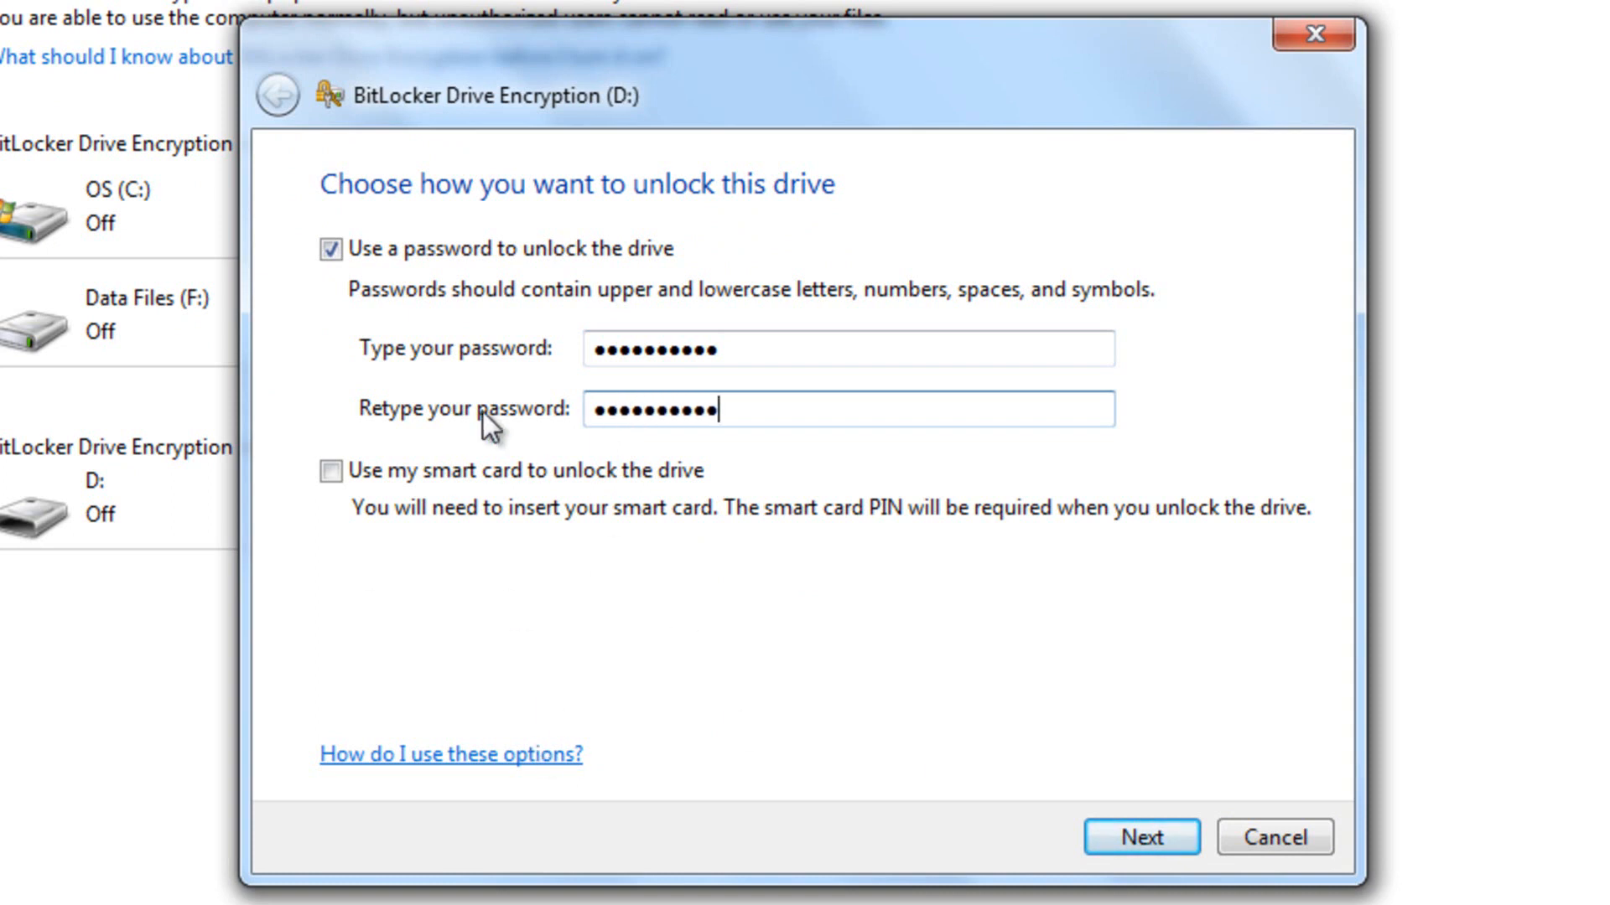
mouse_move(611, 400)
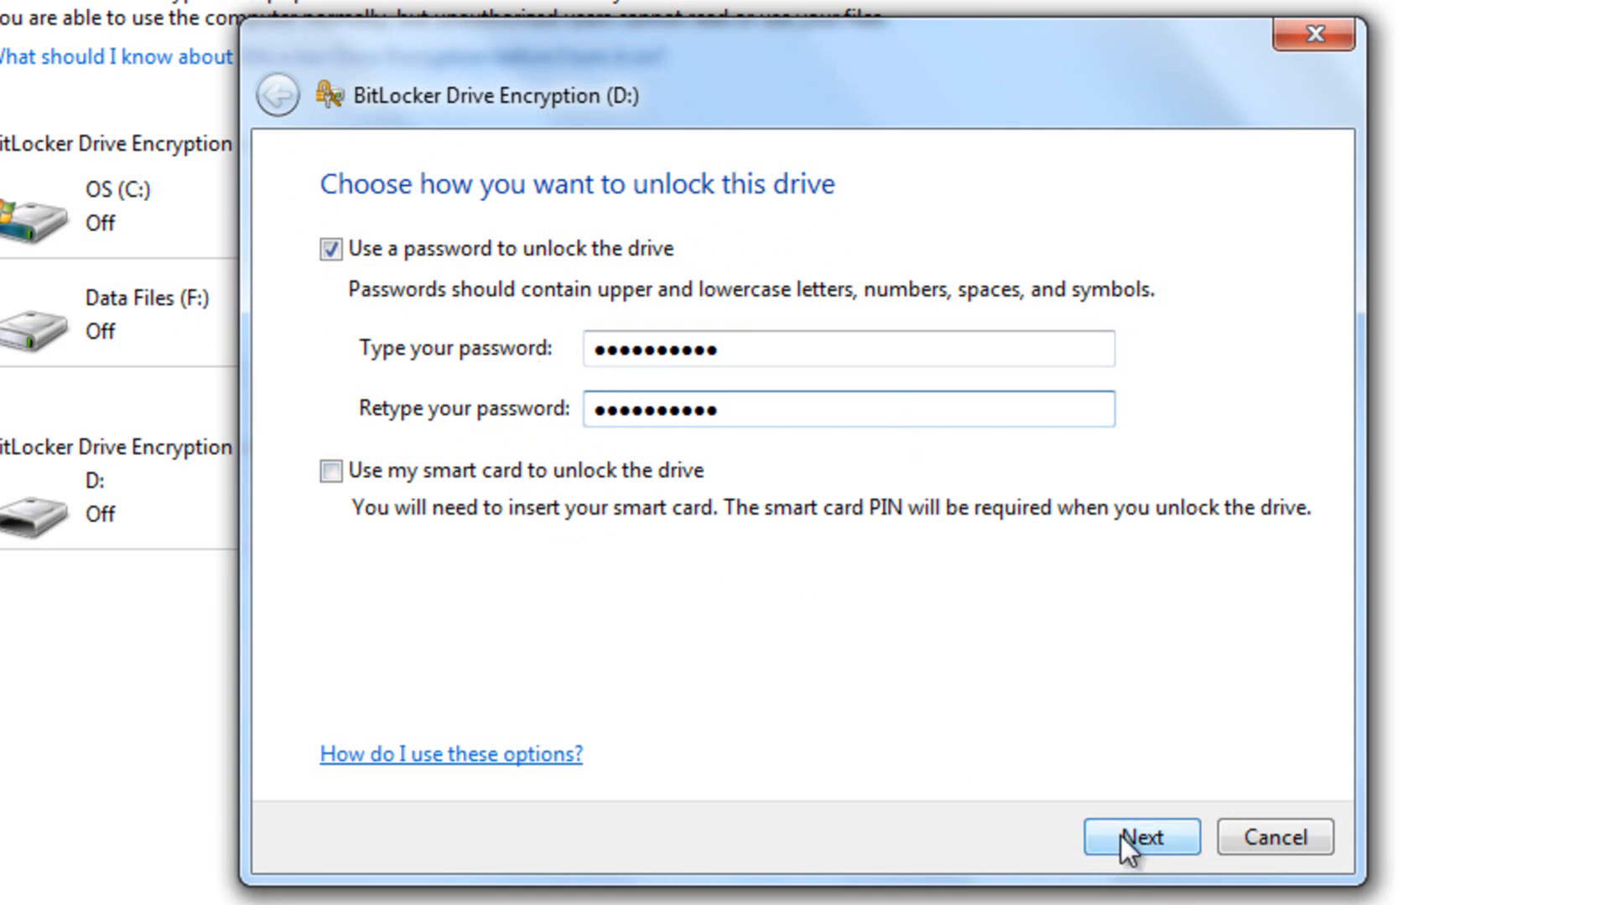
left_click(1140, 837)
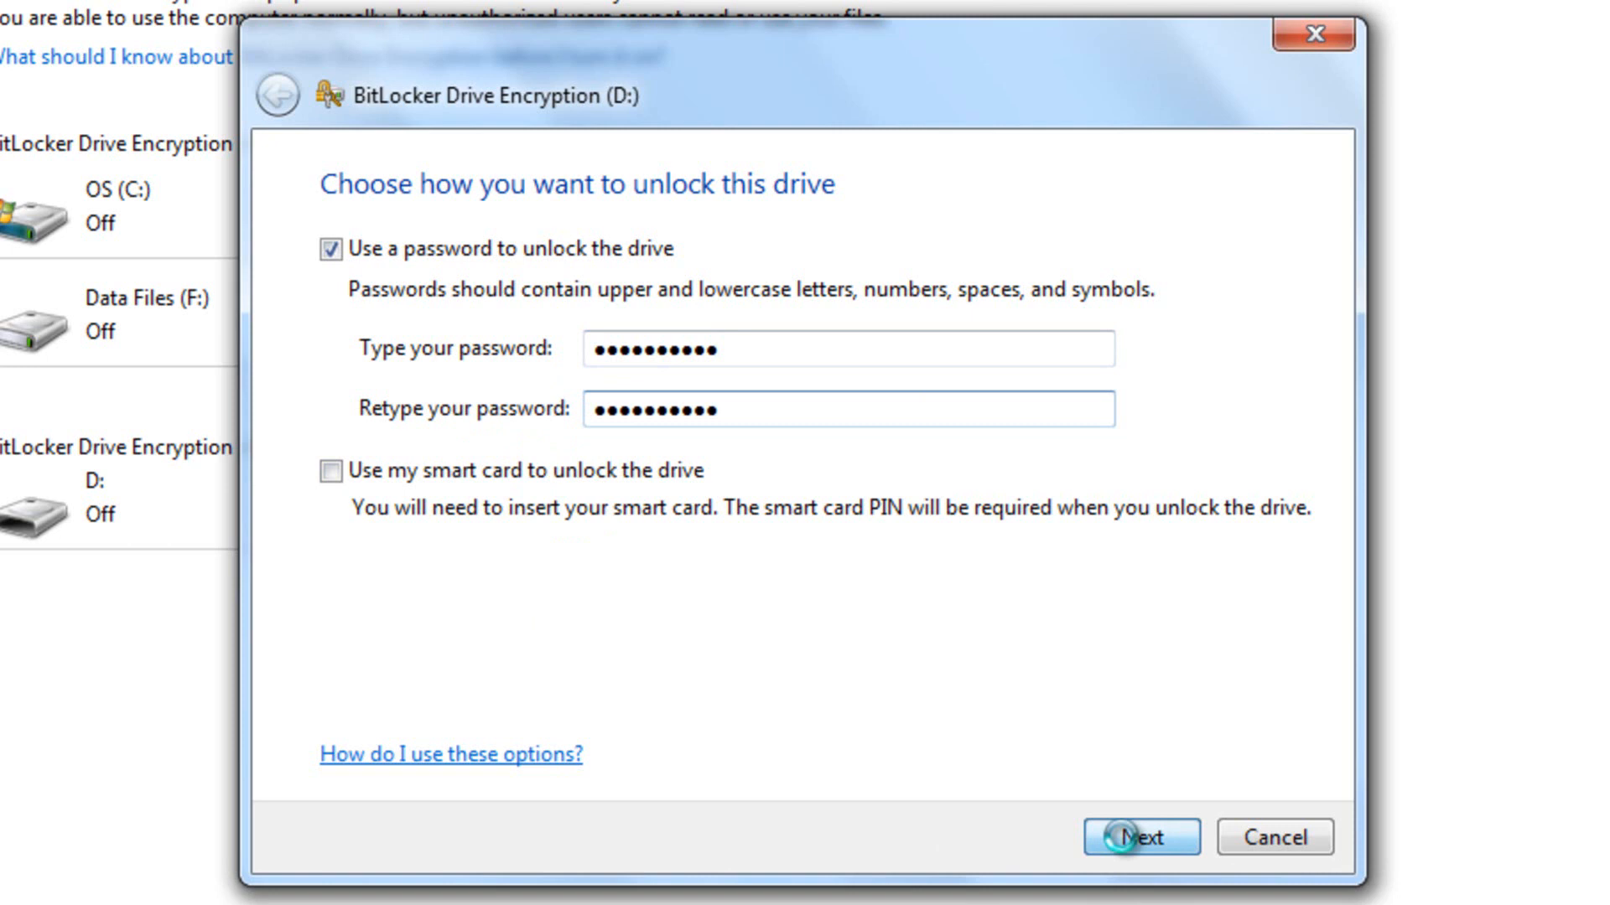
Advance the wizard to the recovery key storage page.
left_click(1141, 837)
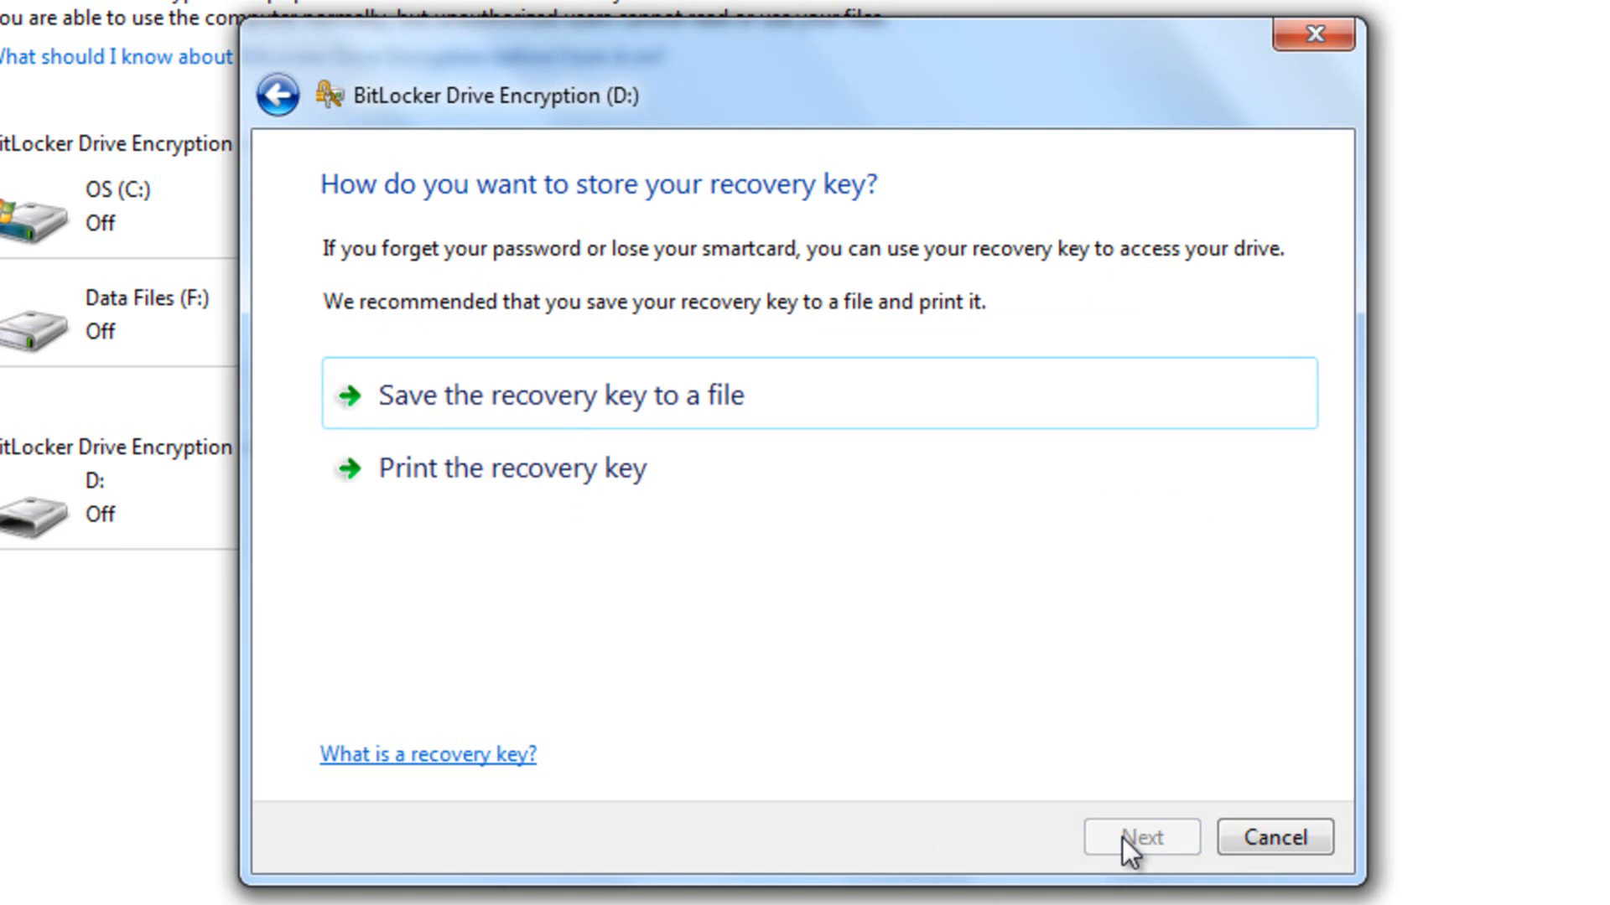
mouse_move(688, 456)
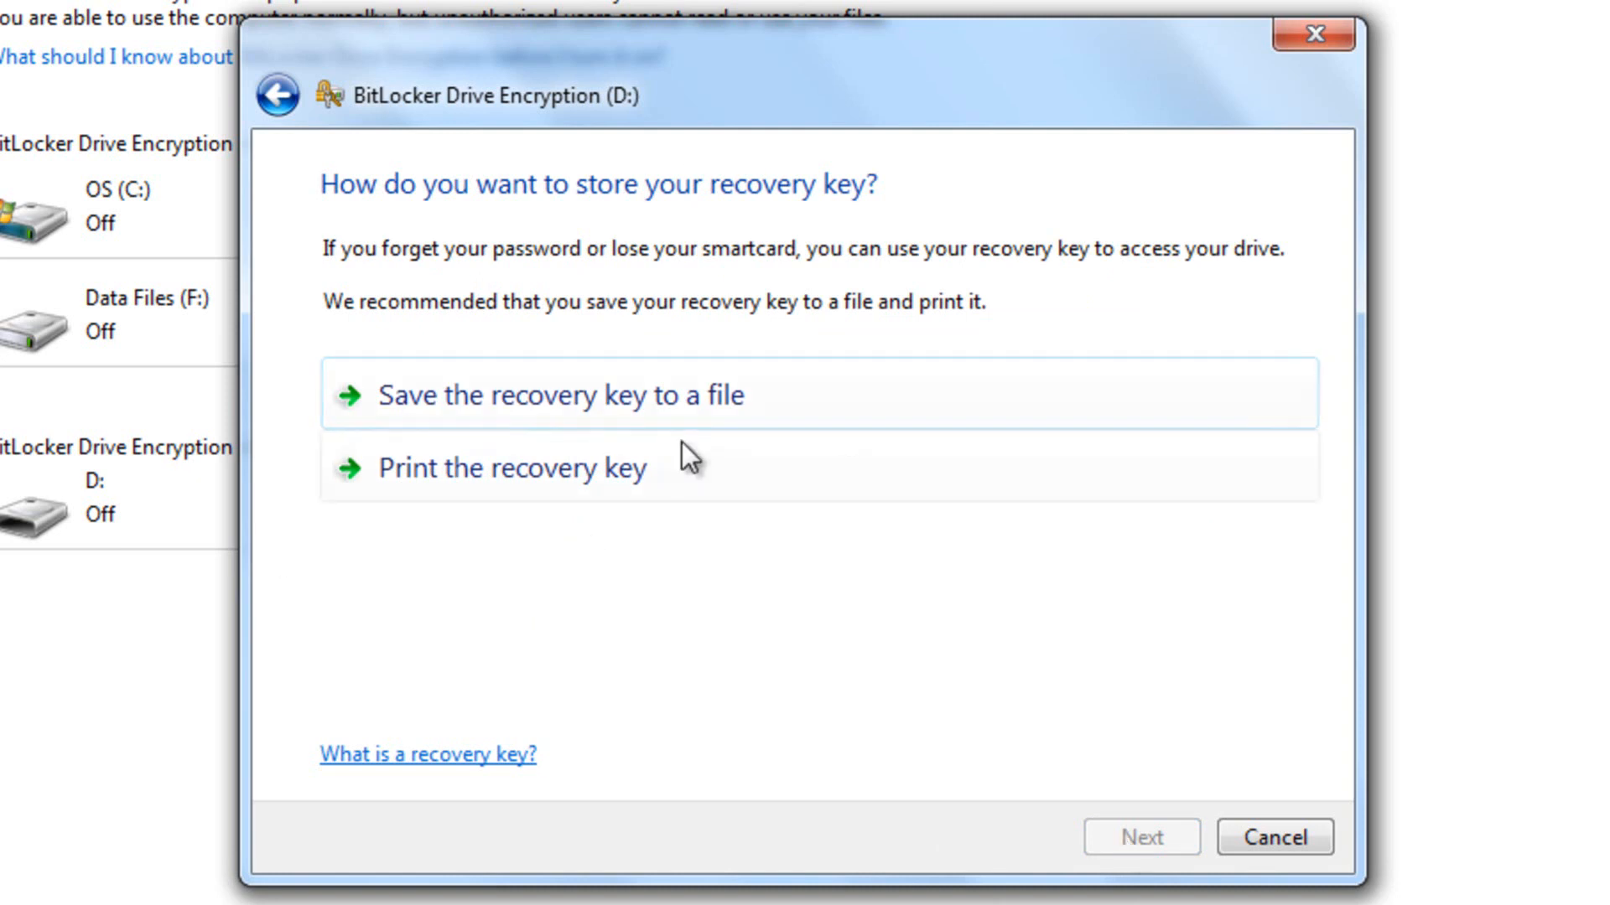
mouse_move(729, 313)
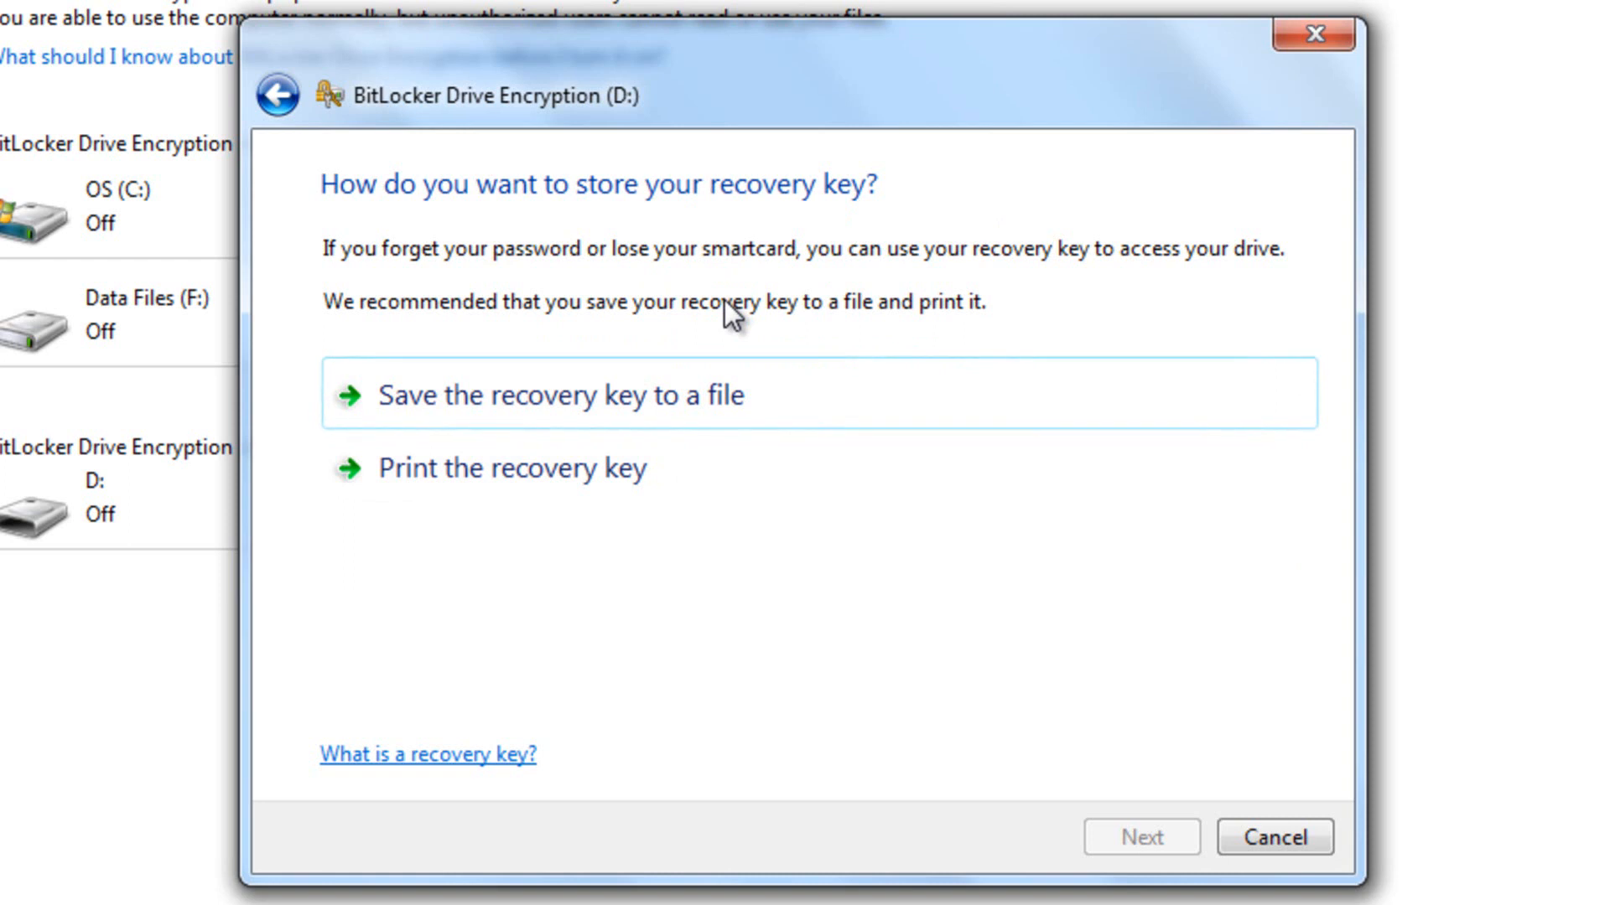
mouse_move(562, 395)
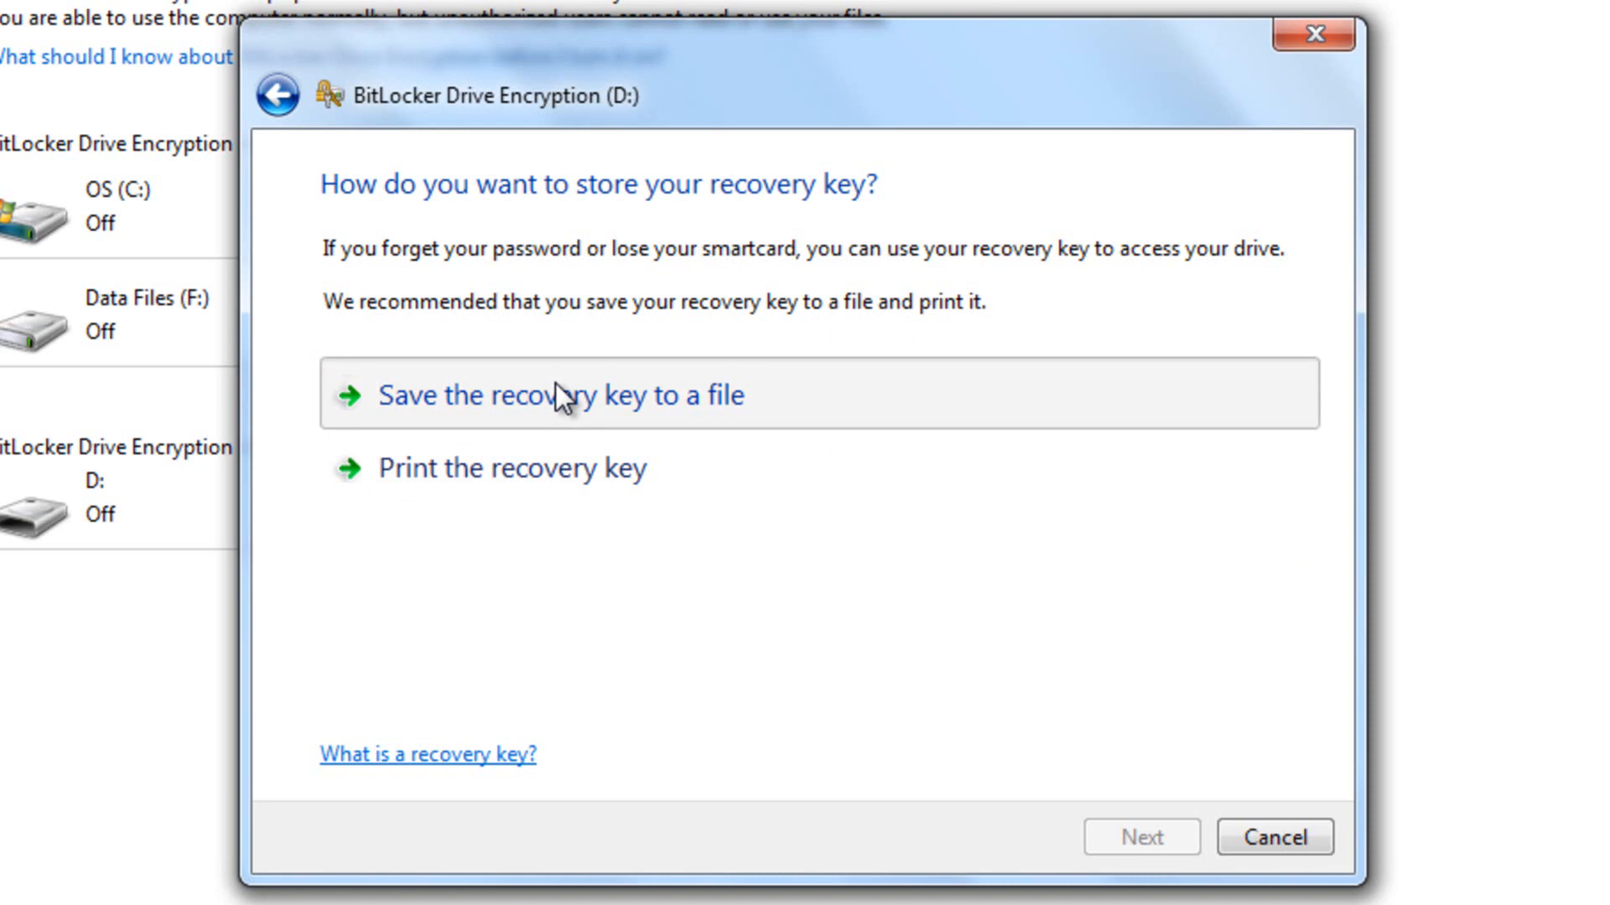
Save the D: recovery key as a text file on the Desktop.
left_click(564, 395)
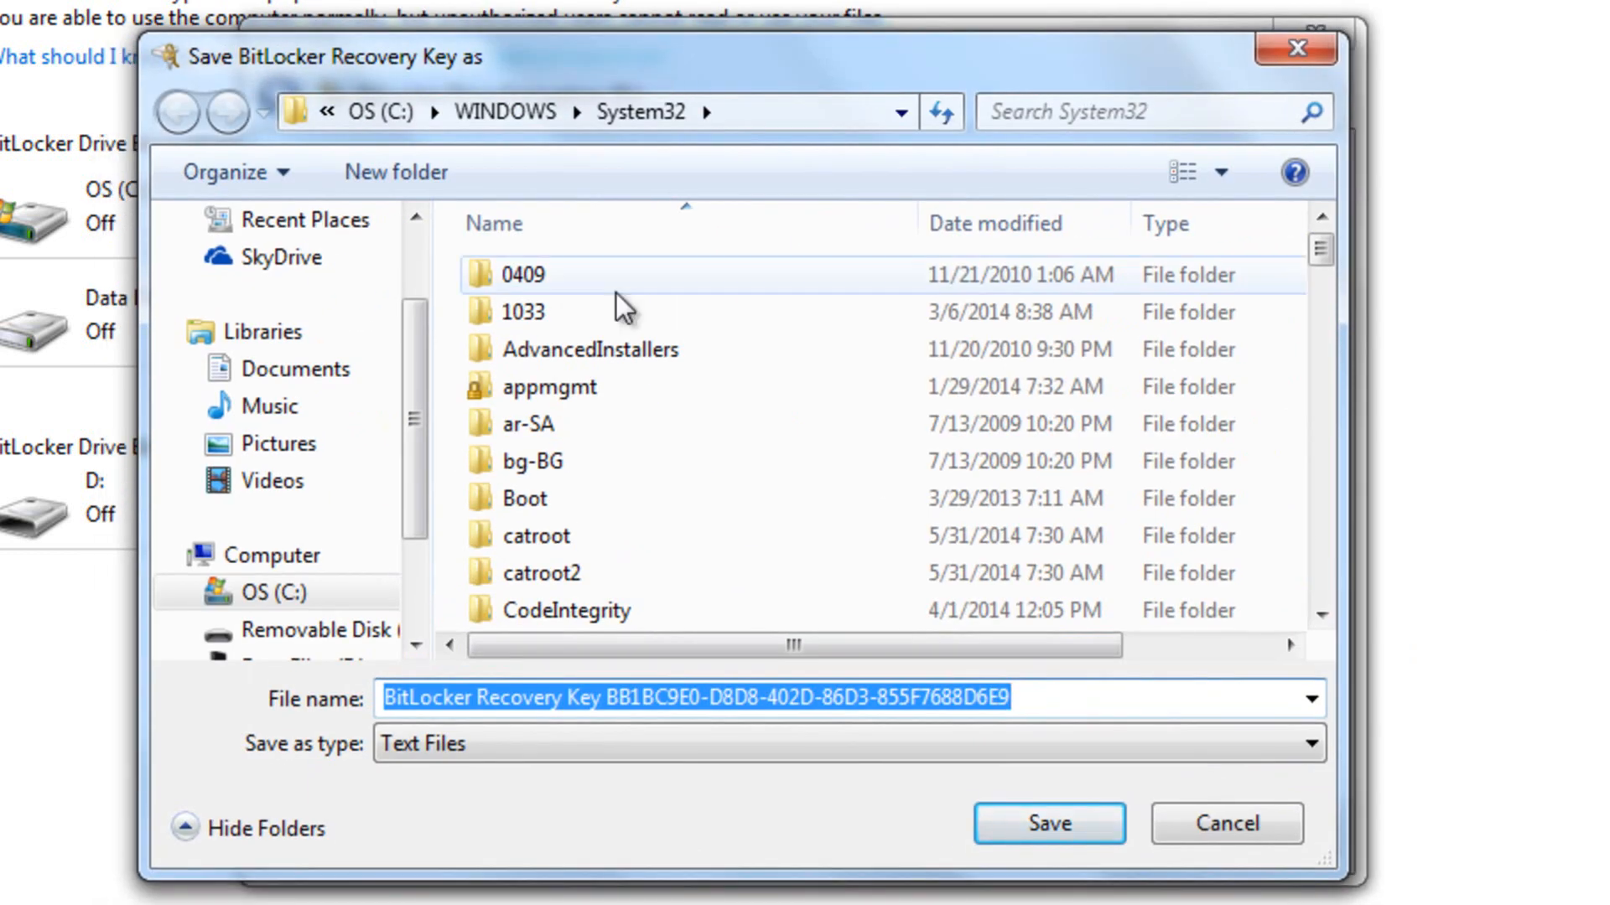
scroll("up", 3)
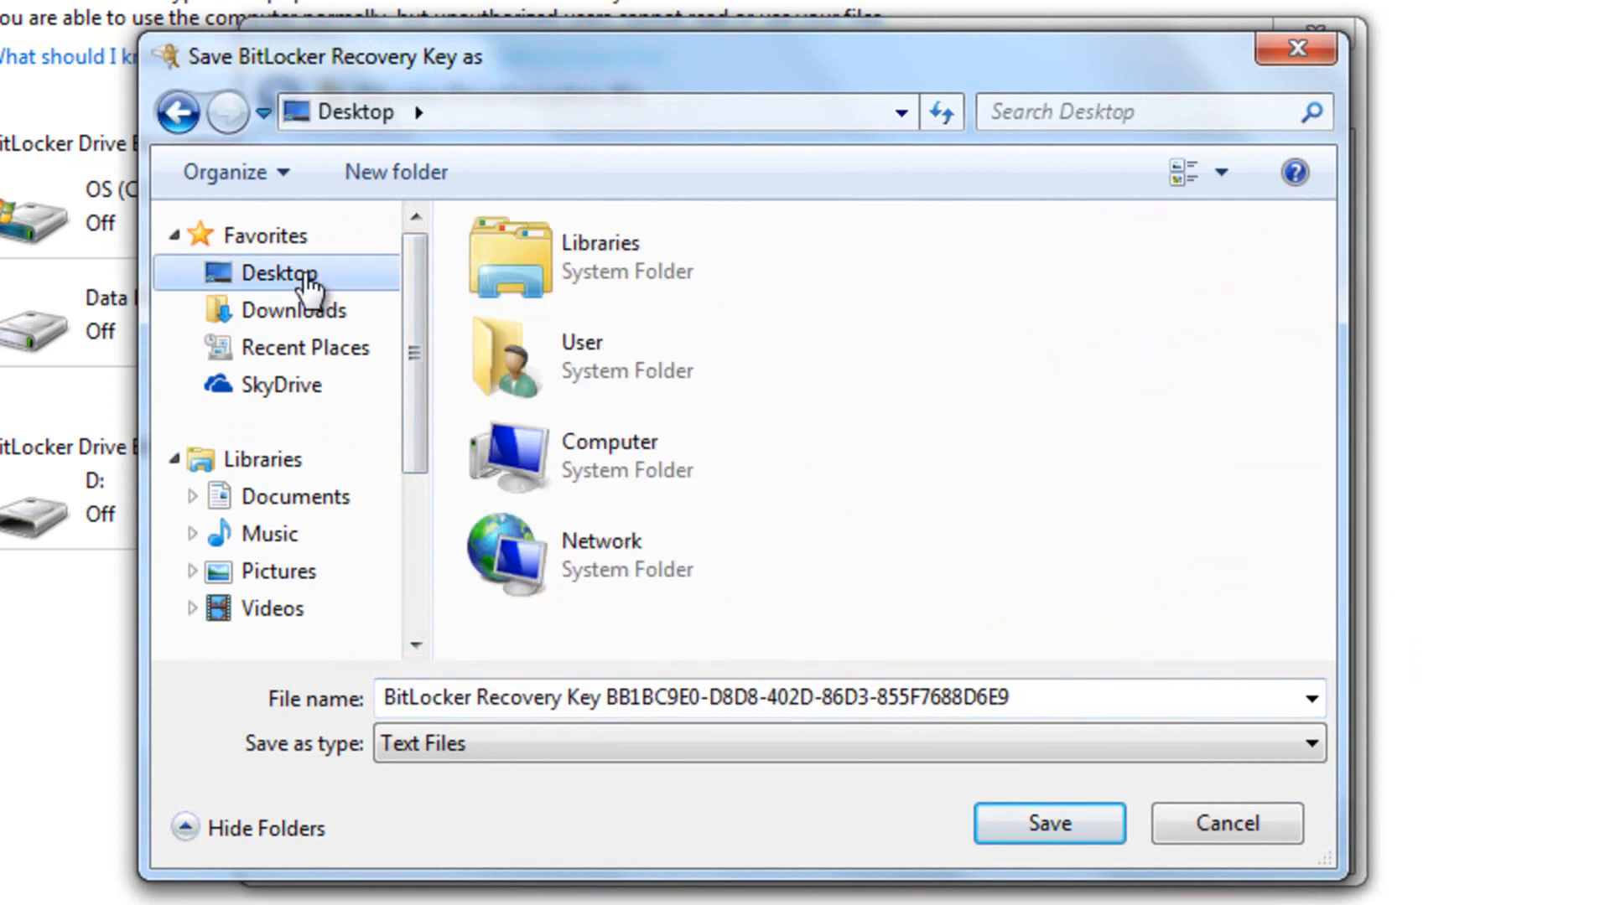
mouse_move(319, 303)
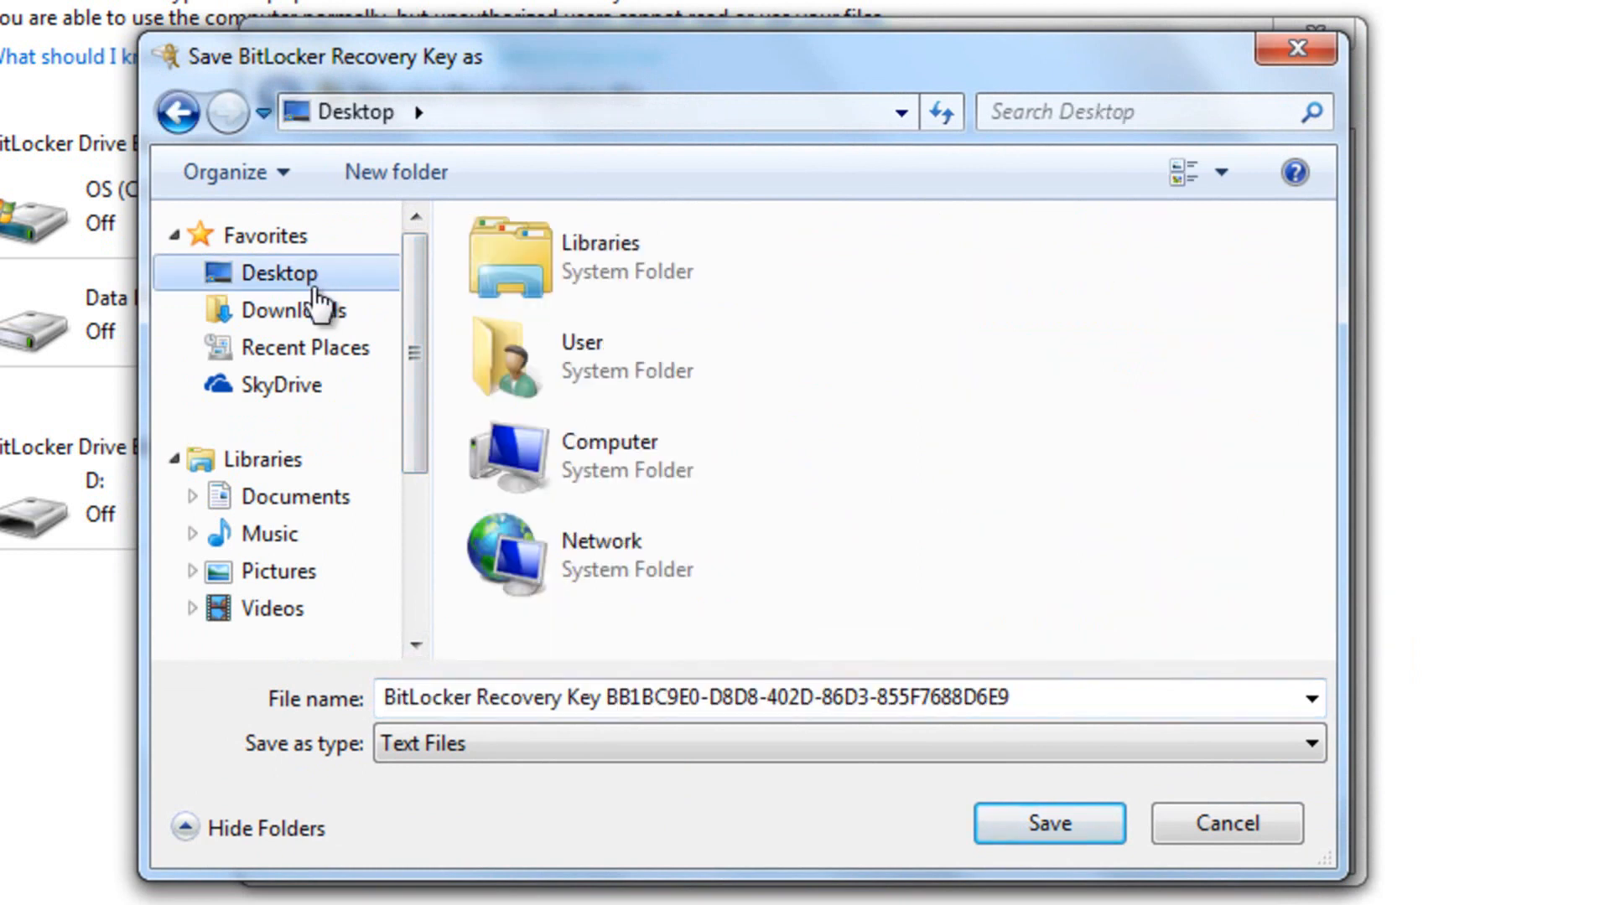
mouse_move(1048, 824)
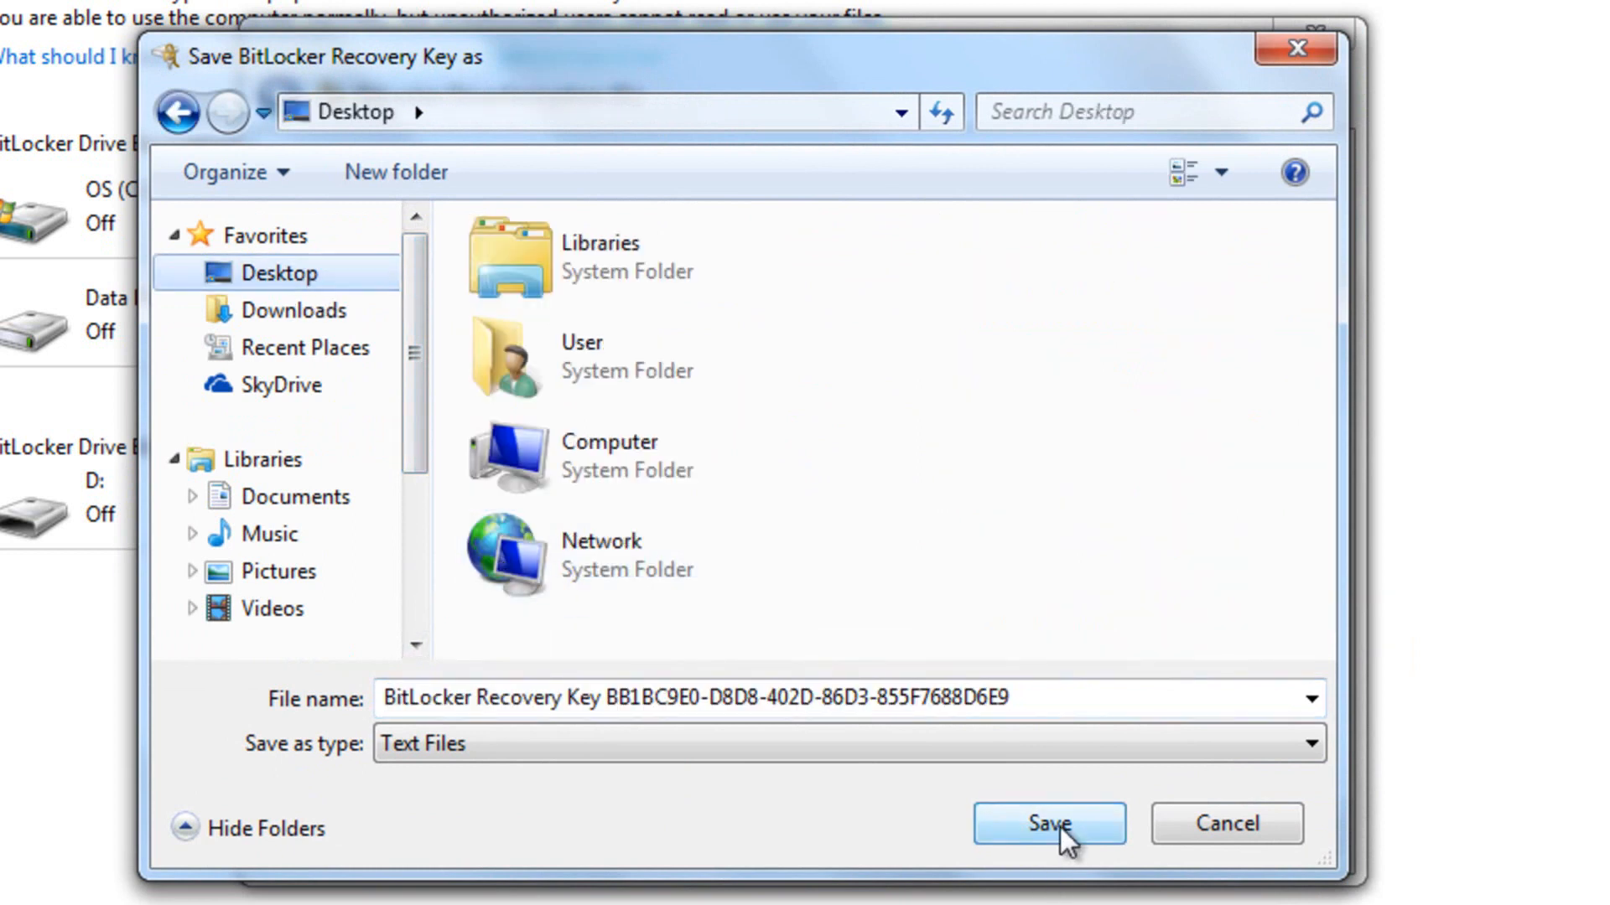
left_click(1045, 823)
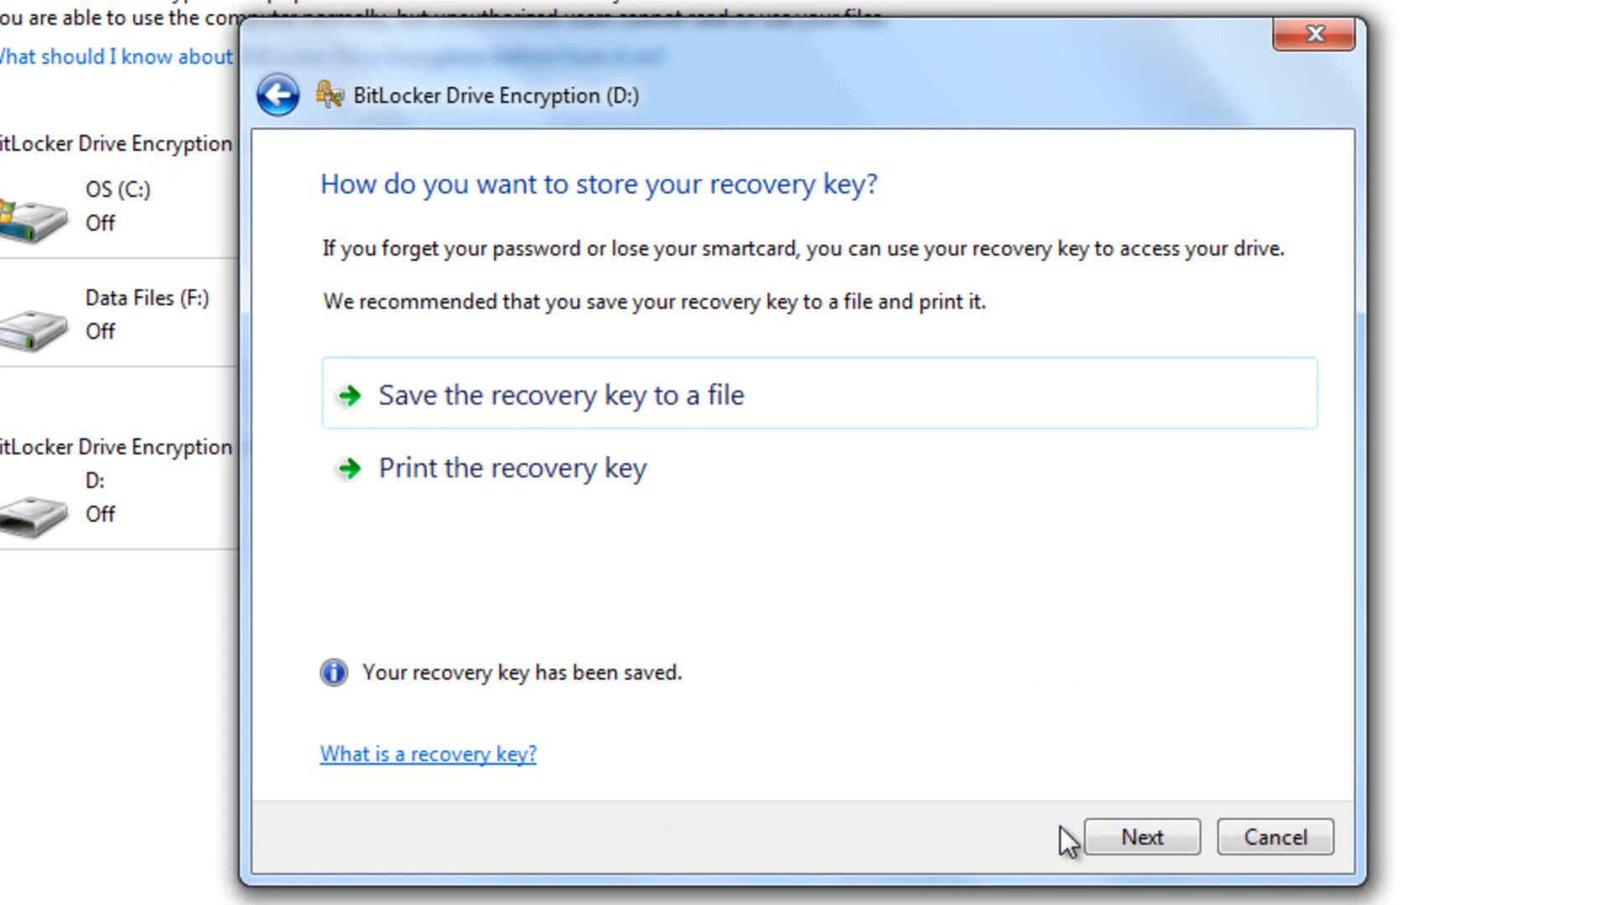
mouse_move(1141, 838)
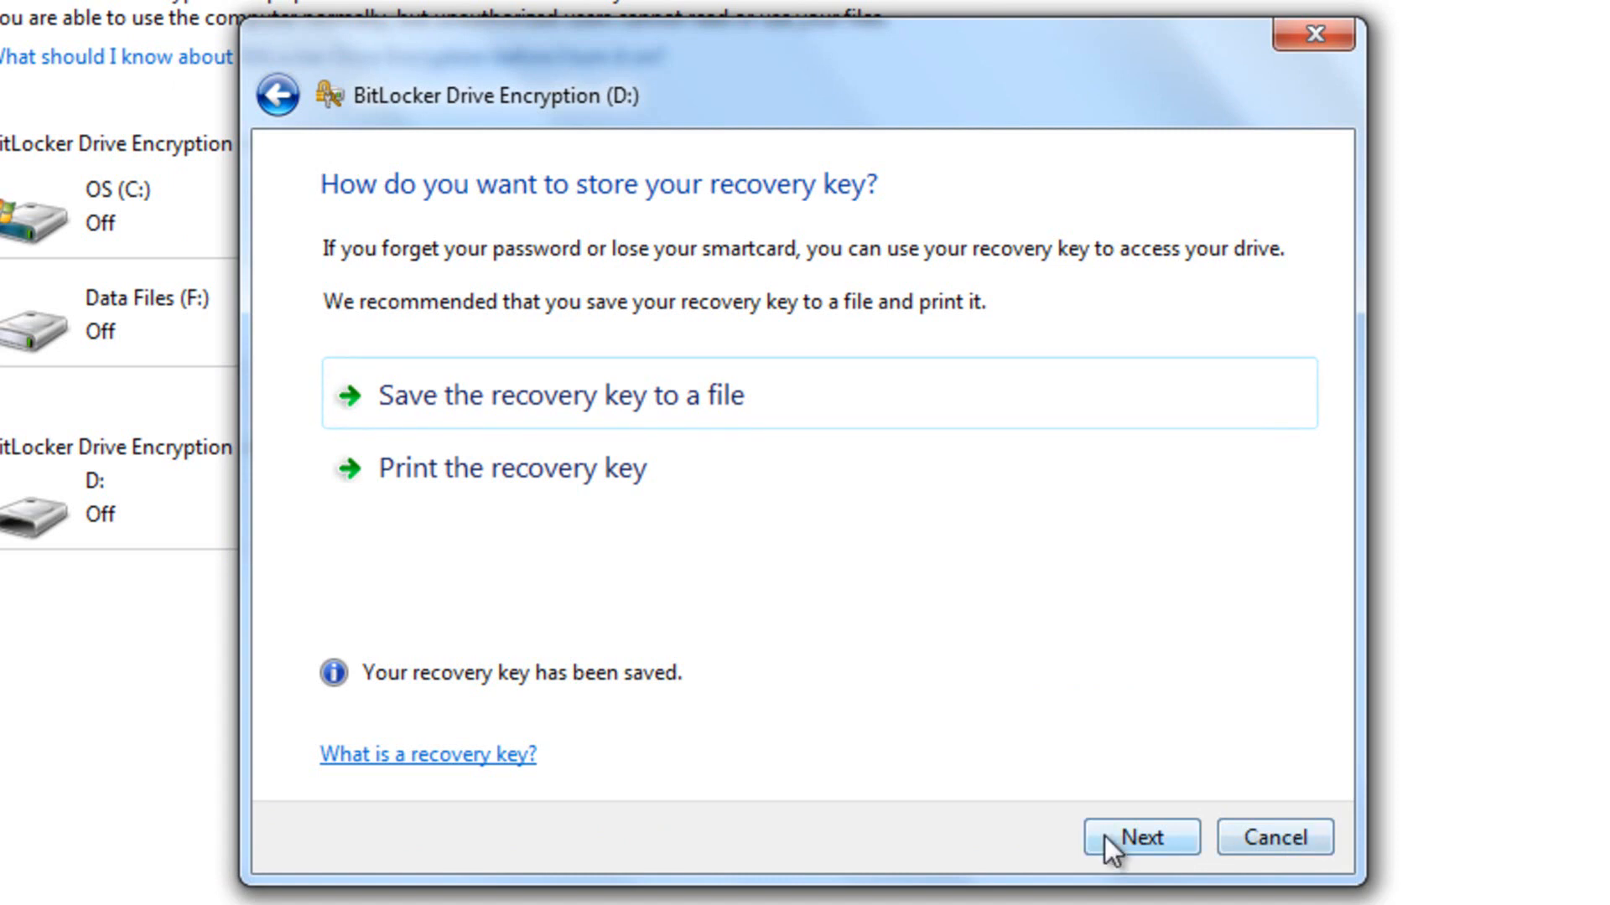
Confirm the recovery key page and start encrypting drive D:.
left_click(1140, 836)
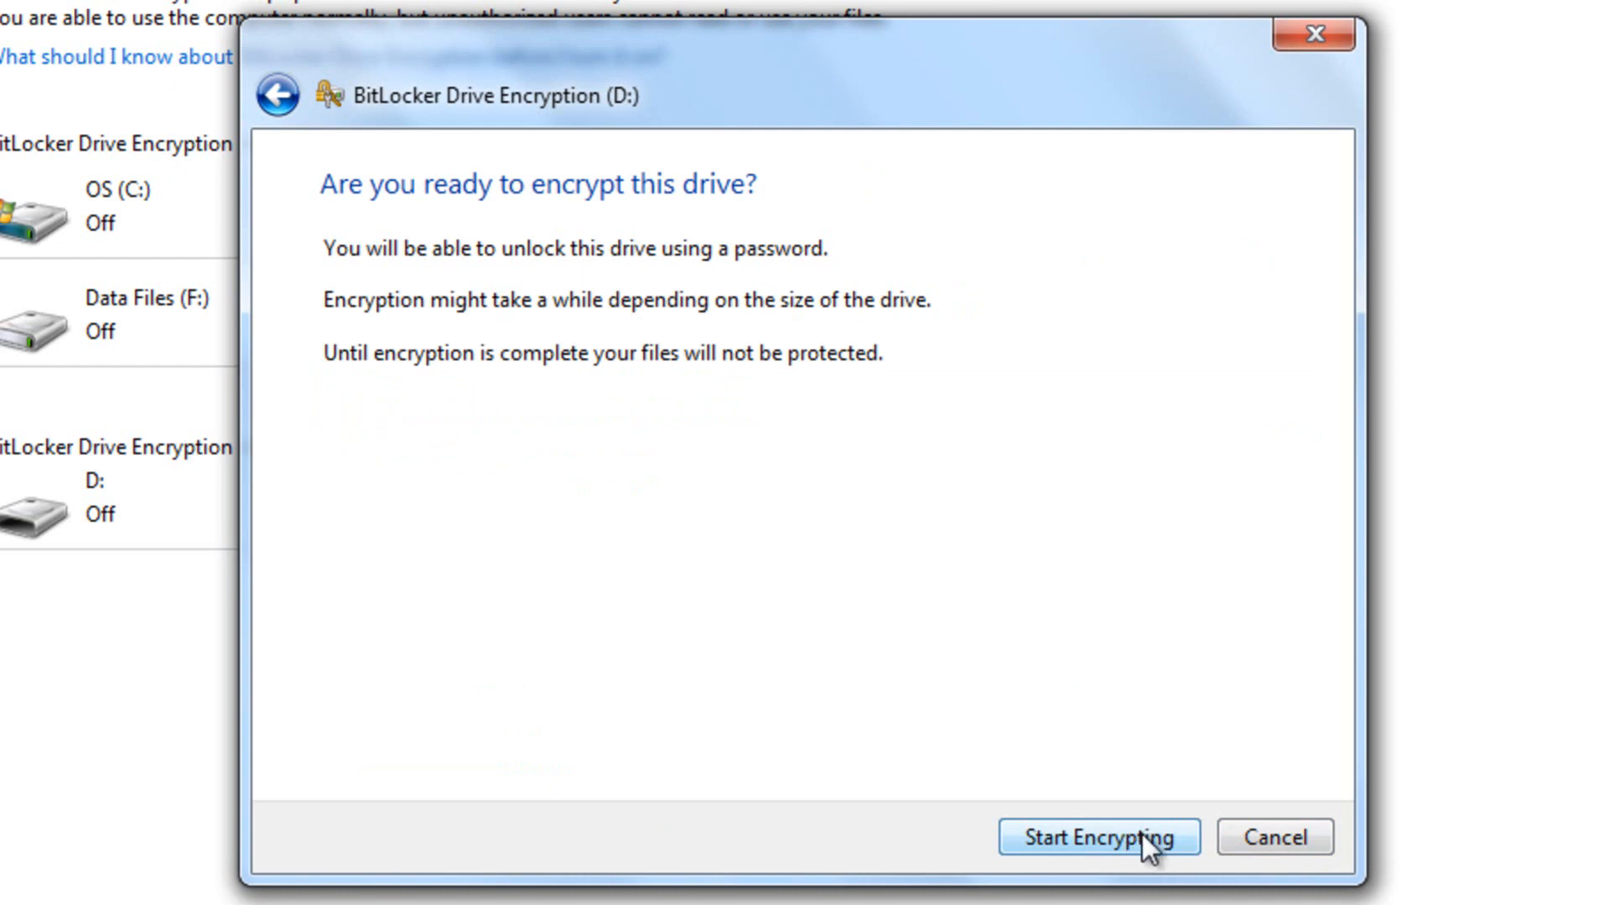
left_click(1097, 837)
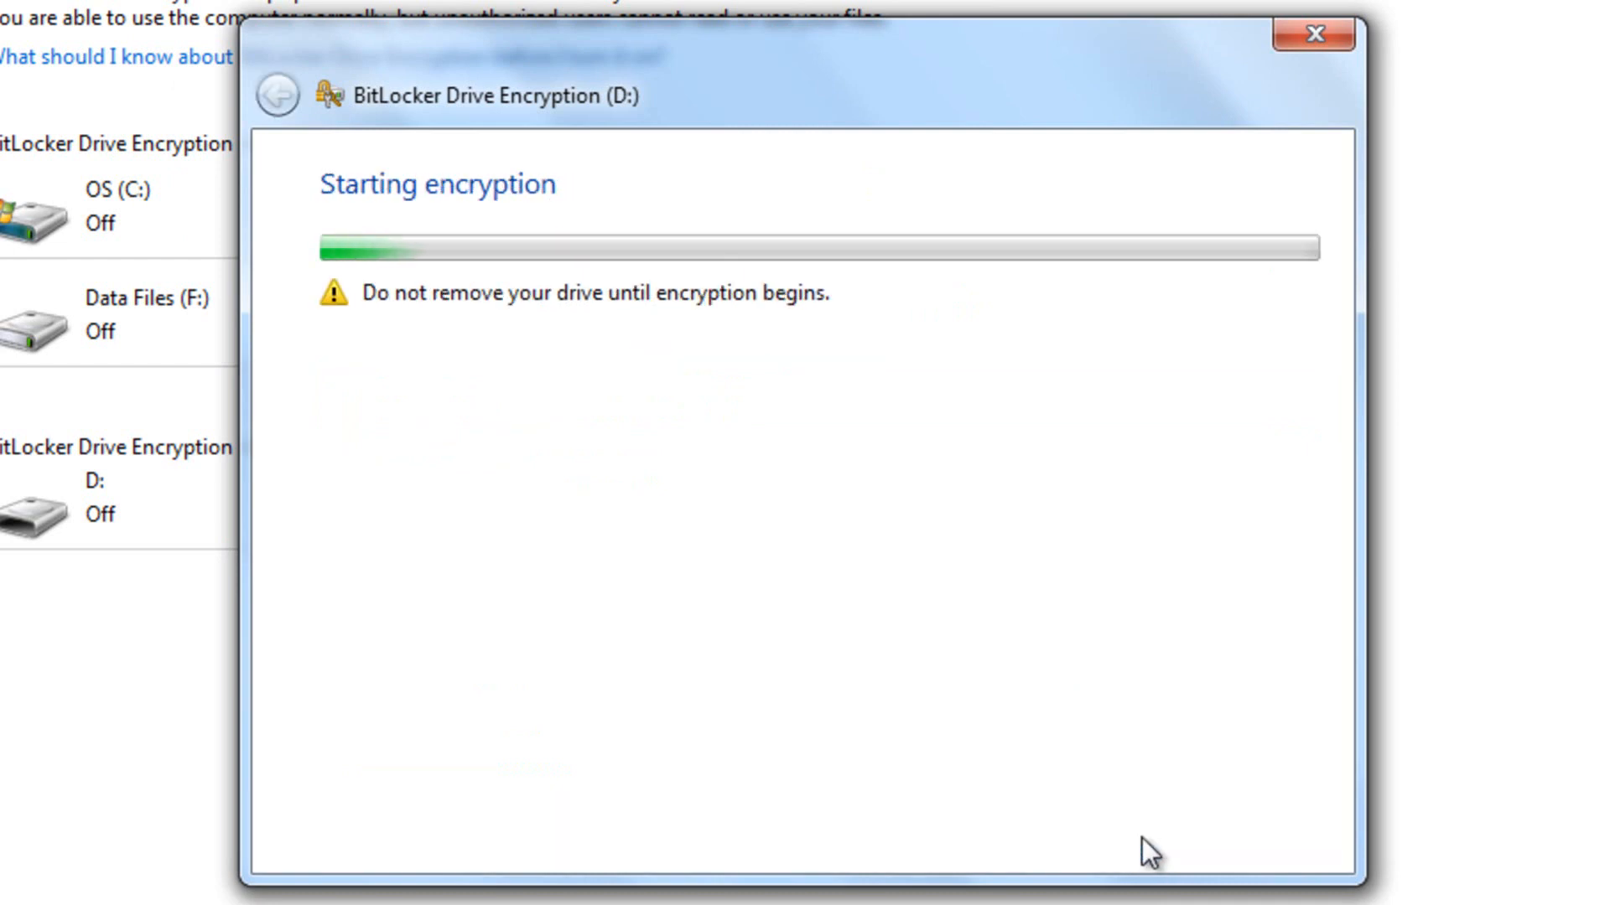
Let encryption of D: complete, dismiss the completion message and select Computer on the desktop.
left_click(1311, 34)
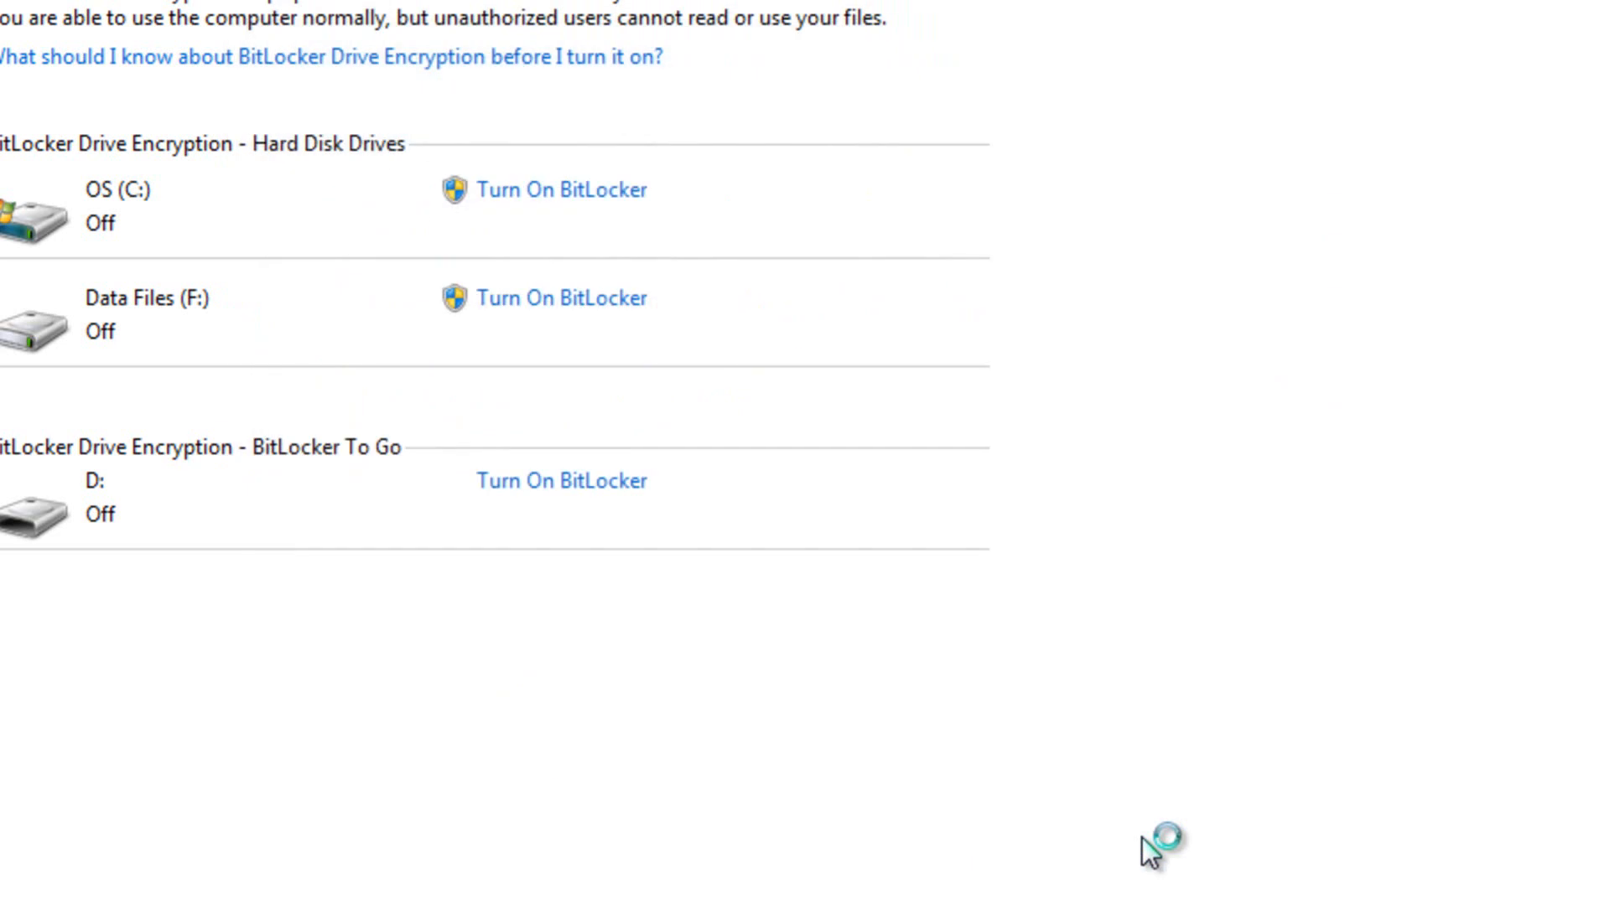
left_click(561, 482)
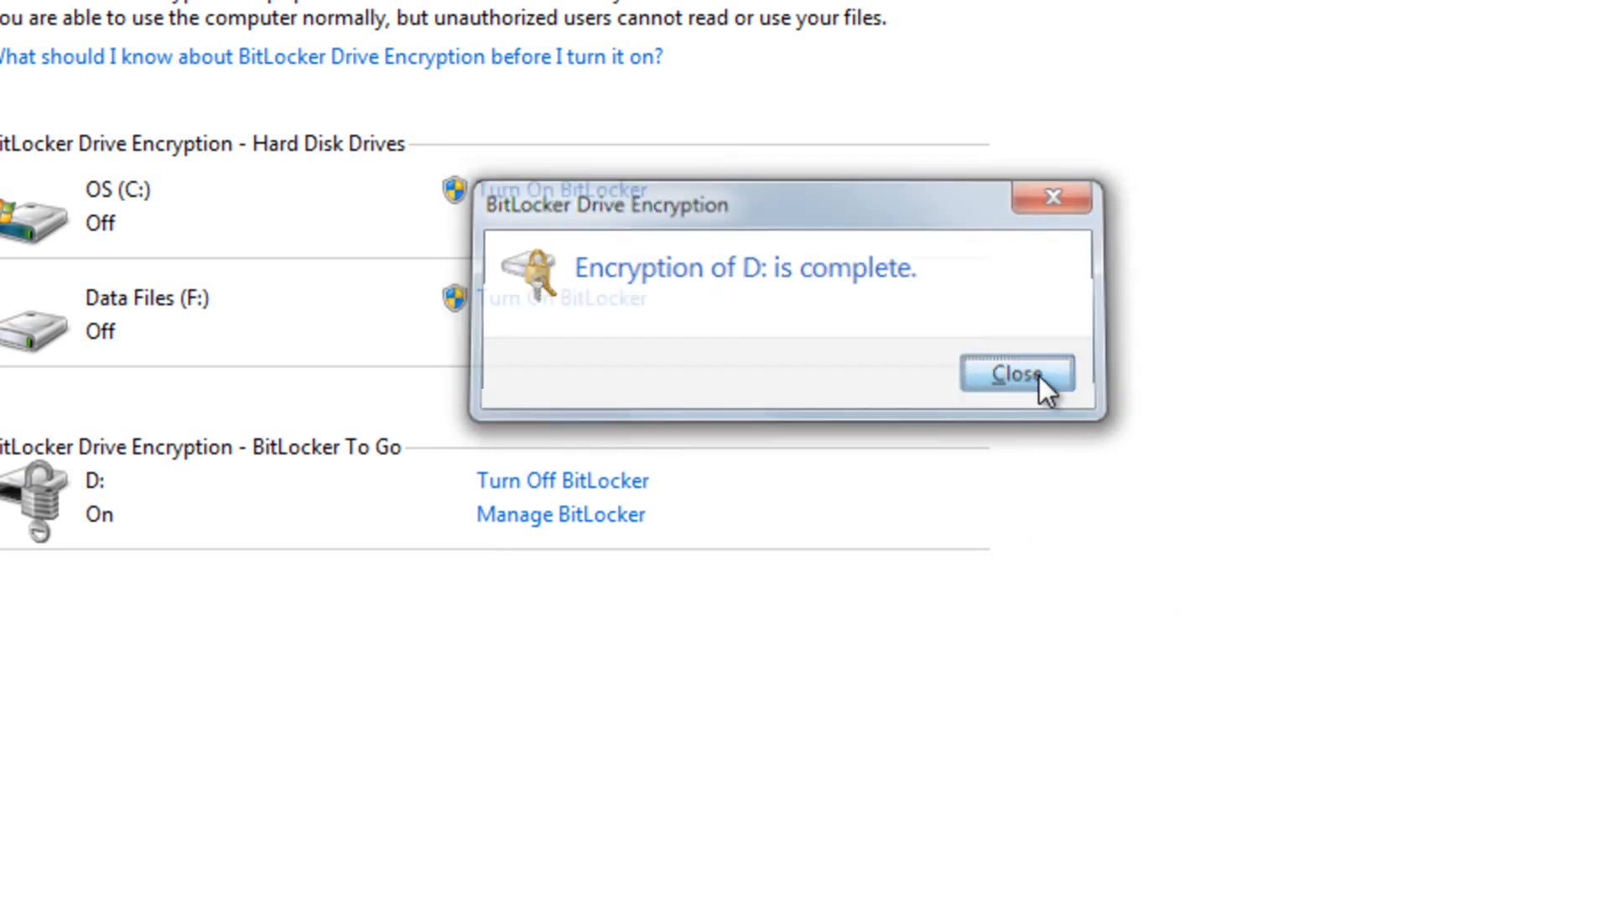
left_click(1016, 372)
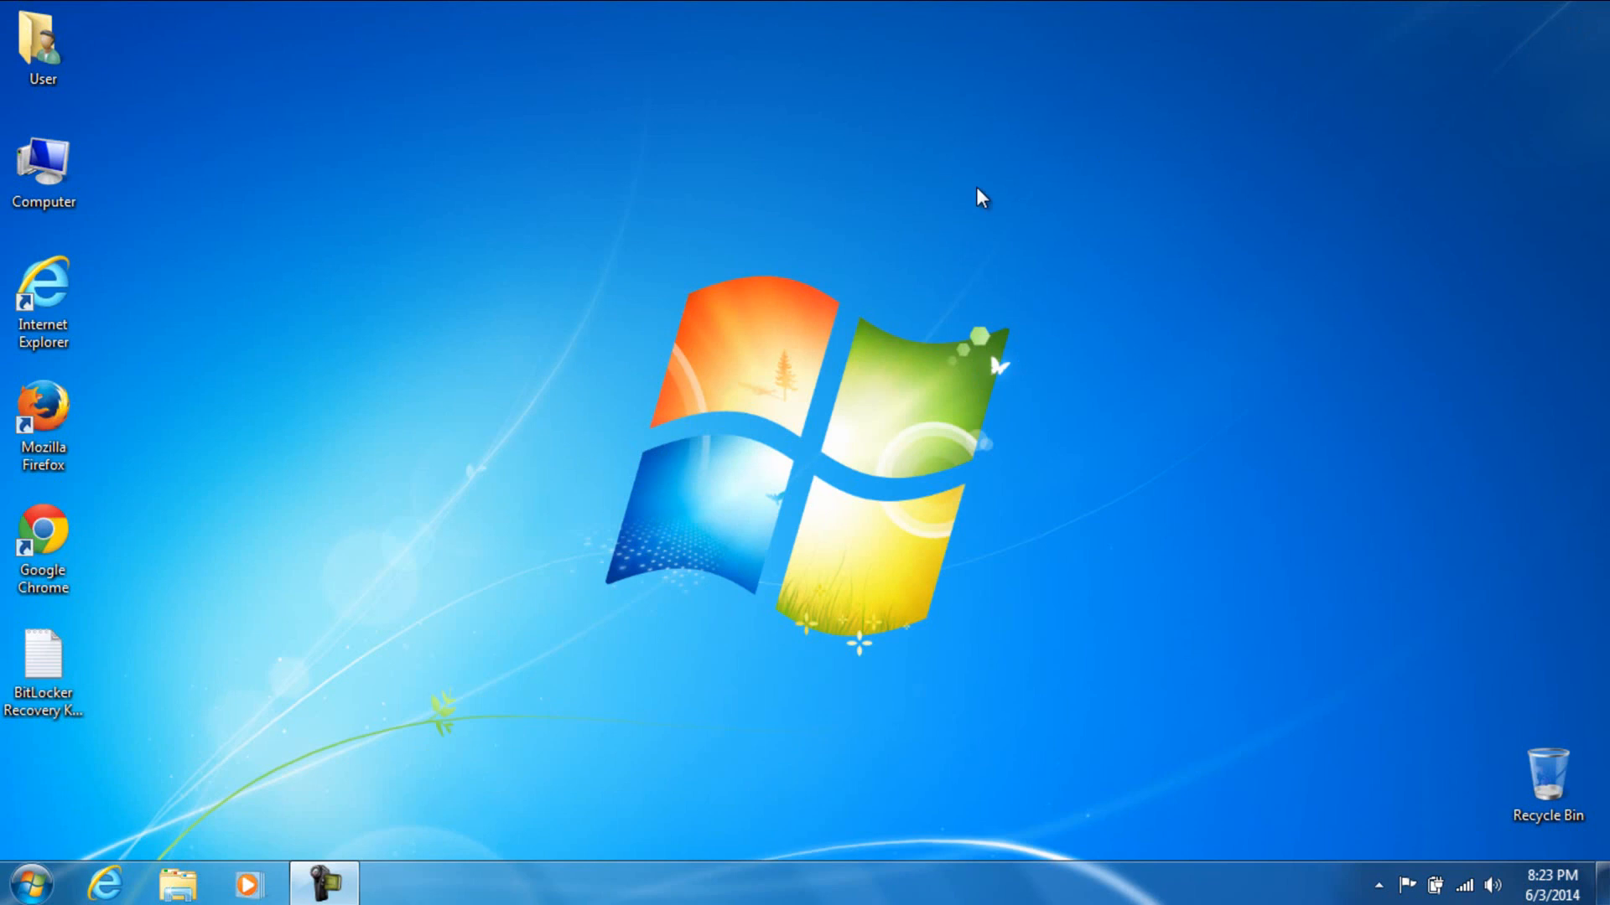
left_click(44, 169)
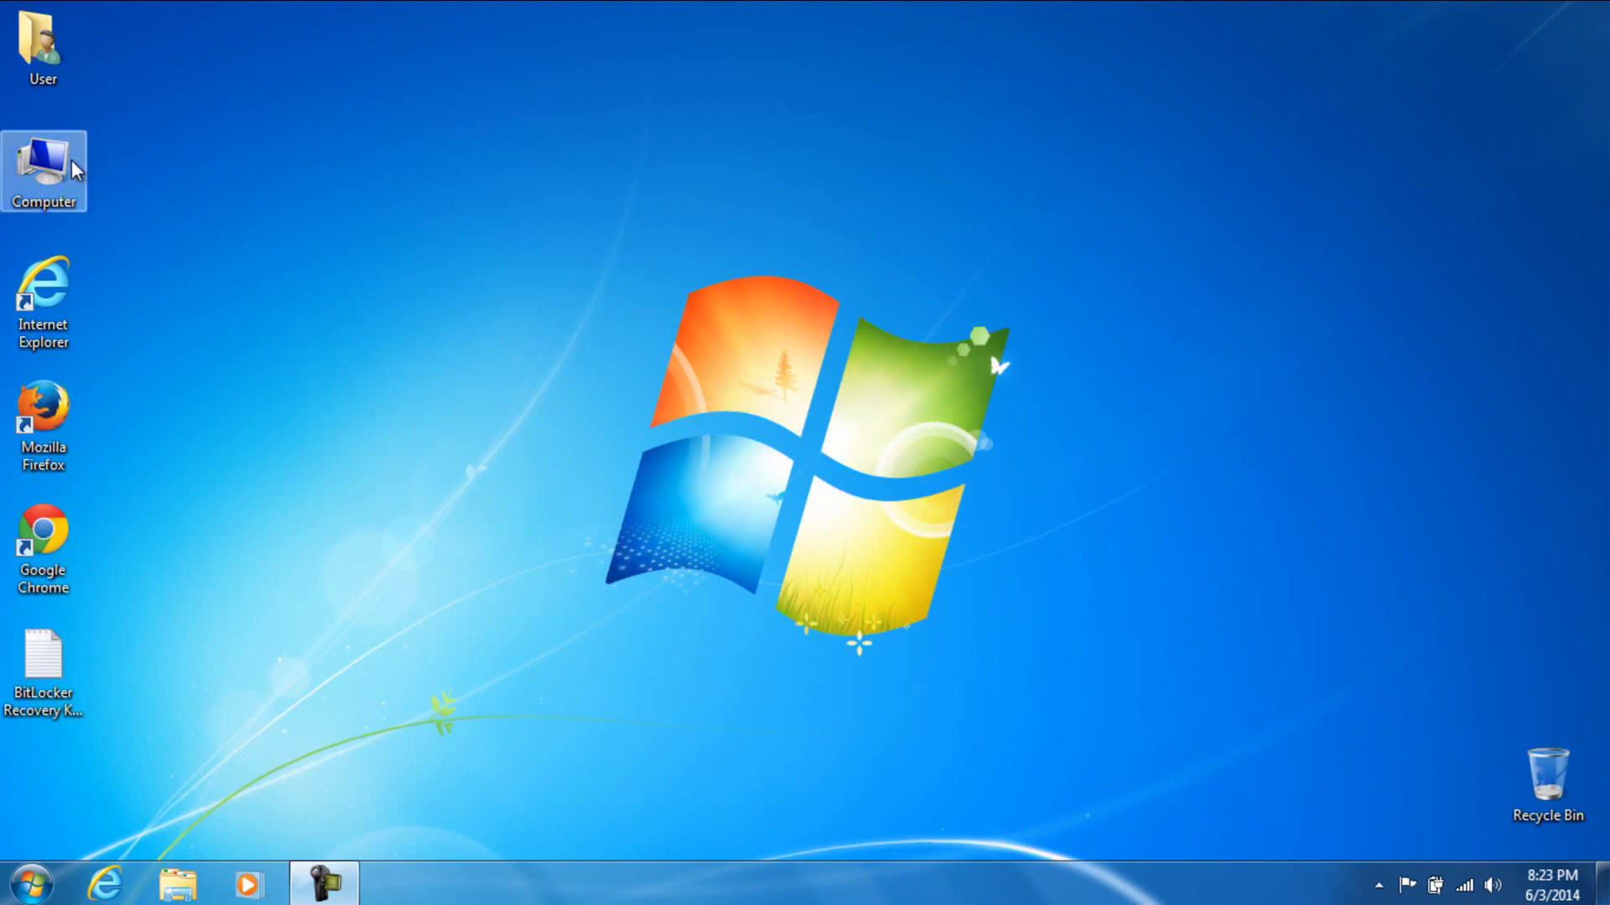
Browse into Removable Disk (D:) from Computer and return to the Computer view.
double_click(44, 164)
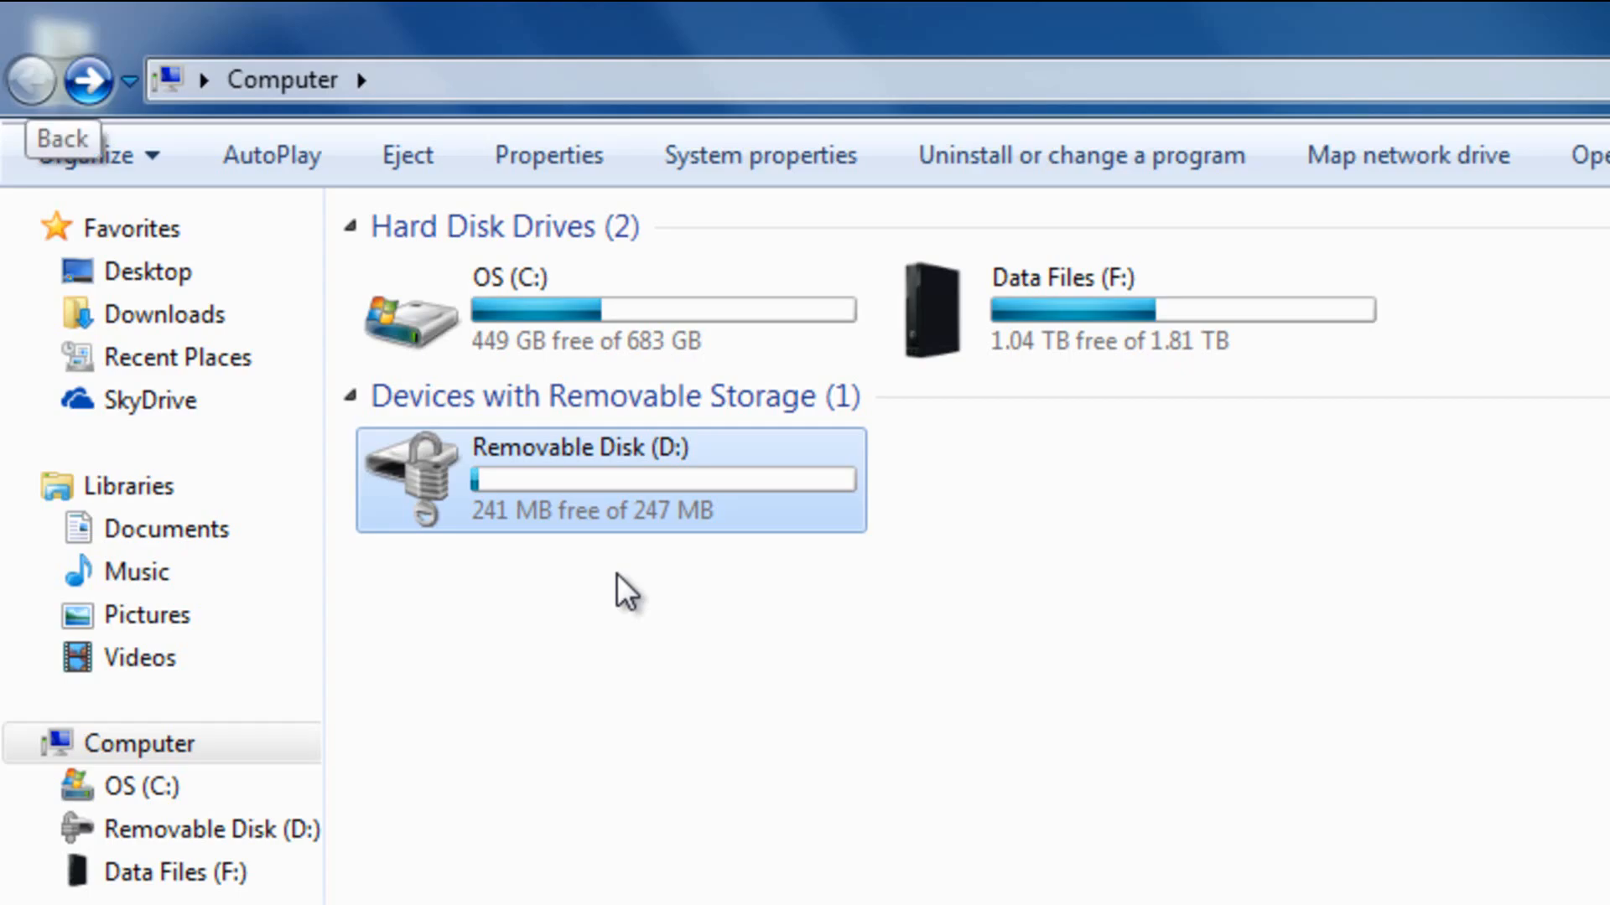
mouse_move(451, 533)
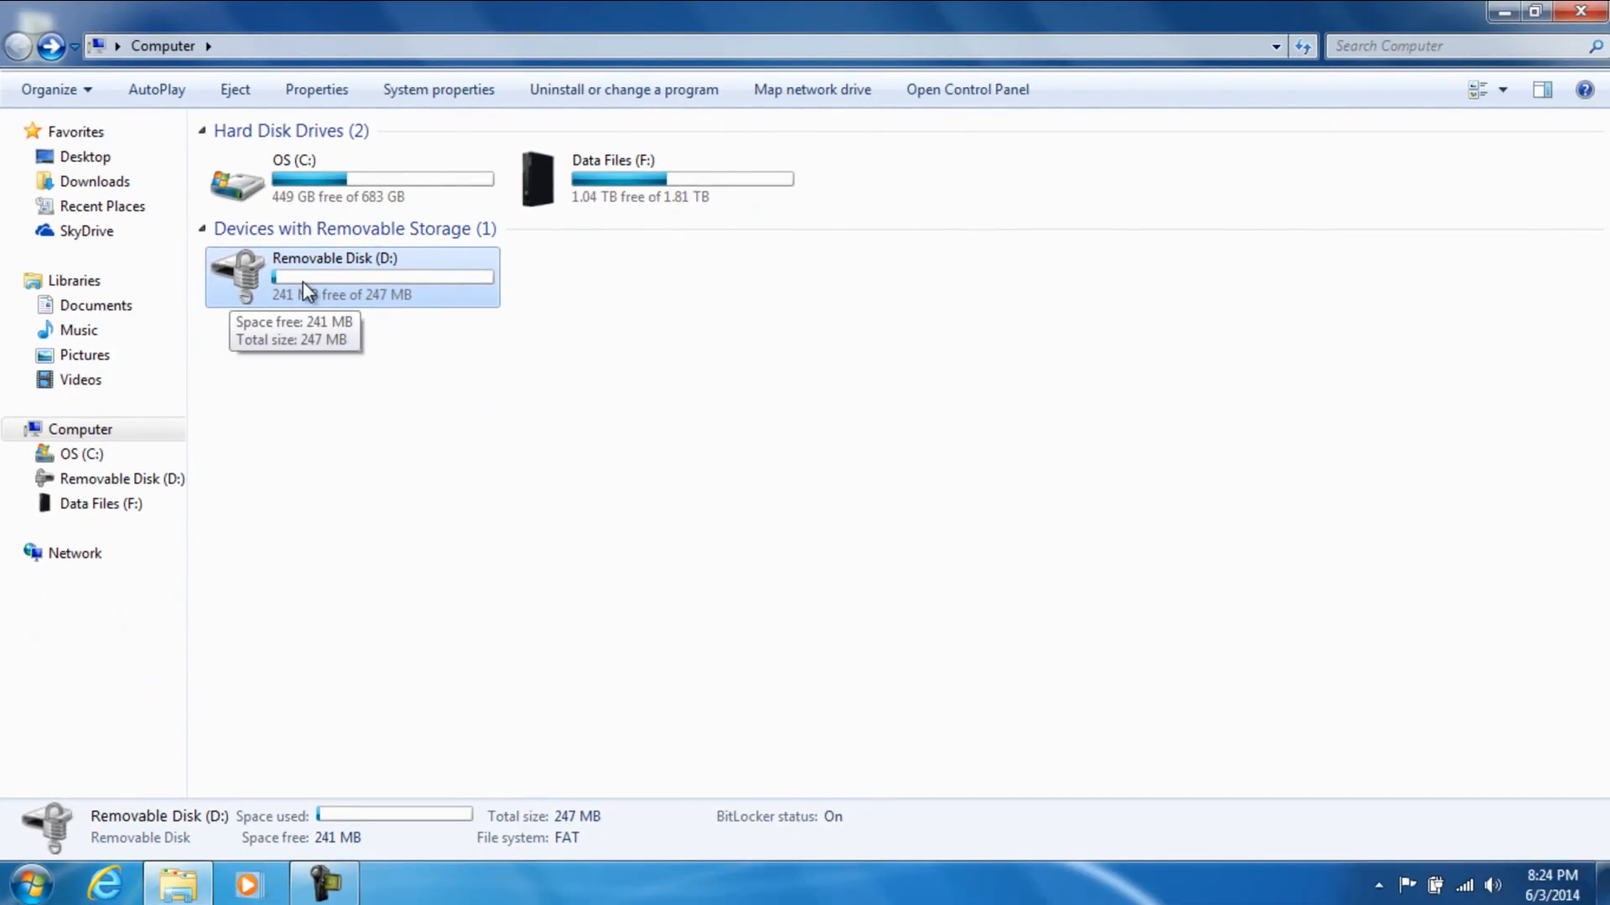
mouse_move(334, 298)
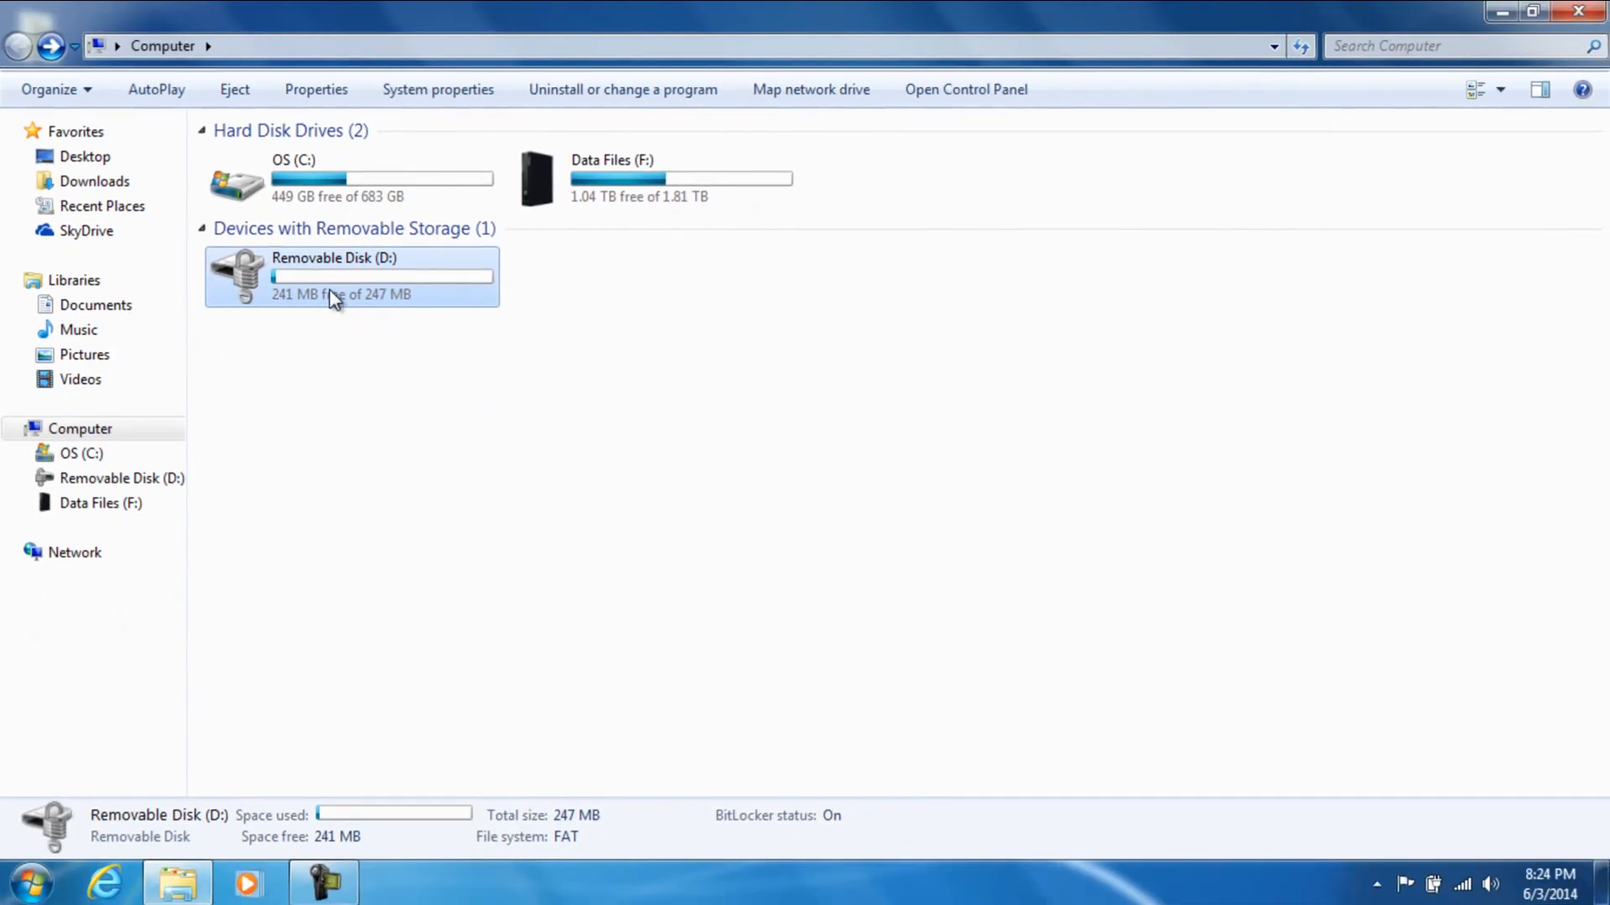
double_click(349, 277)
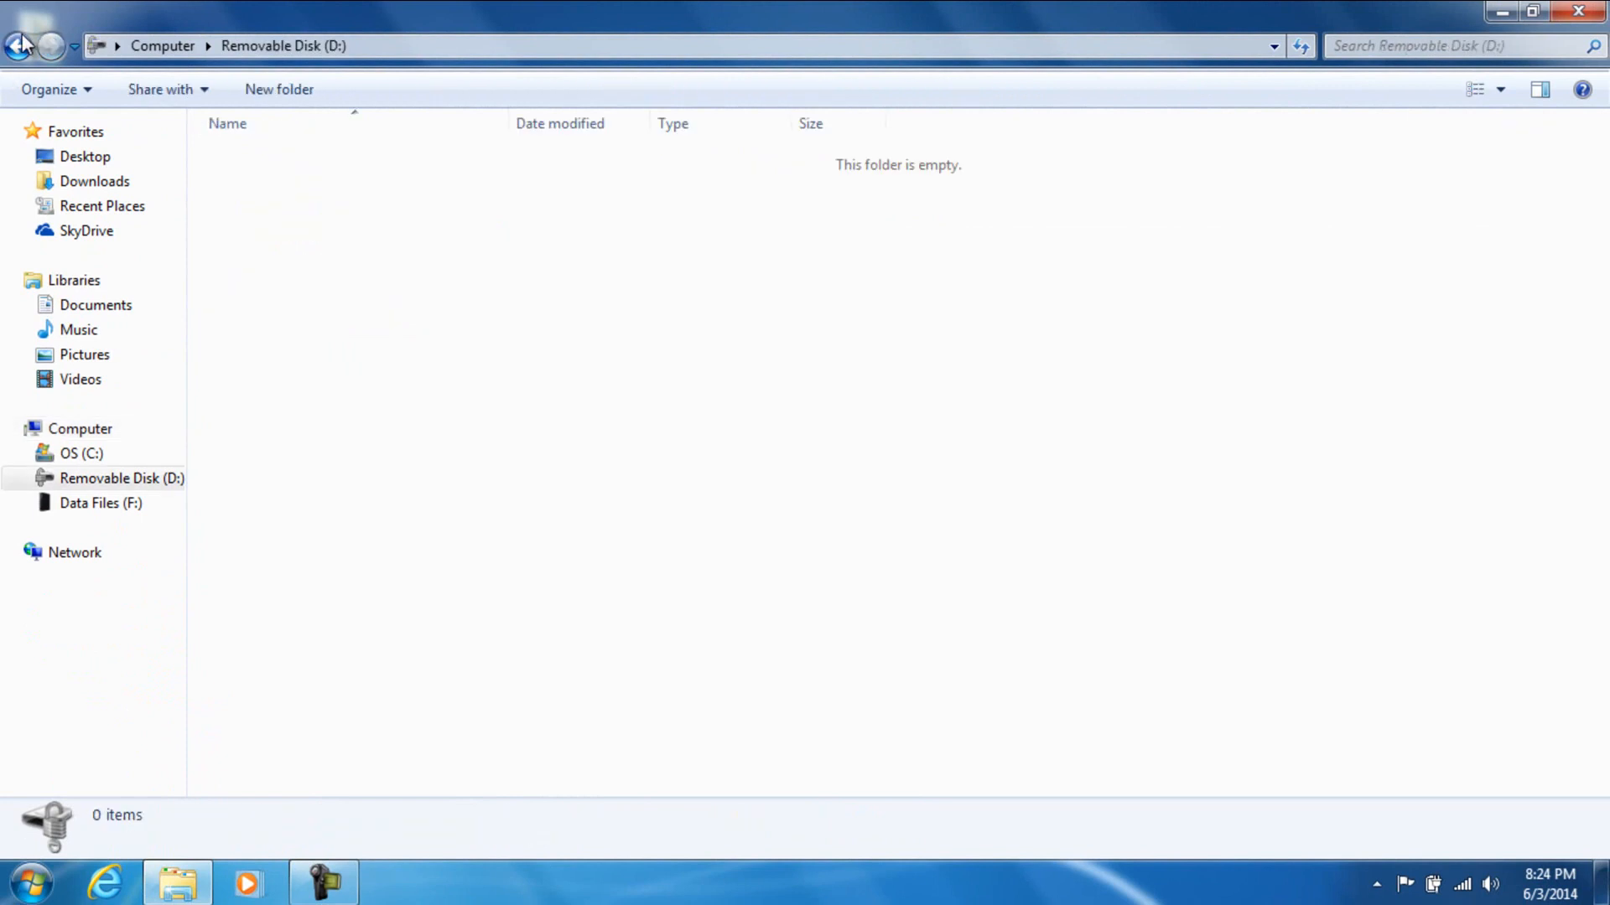
left_click(19, 46)
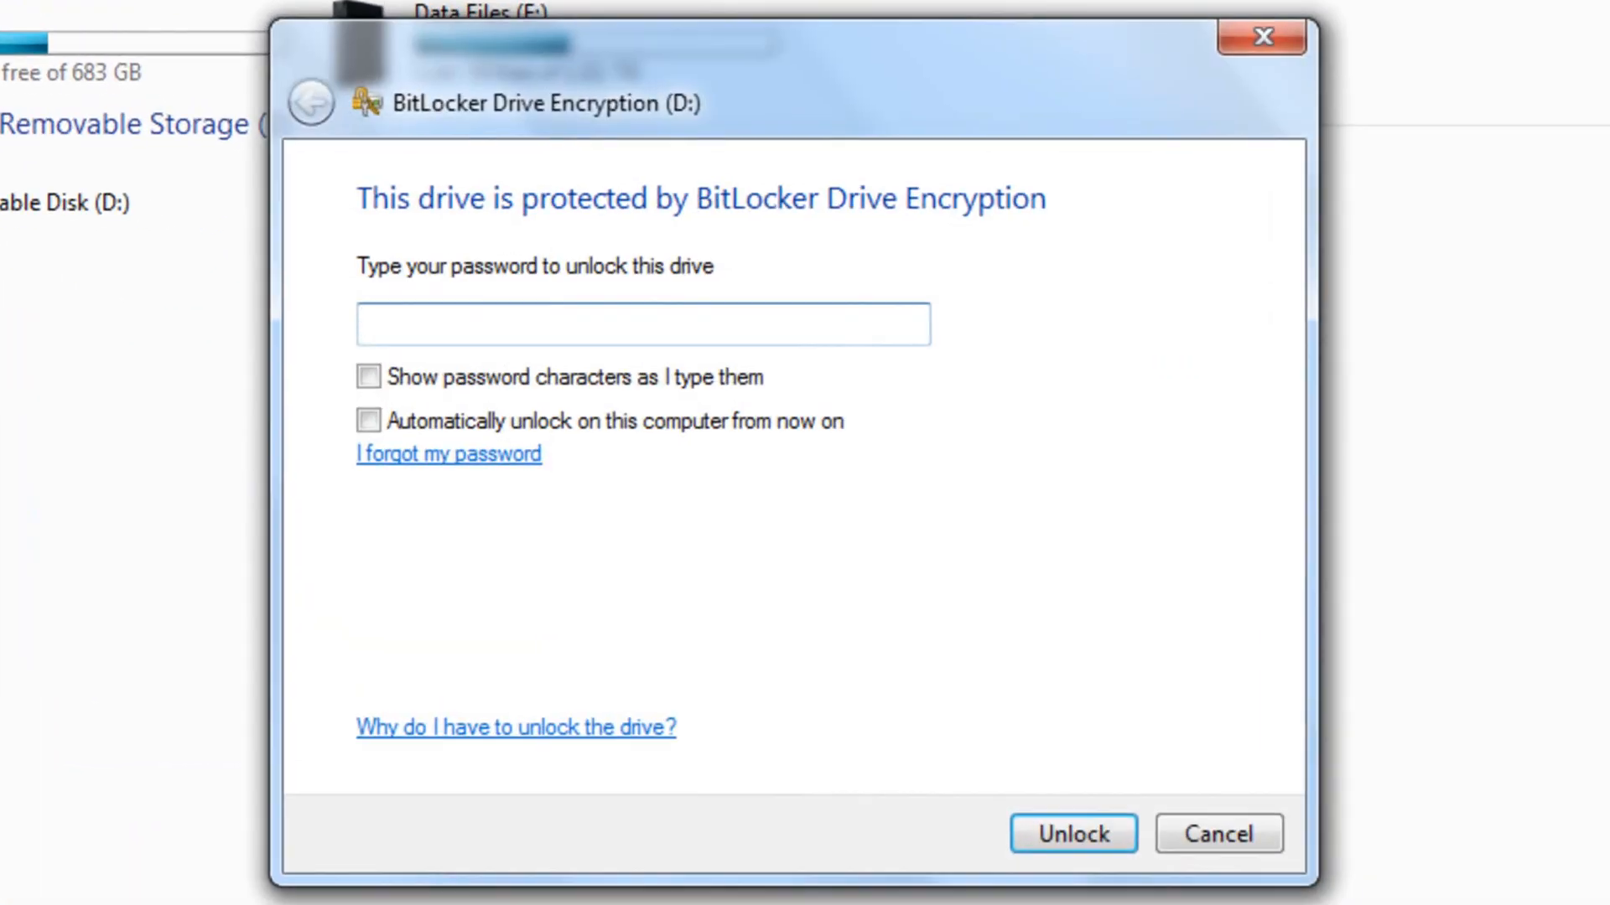
Cancel the BitLocker unlock prompt, leaving drive D: selected and locked.
left_click(643, 323)
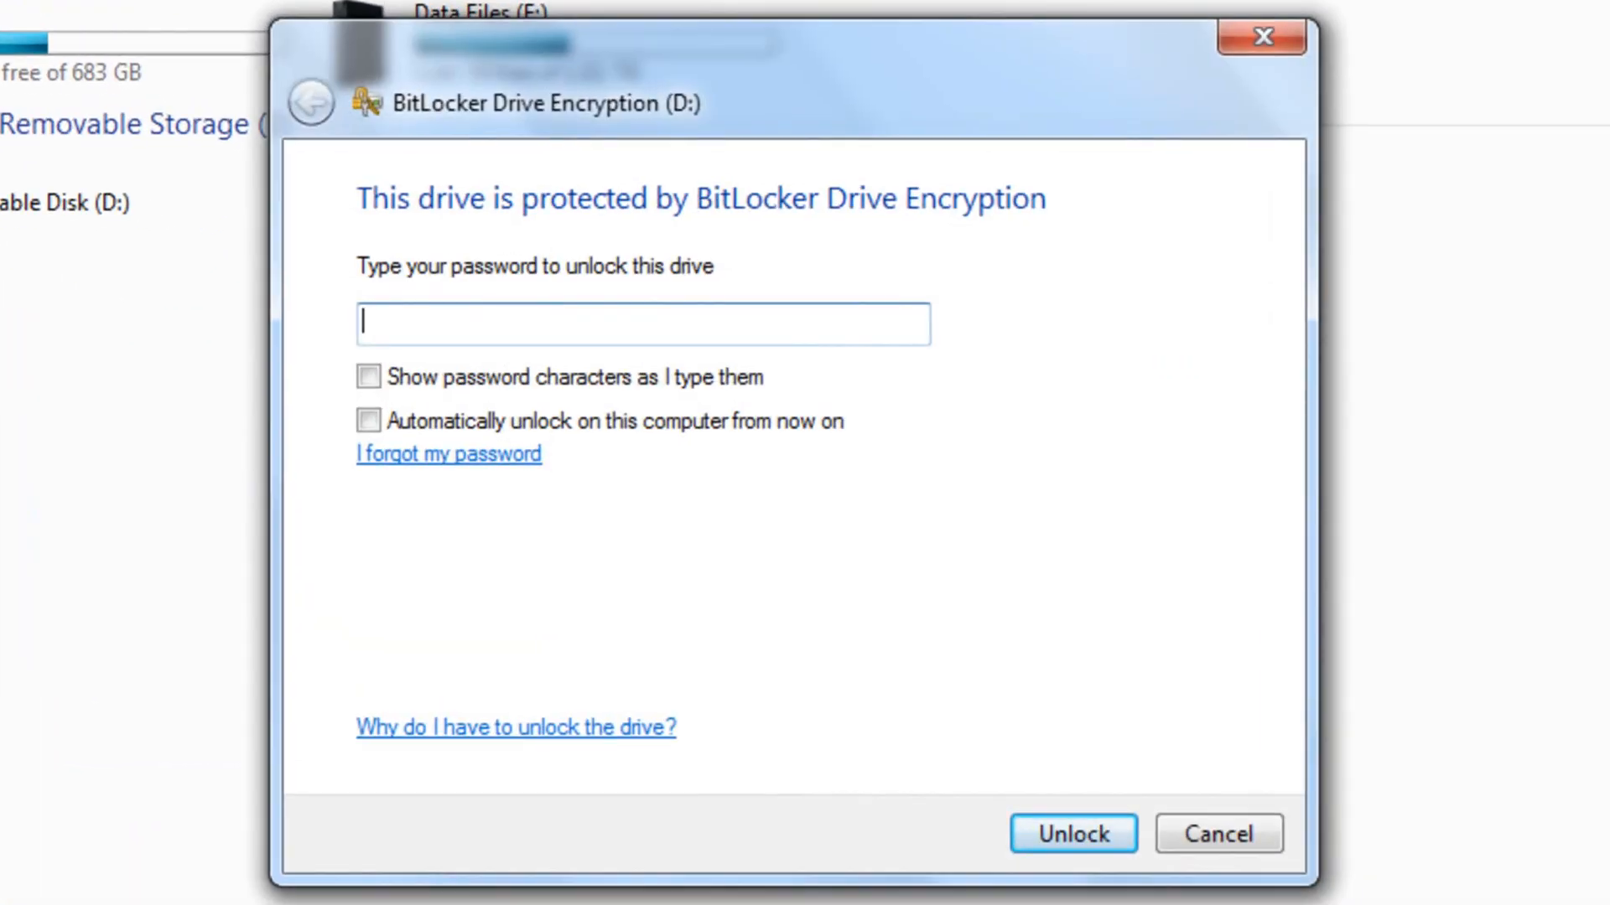
mouse_move(1190, 6)
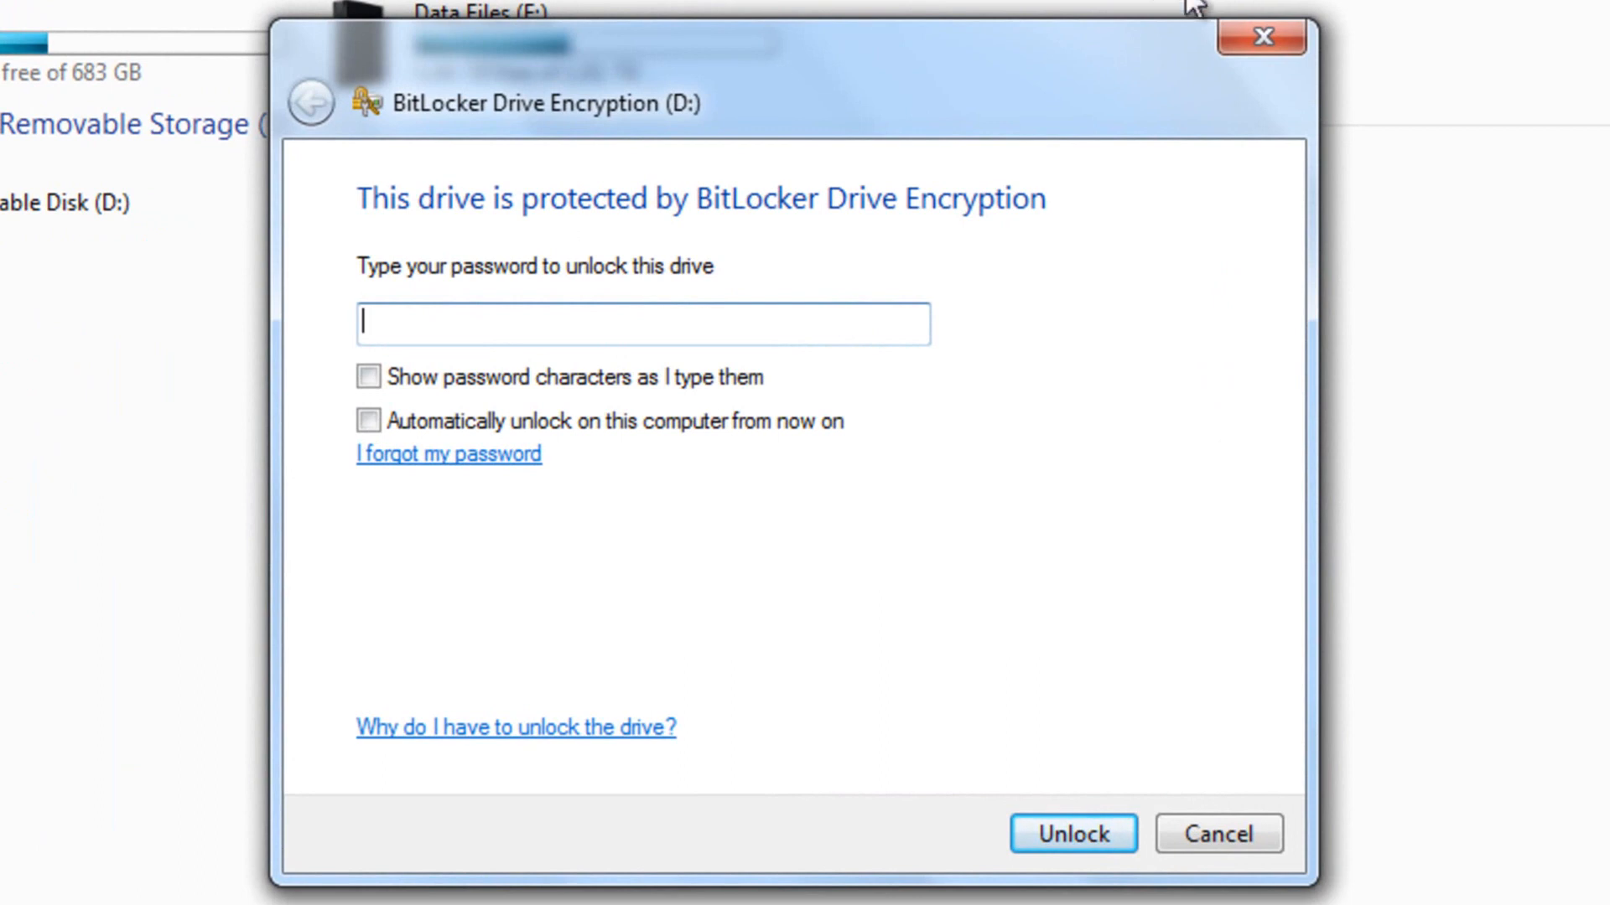
left_click(1217, 834)
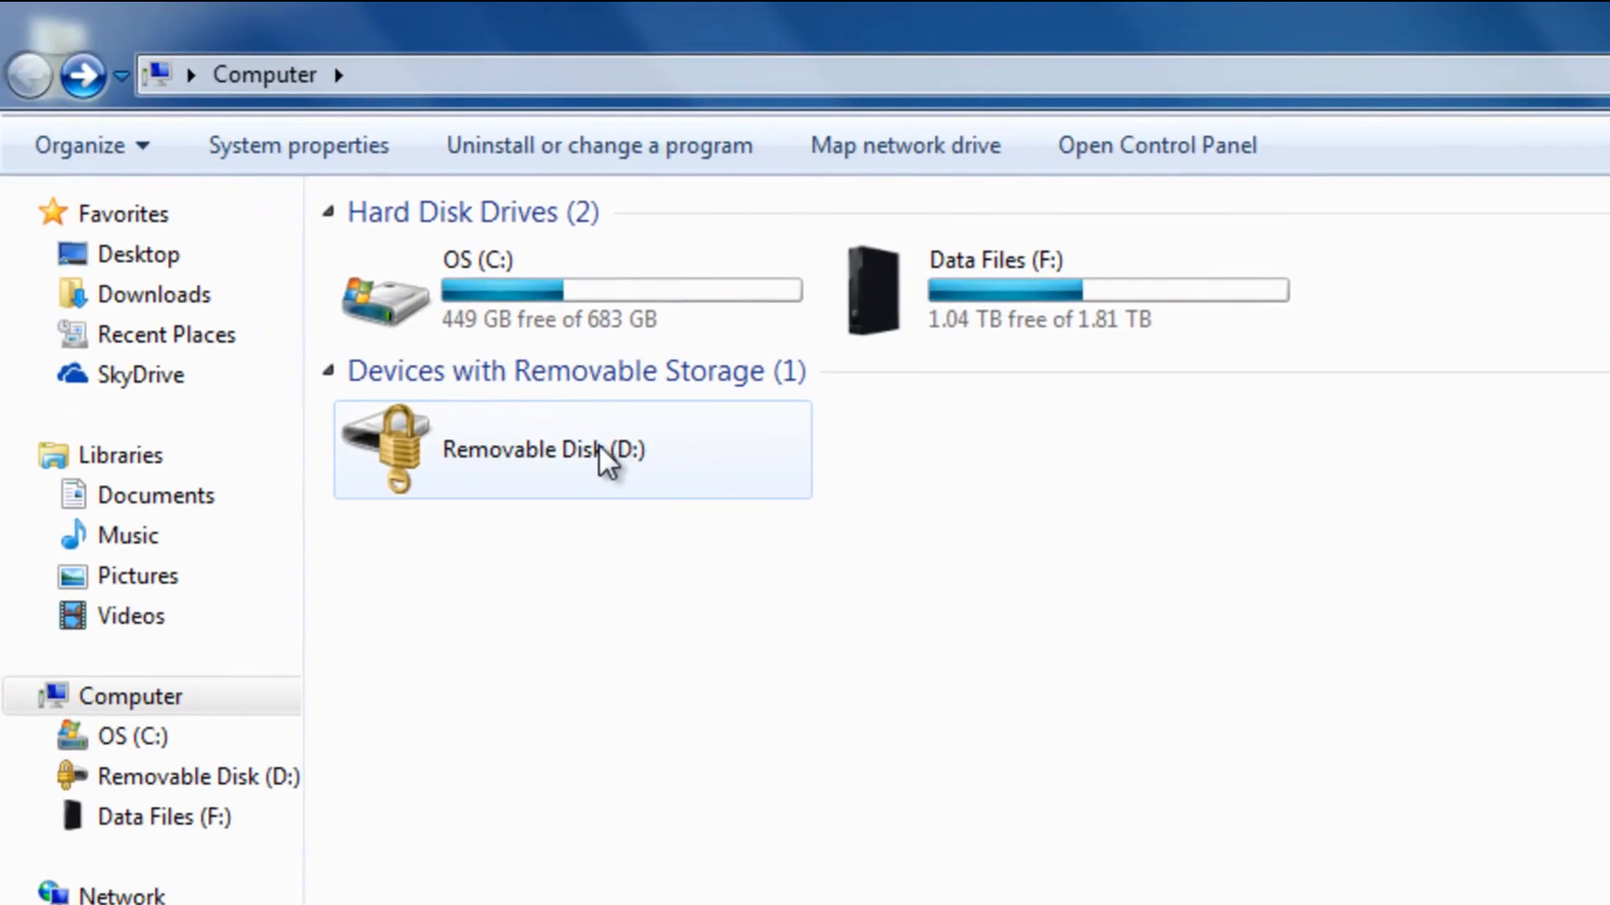
left_click(572, 450)
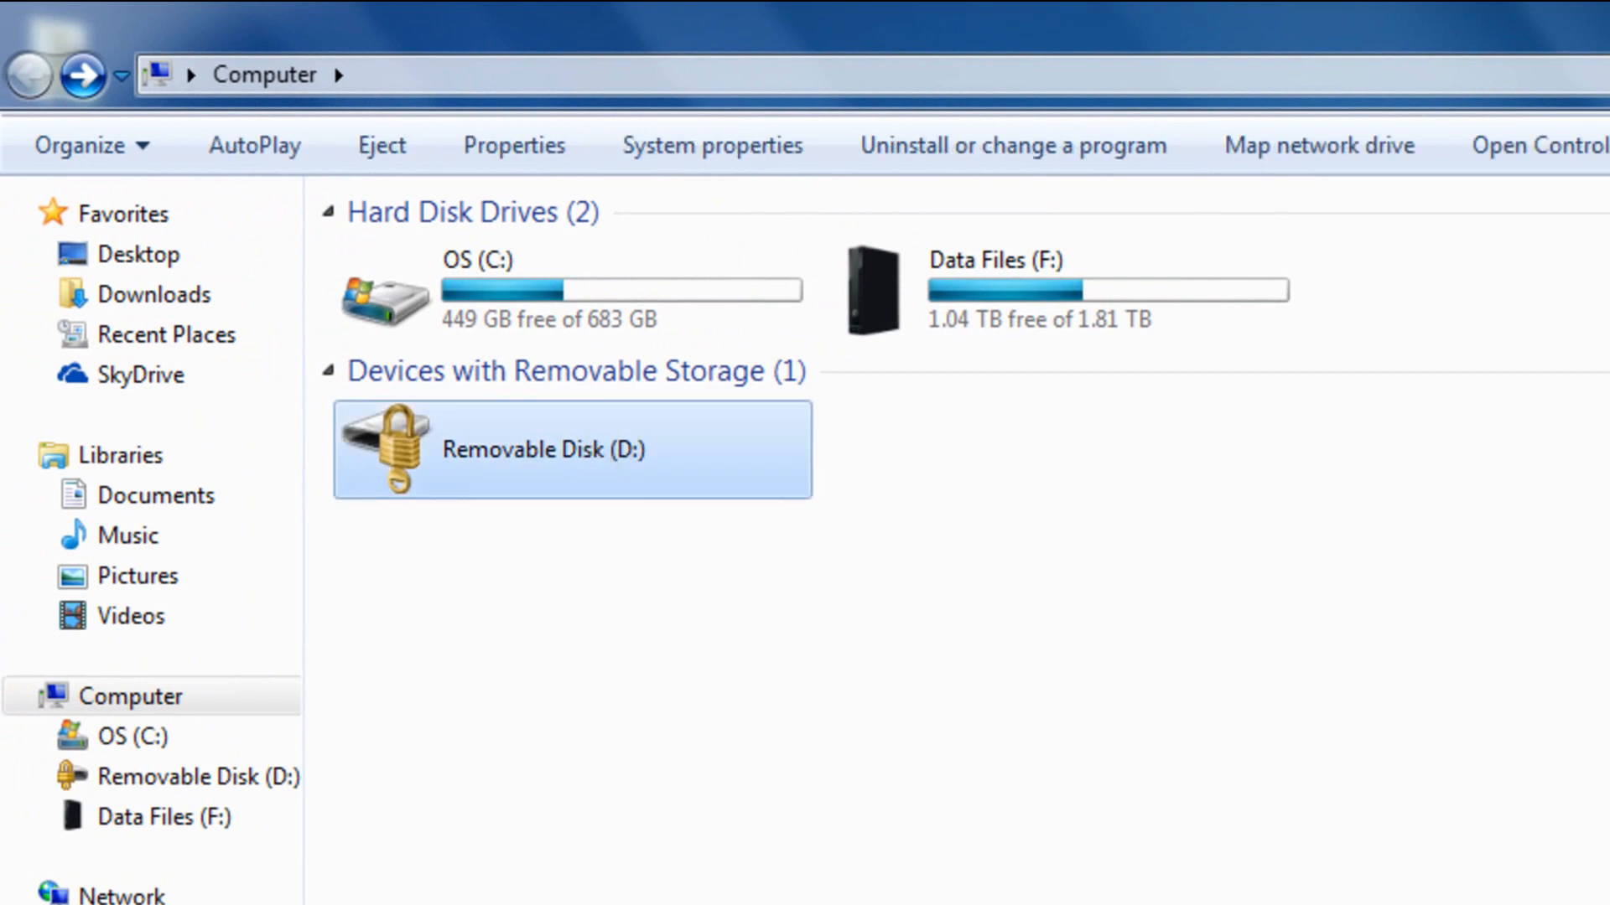
Reopen D:, enter its BitLocker password and submit the unlock request.
double_click(543, 450)
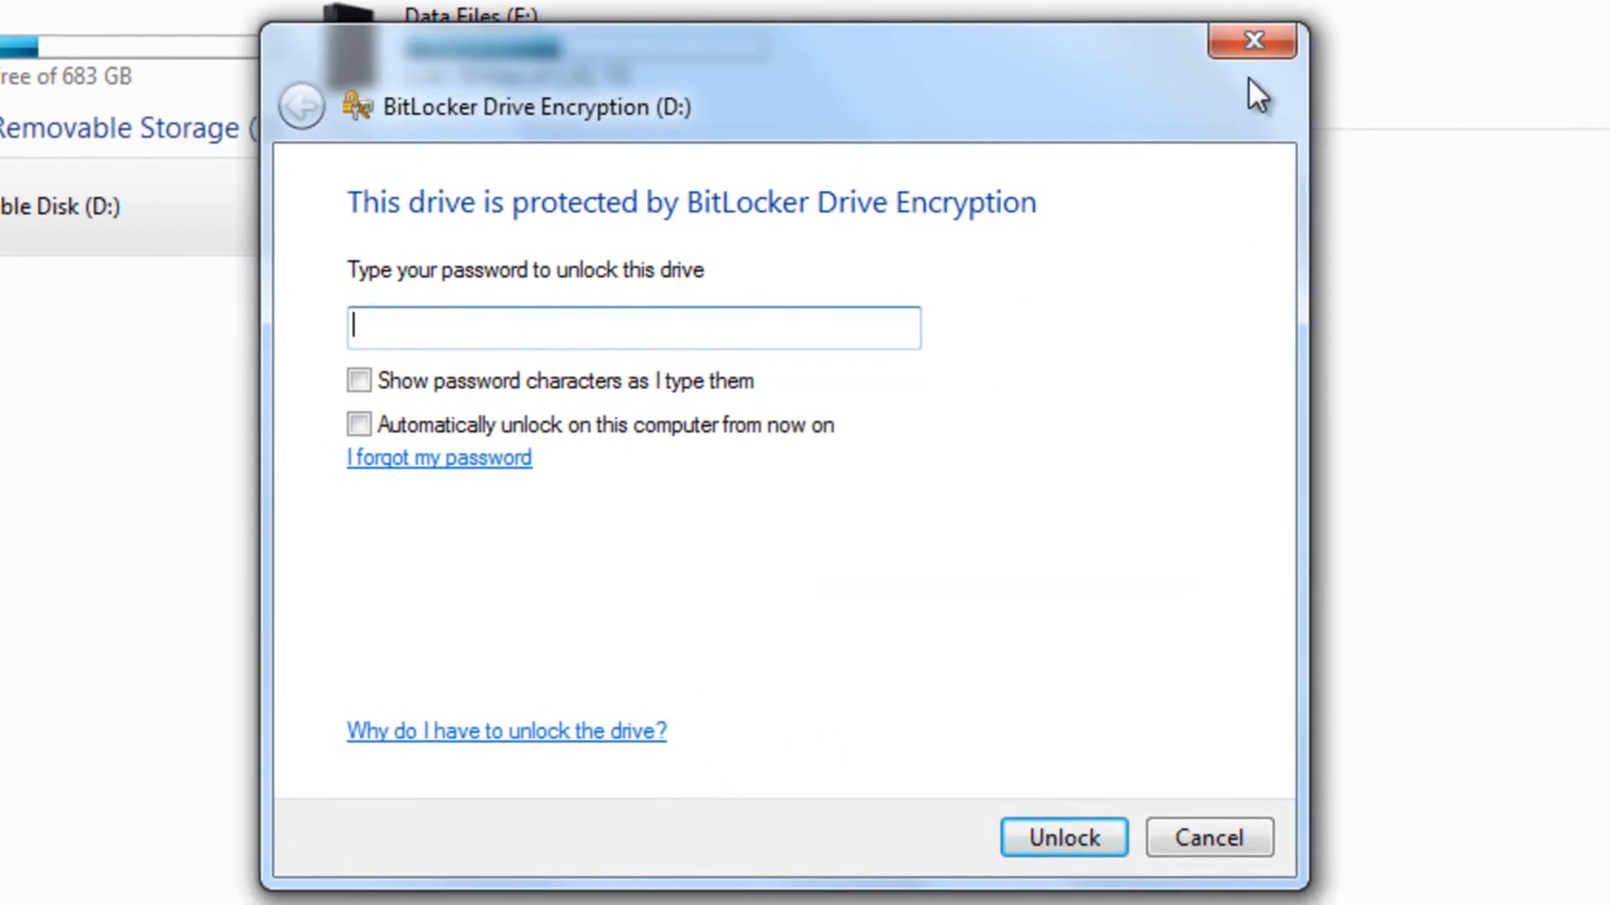
mouse_move(702, 241)
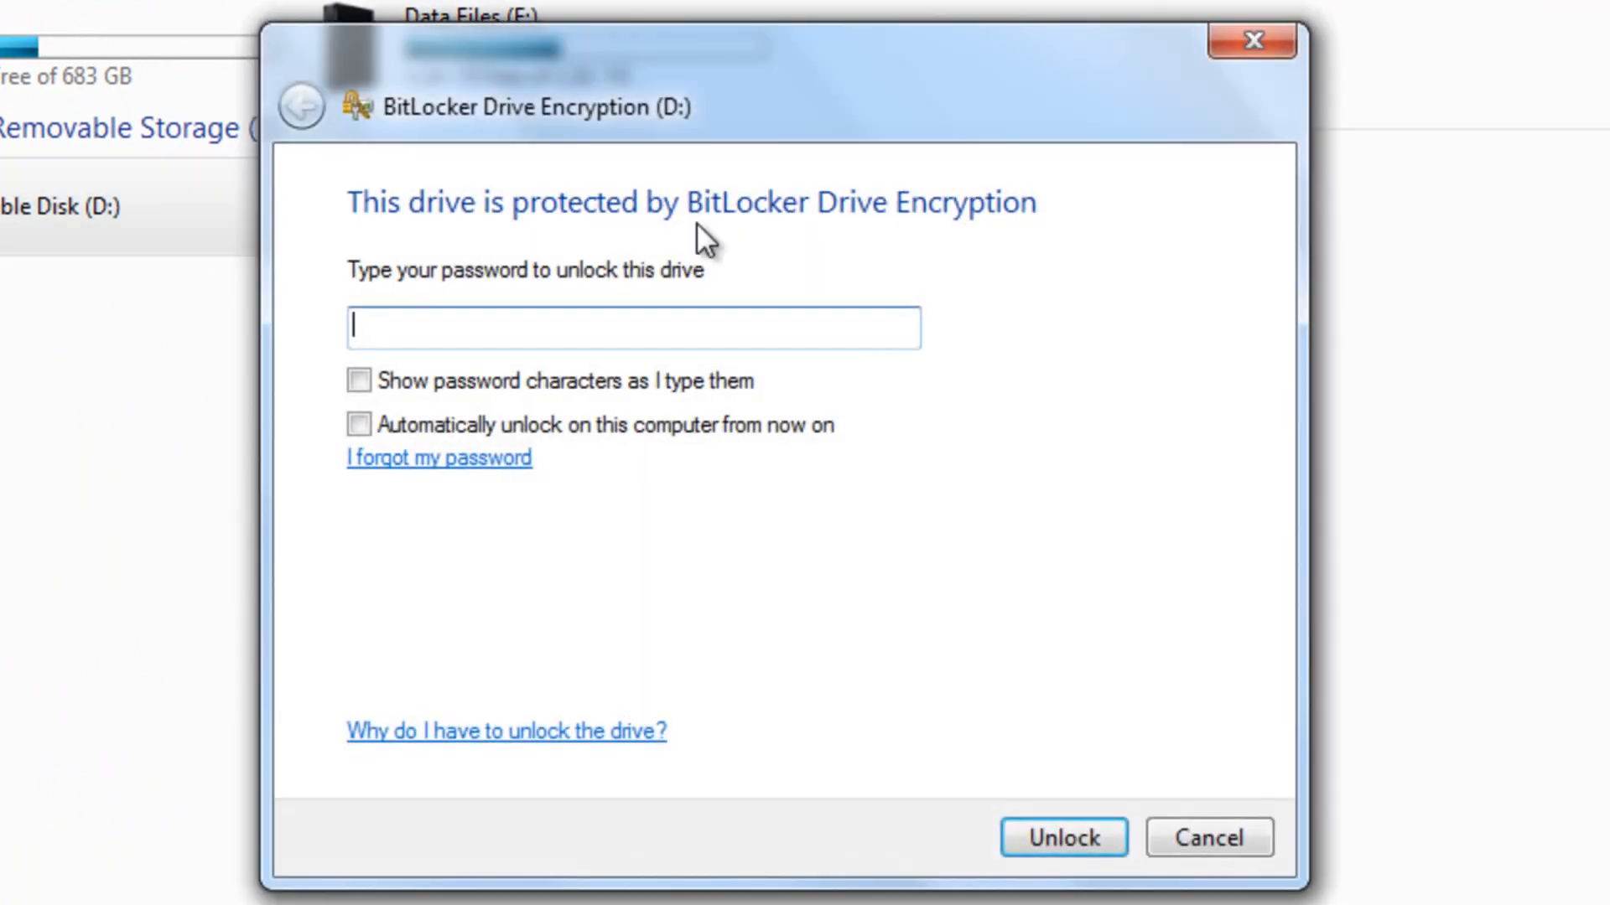
mouse_move(803, 325)
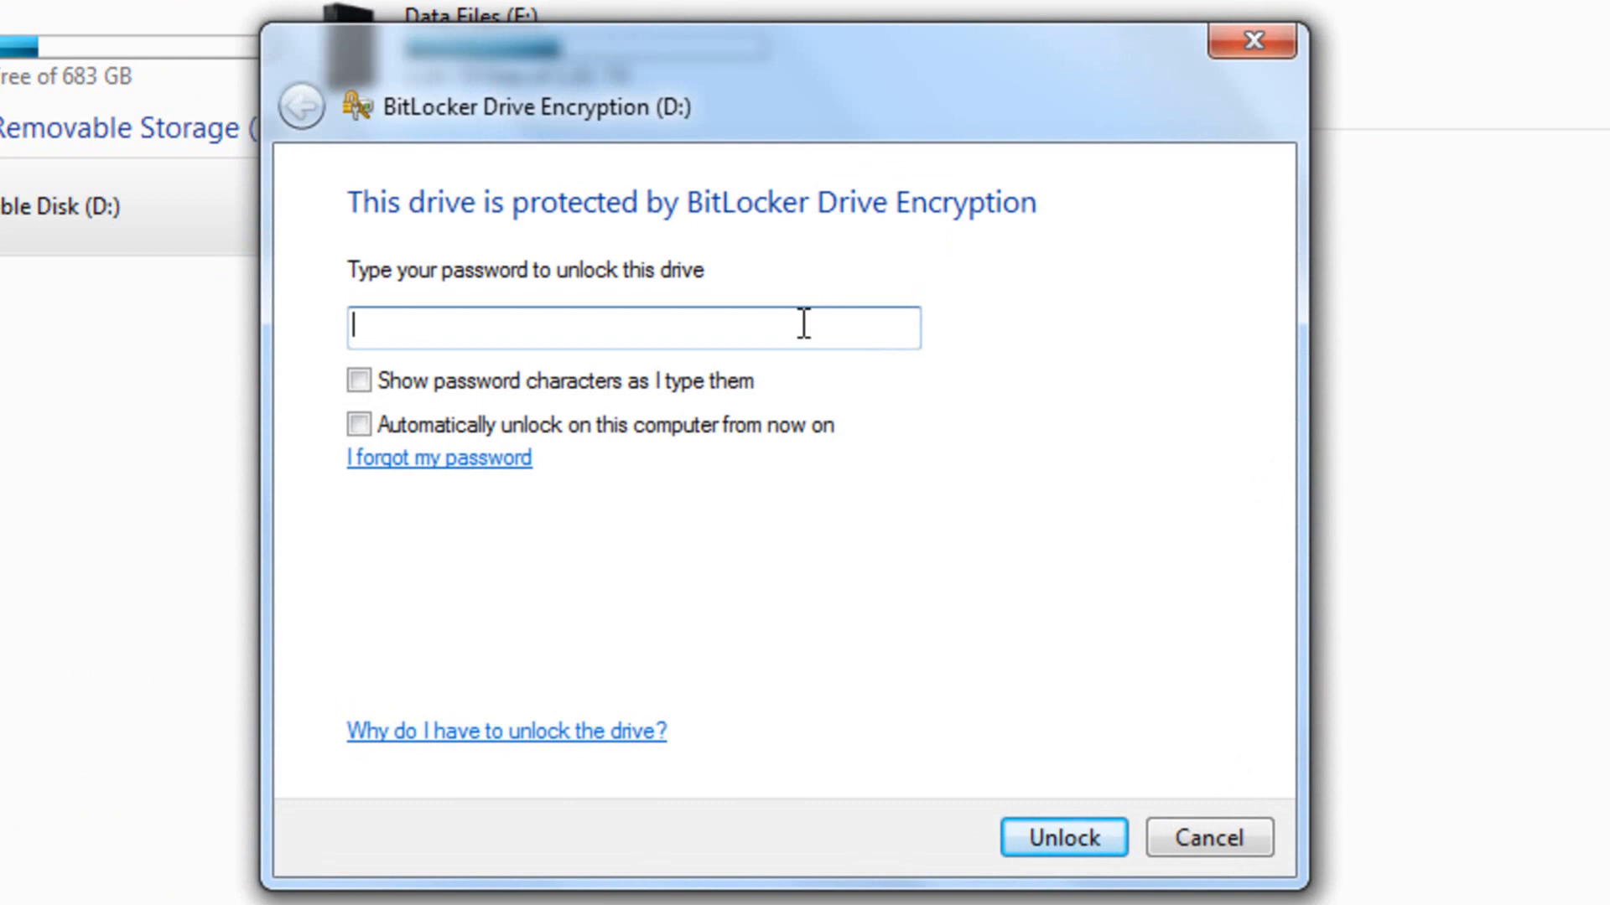
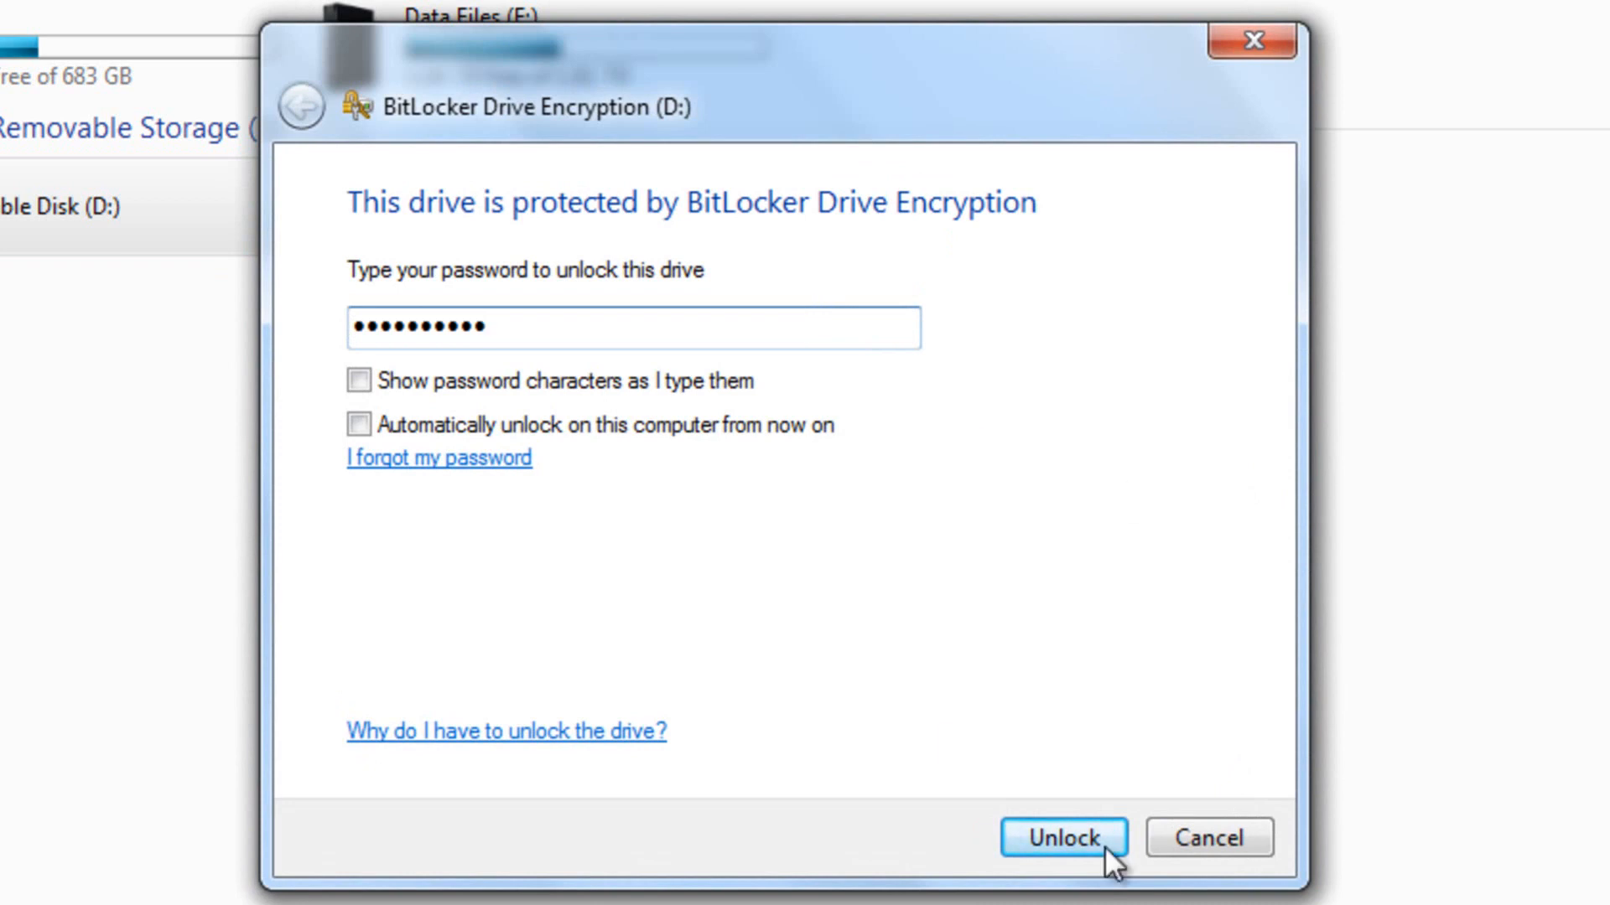
left_click(1063, 839)
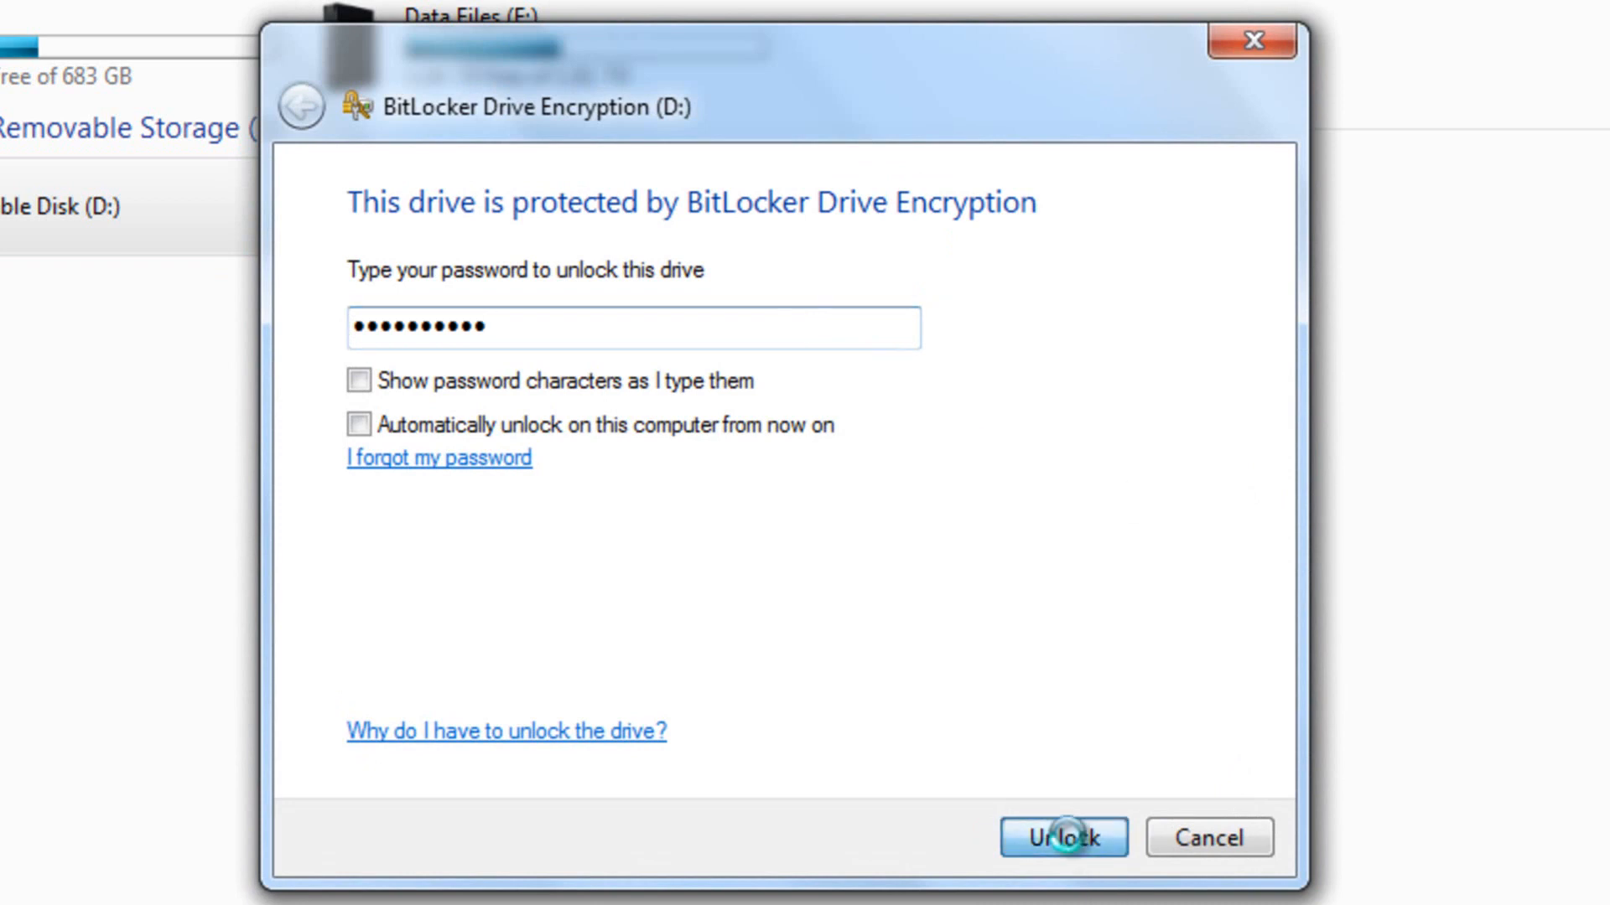
Create New Bitmap Image, New Bitmap Image (2) and a New Microsoft Visio Drawing on drive D:.
left_click(1061, 838)
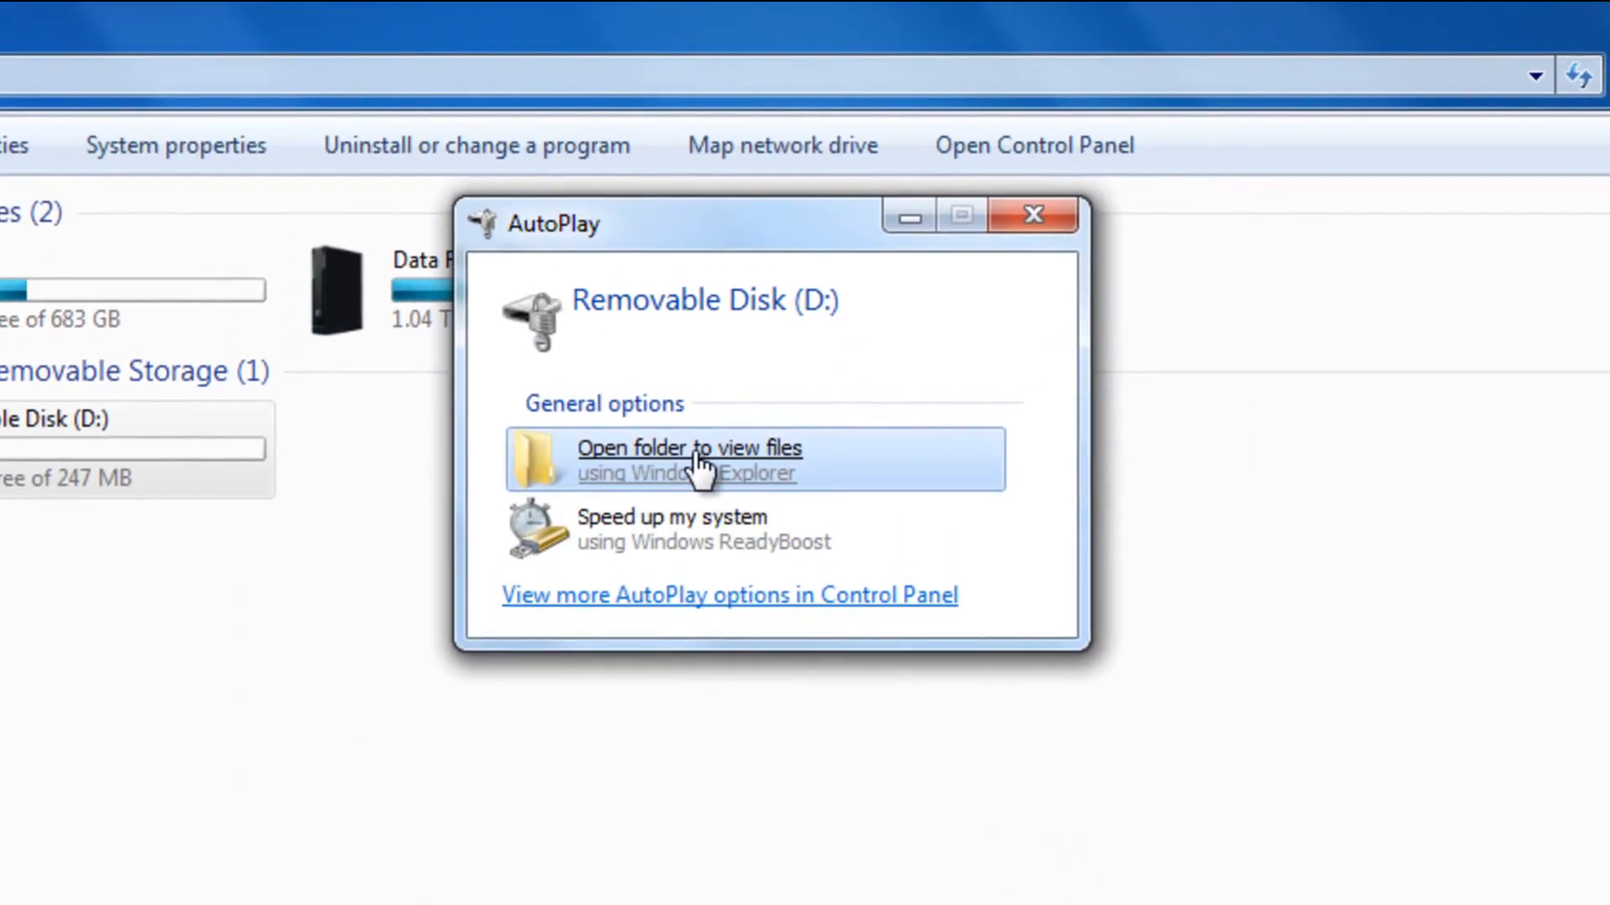
left_click(689, 460)
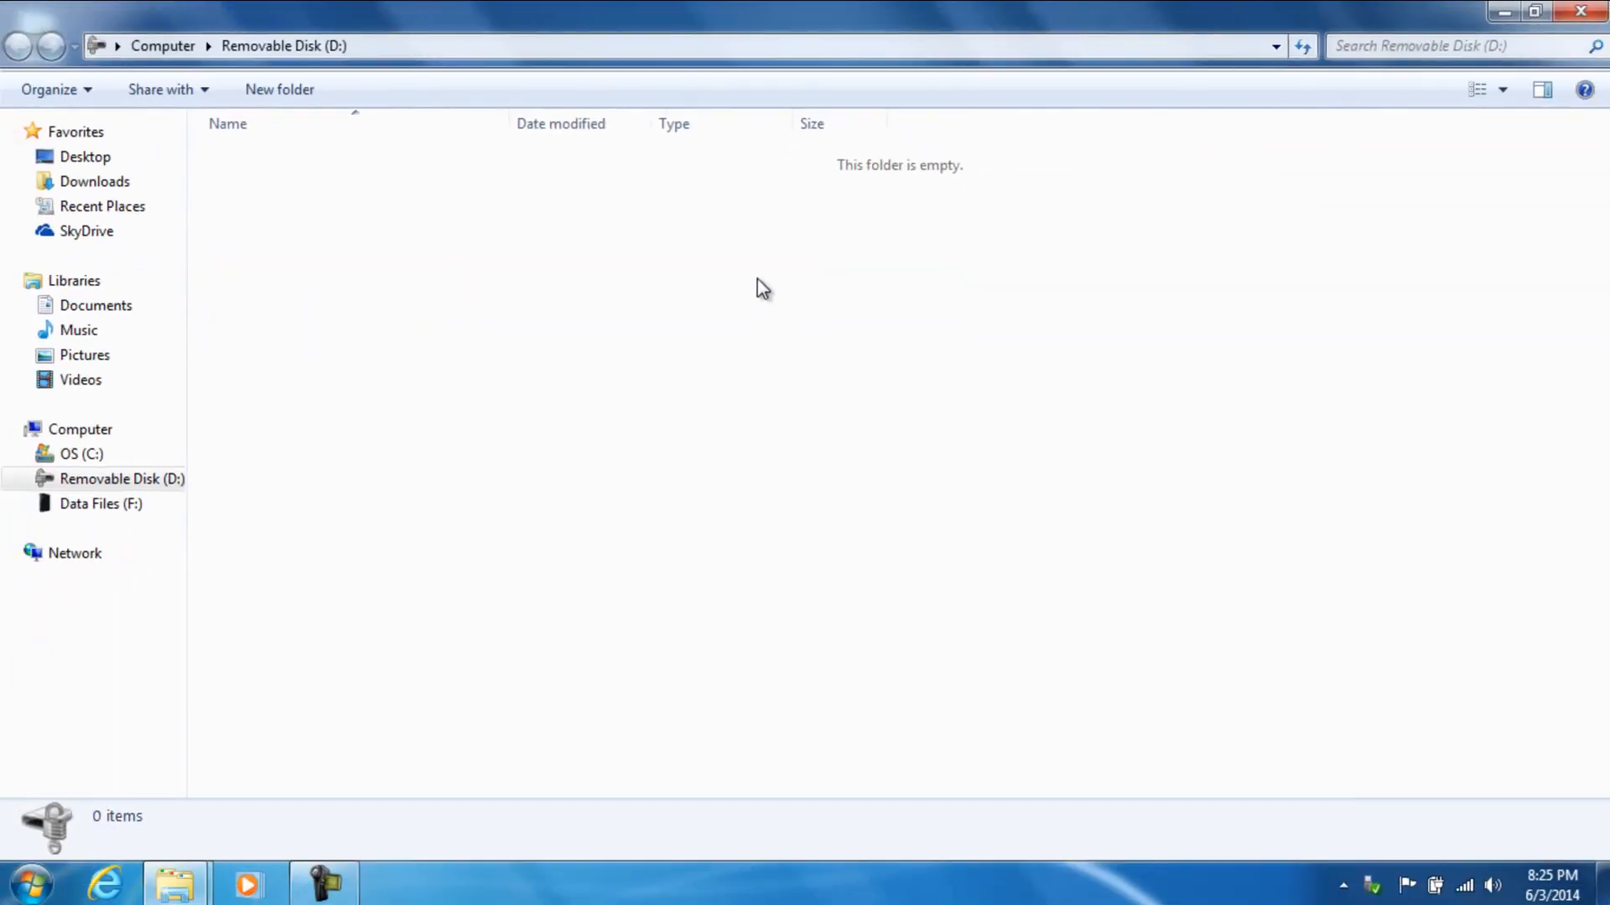
right_click(763, 287)
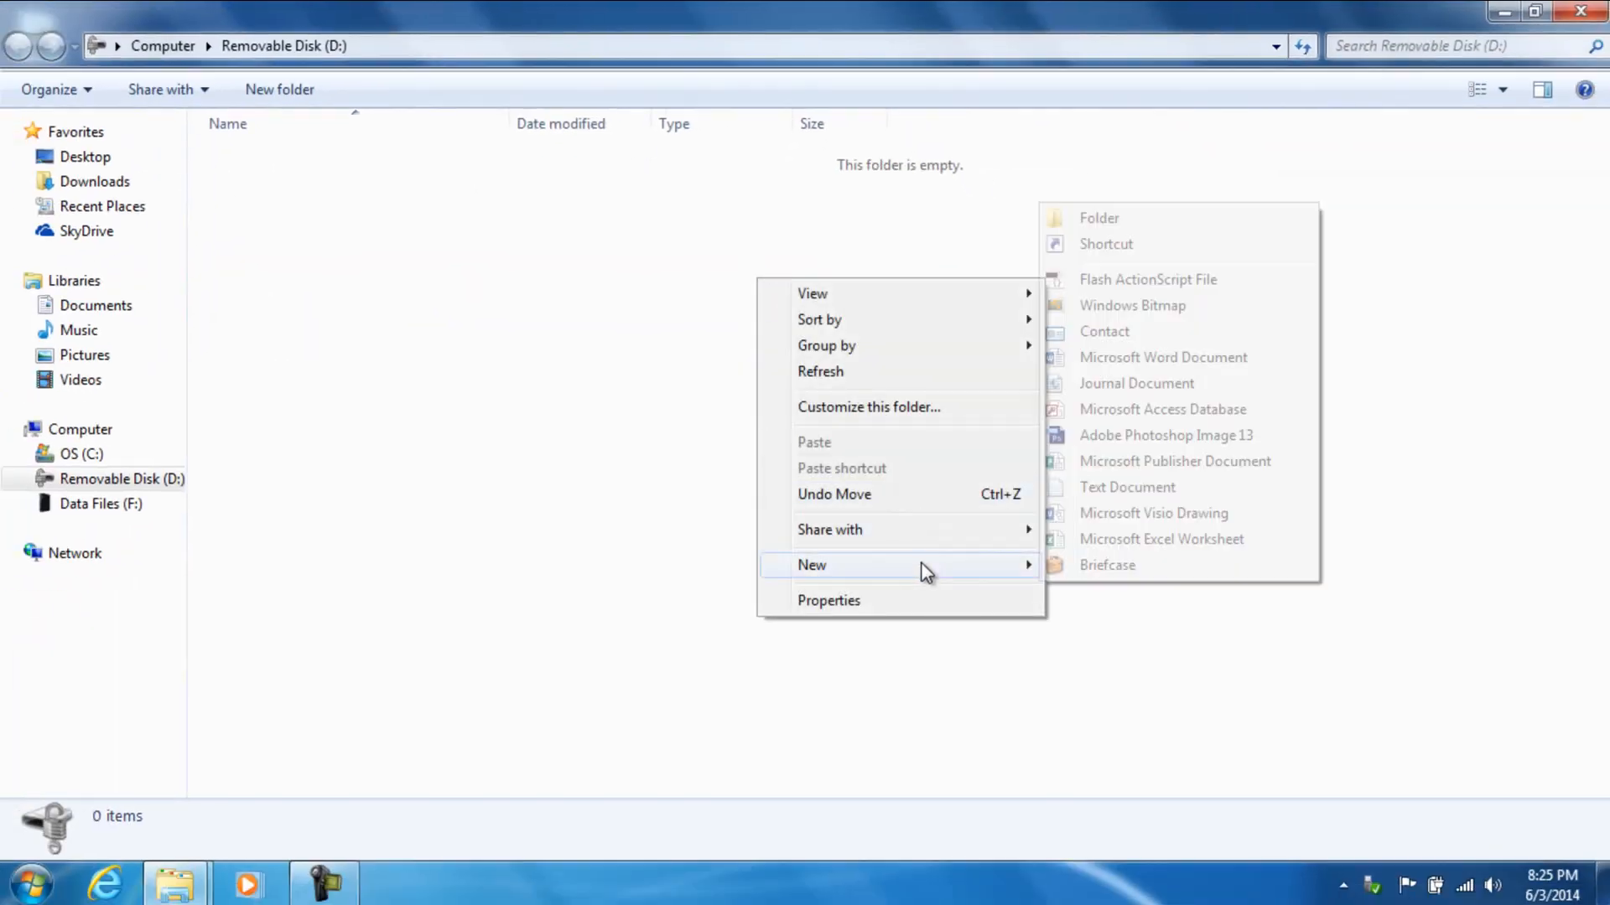
left_click(1132, 305)
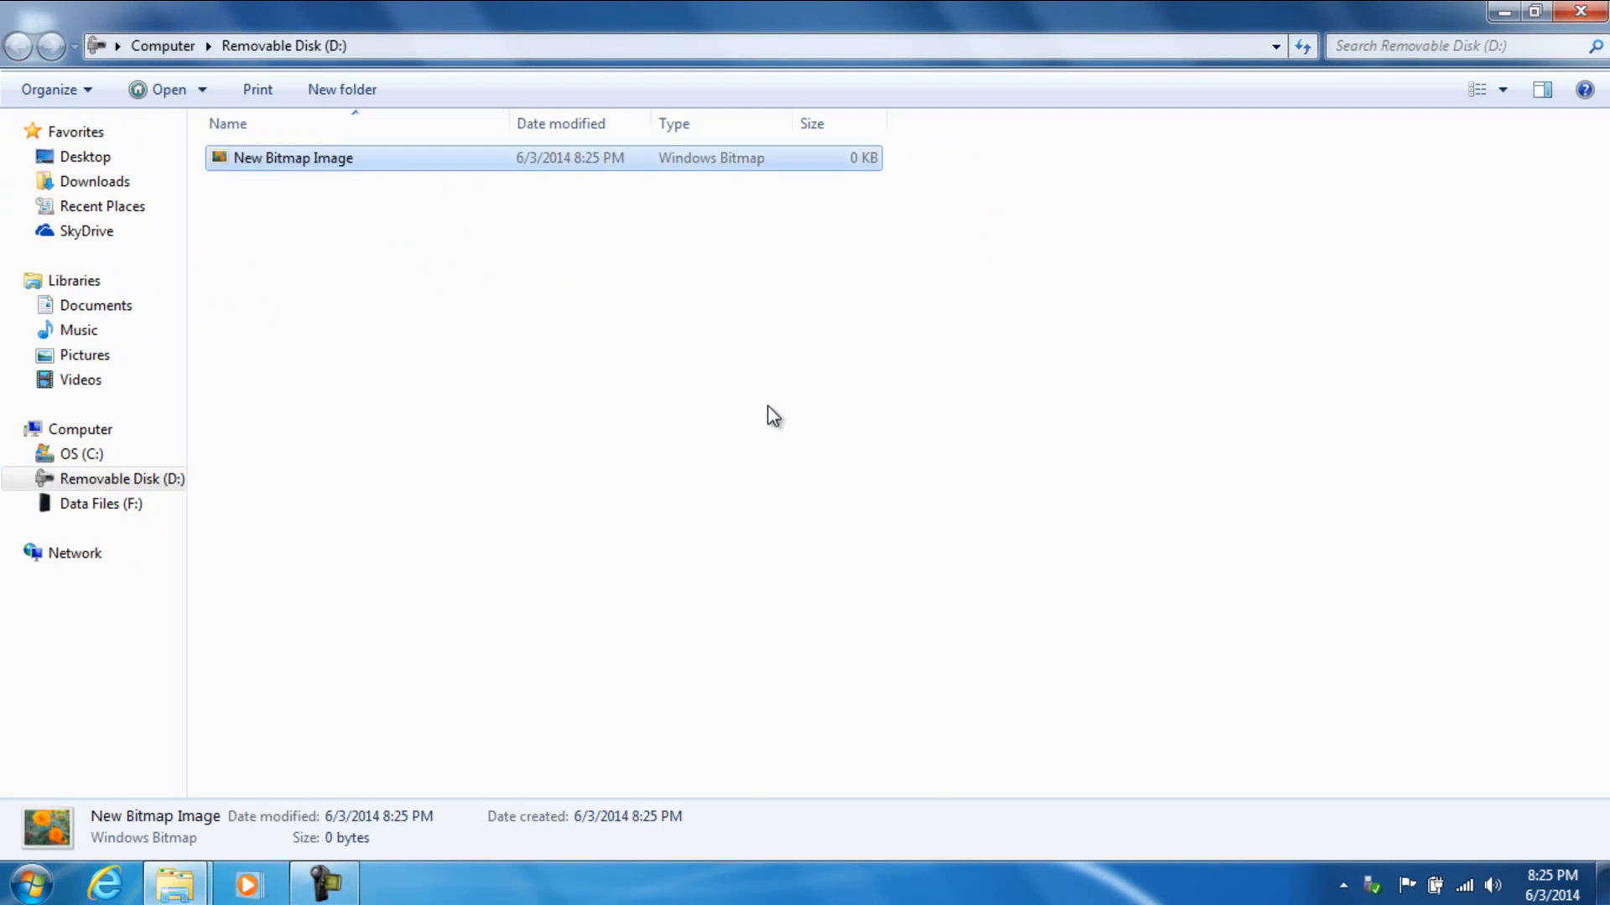
right_click(773, 416)
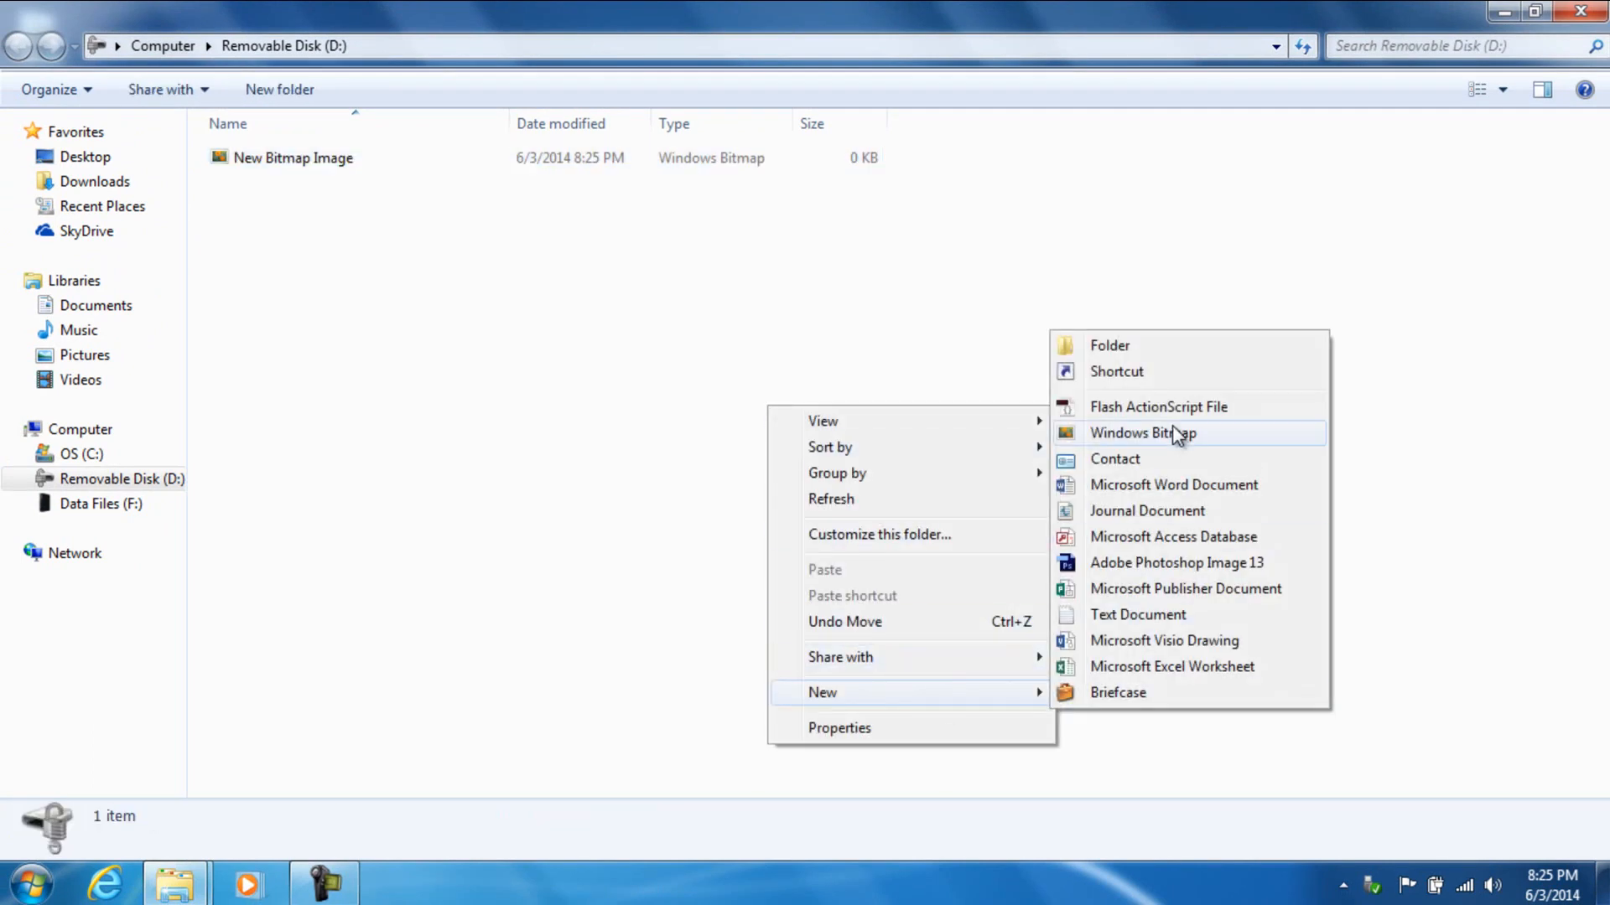
left_click(1142, 432)
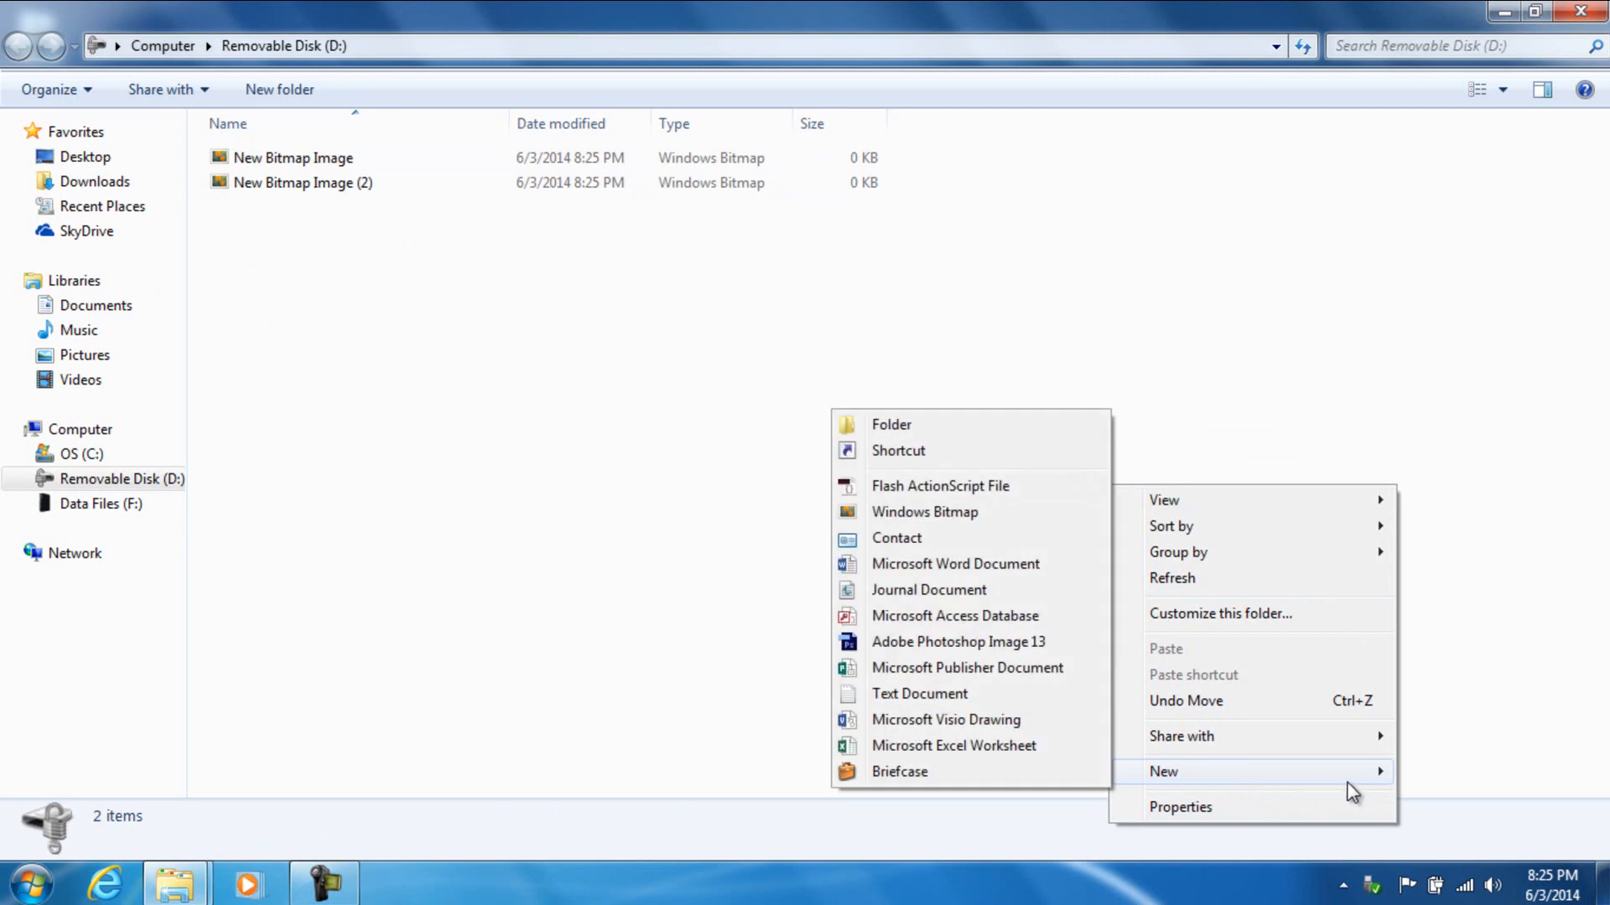
left_click(946, 720)
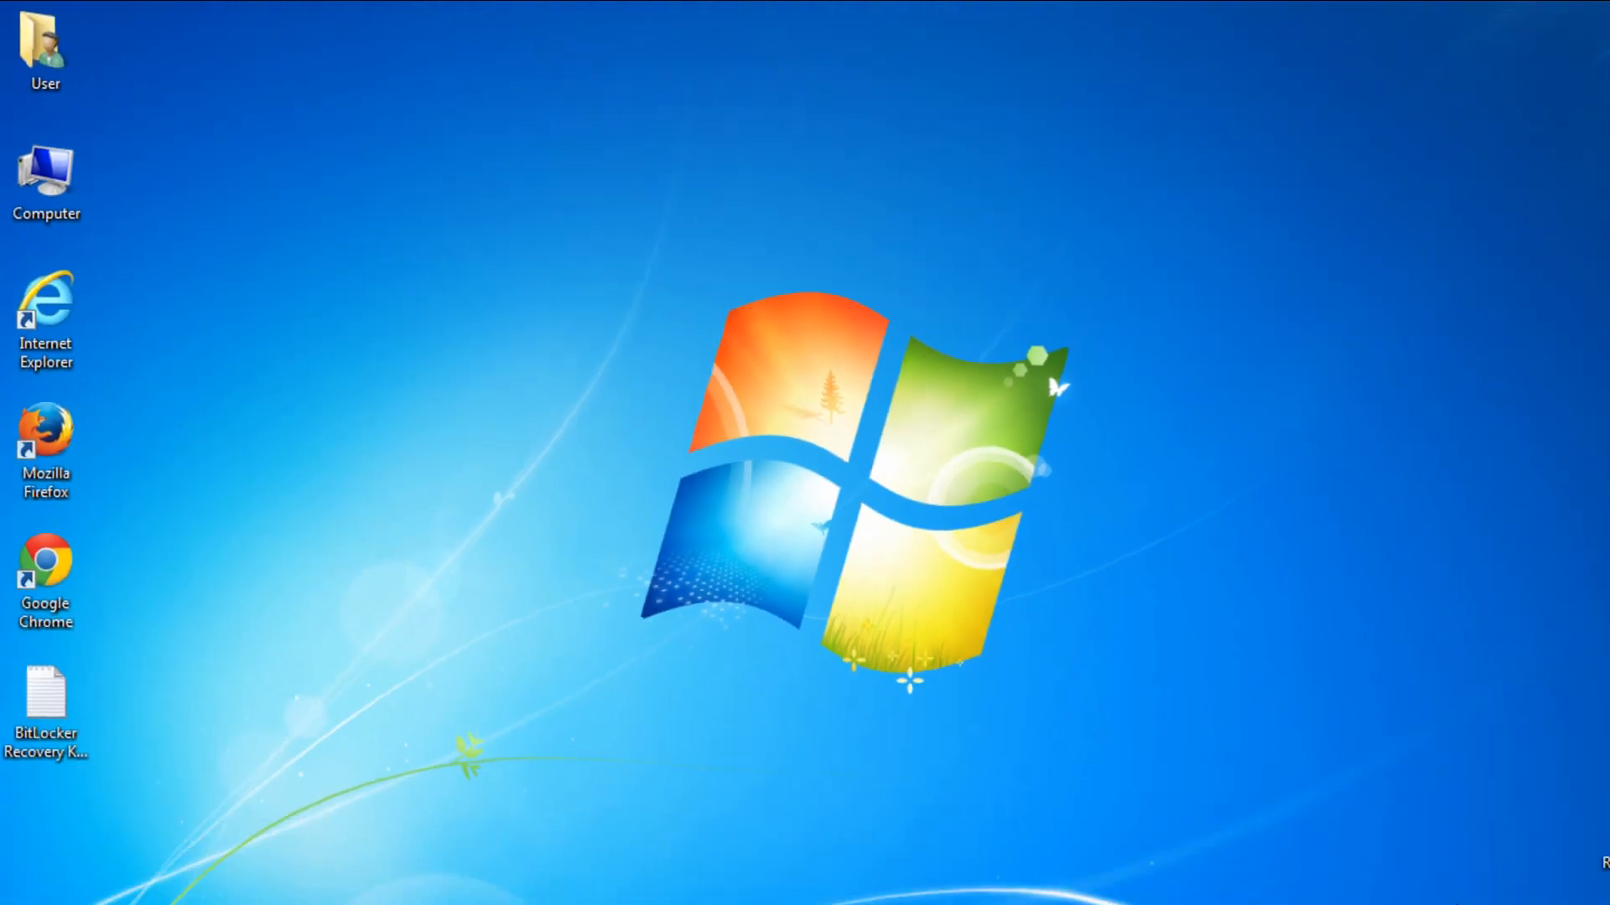
Safely eject the USB drive from the notification area.
left_click(1380, 884)
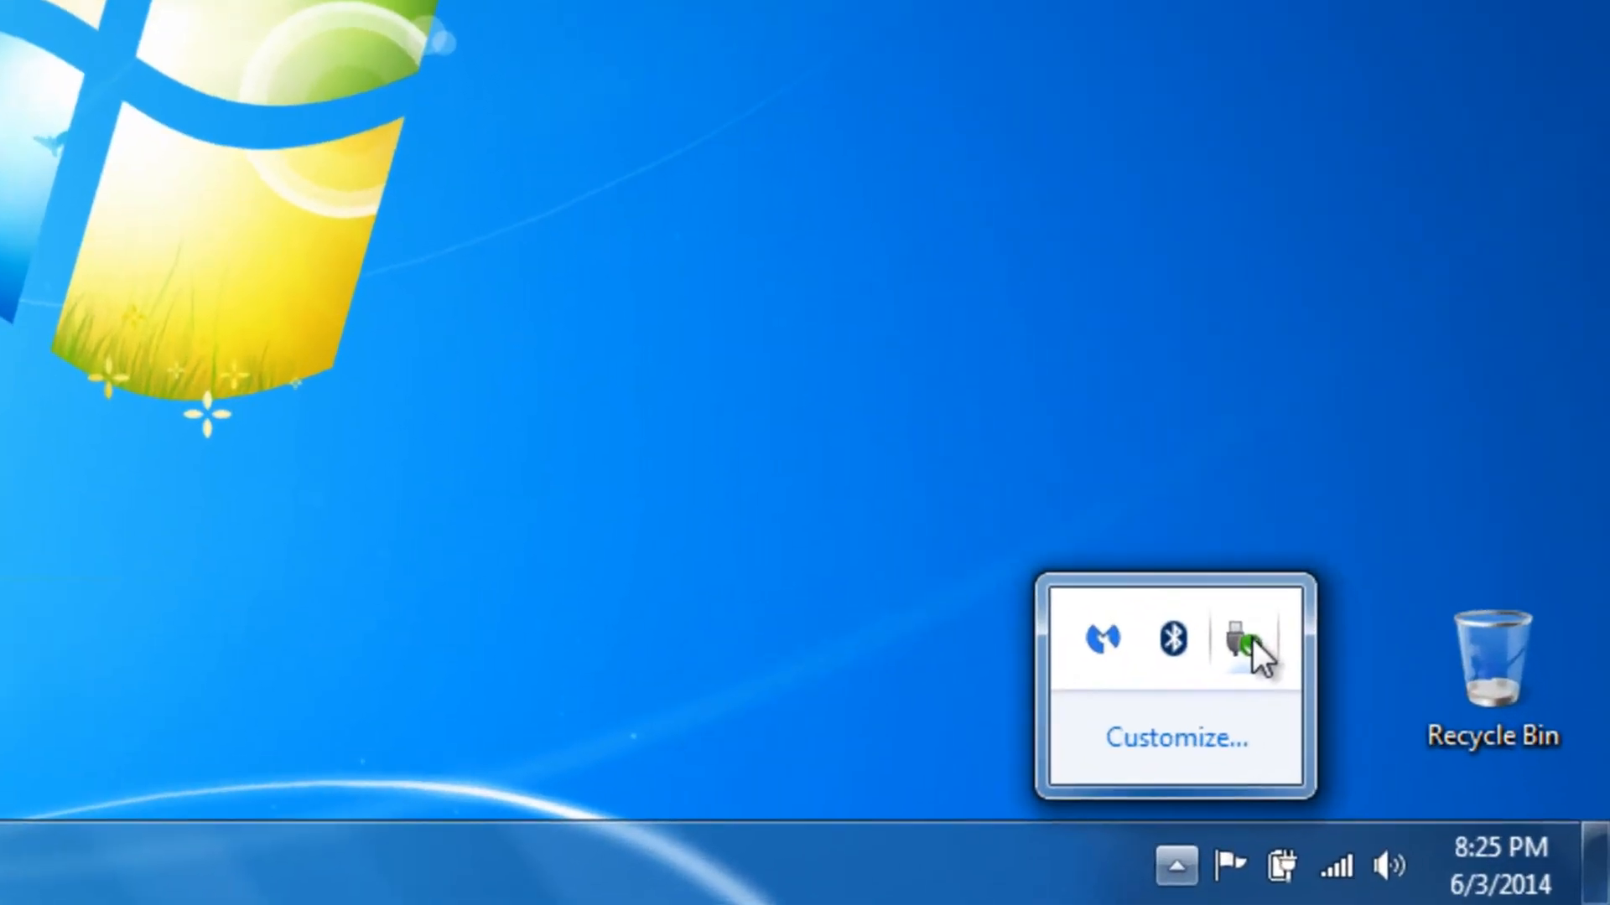
mouse_move(1238, 593)
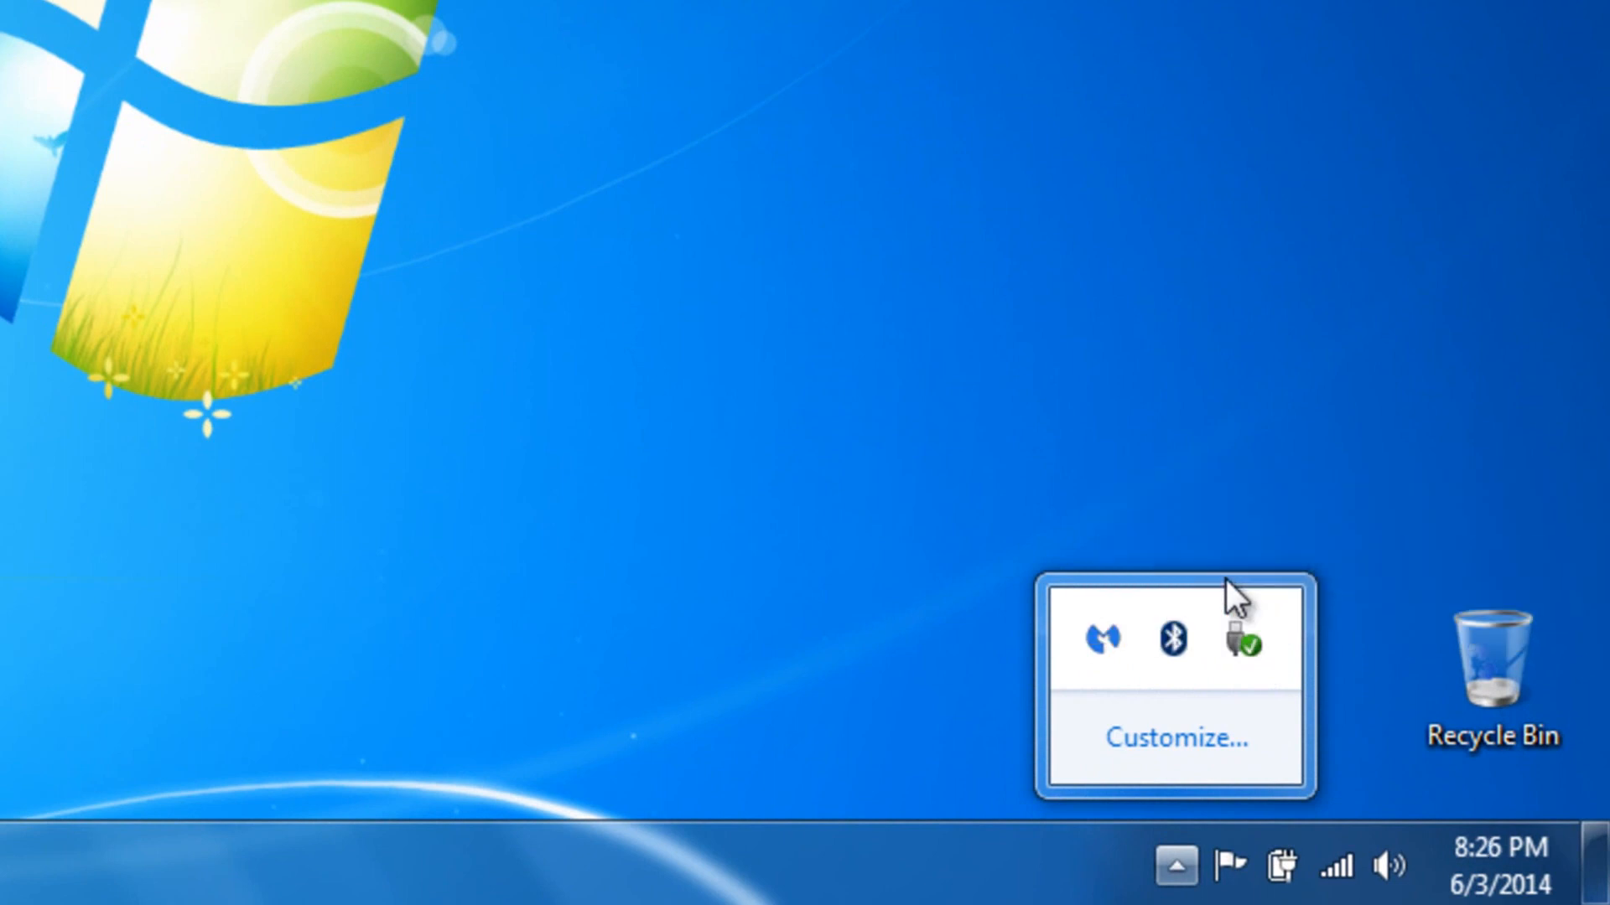
left_click(1241, 639)
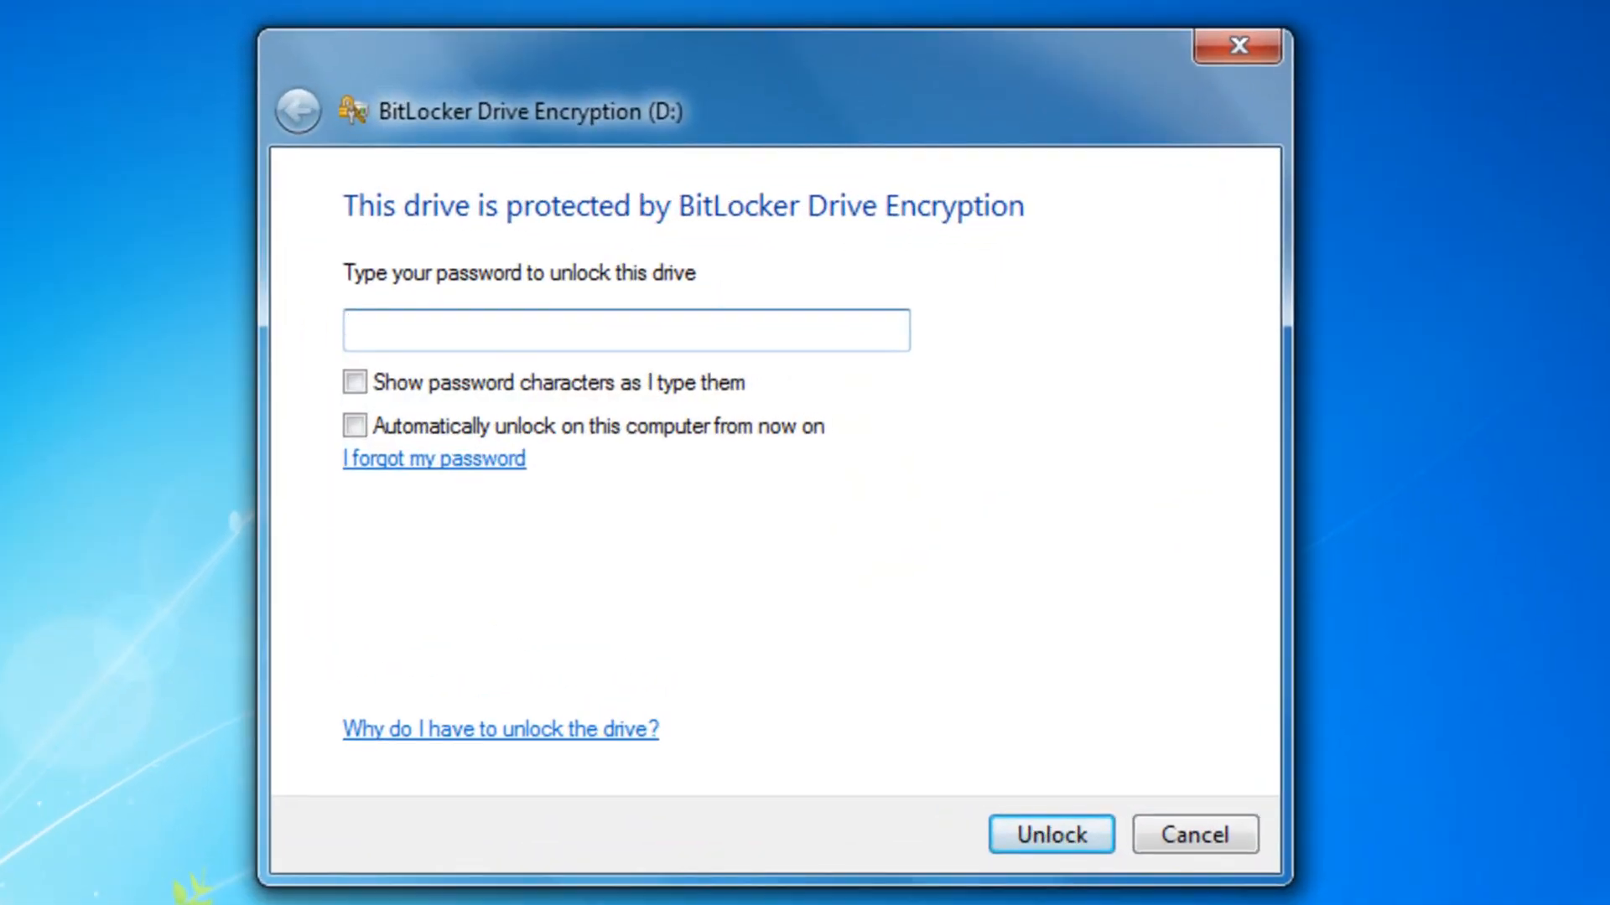
Unlock drive D: again by entering its BitLocker password.
left_click(624, 330)
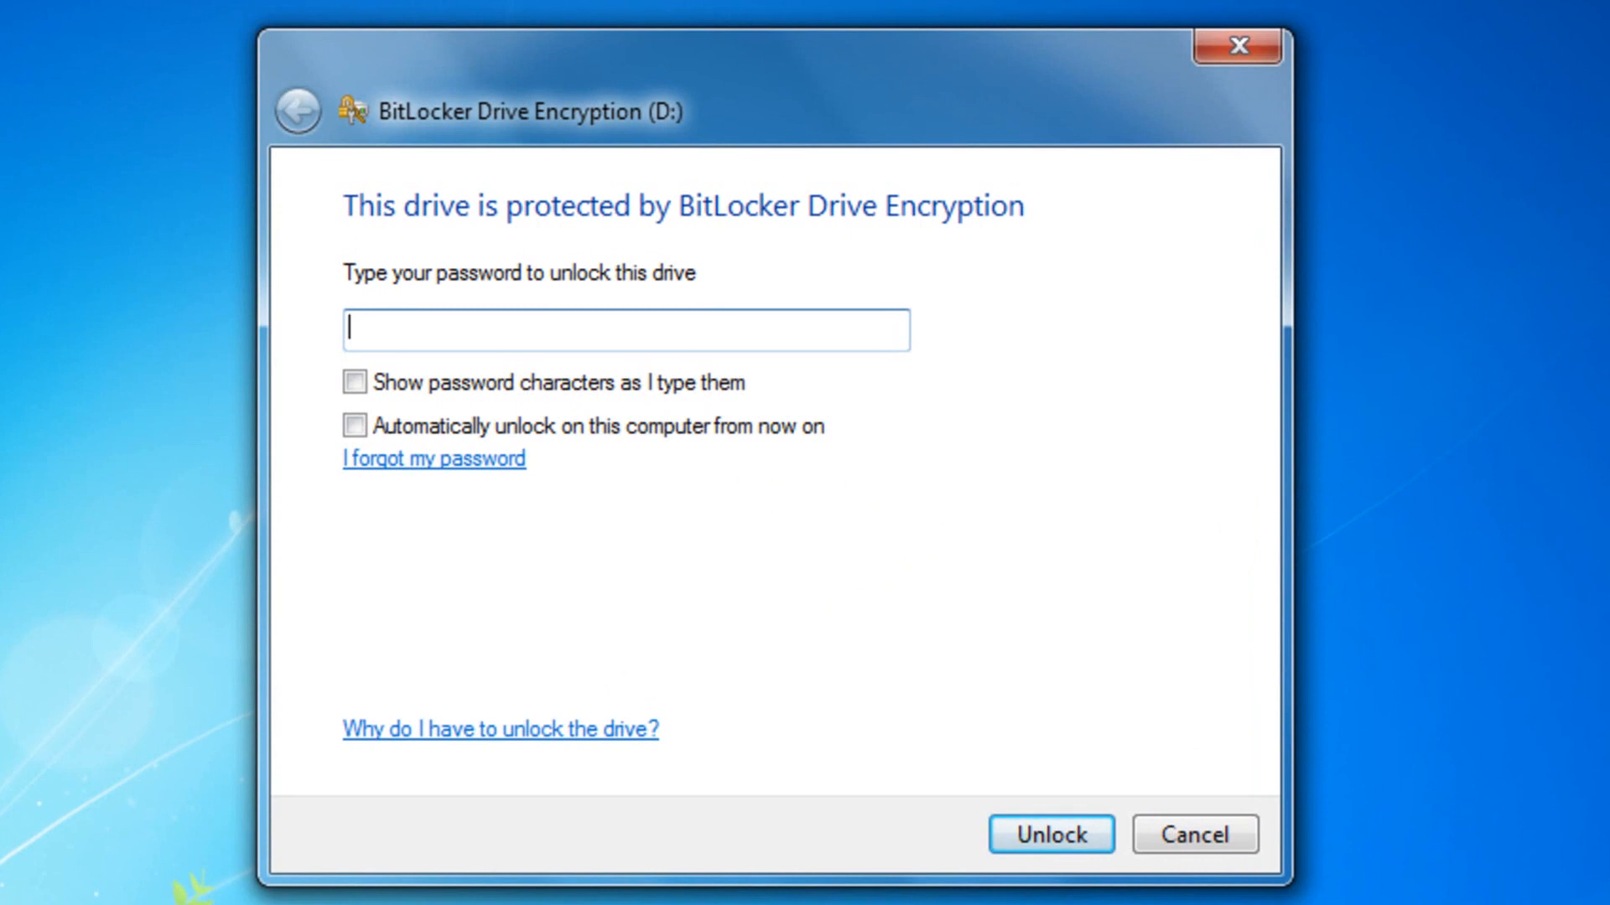
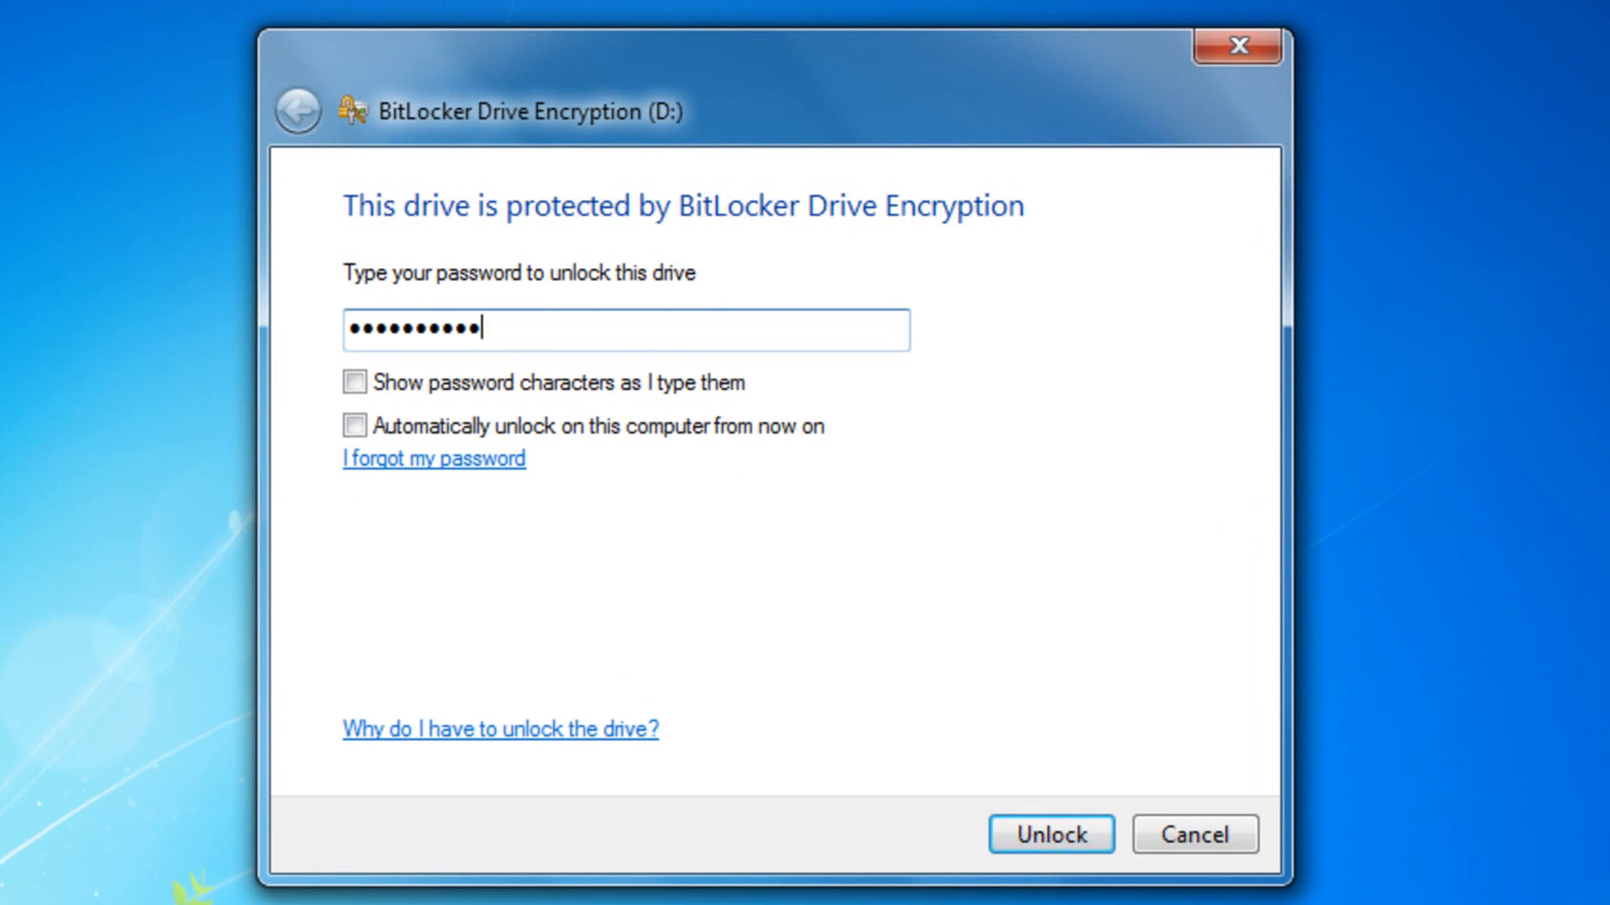
left_click(1046, 833)
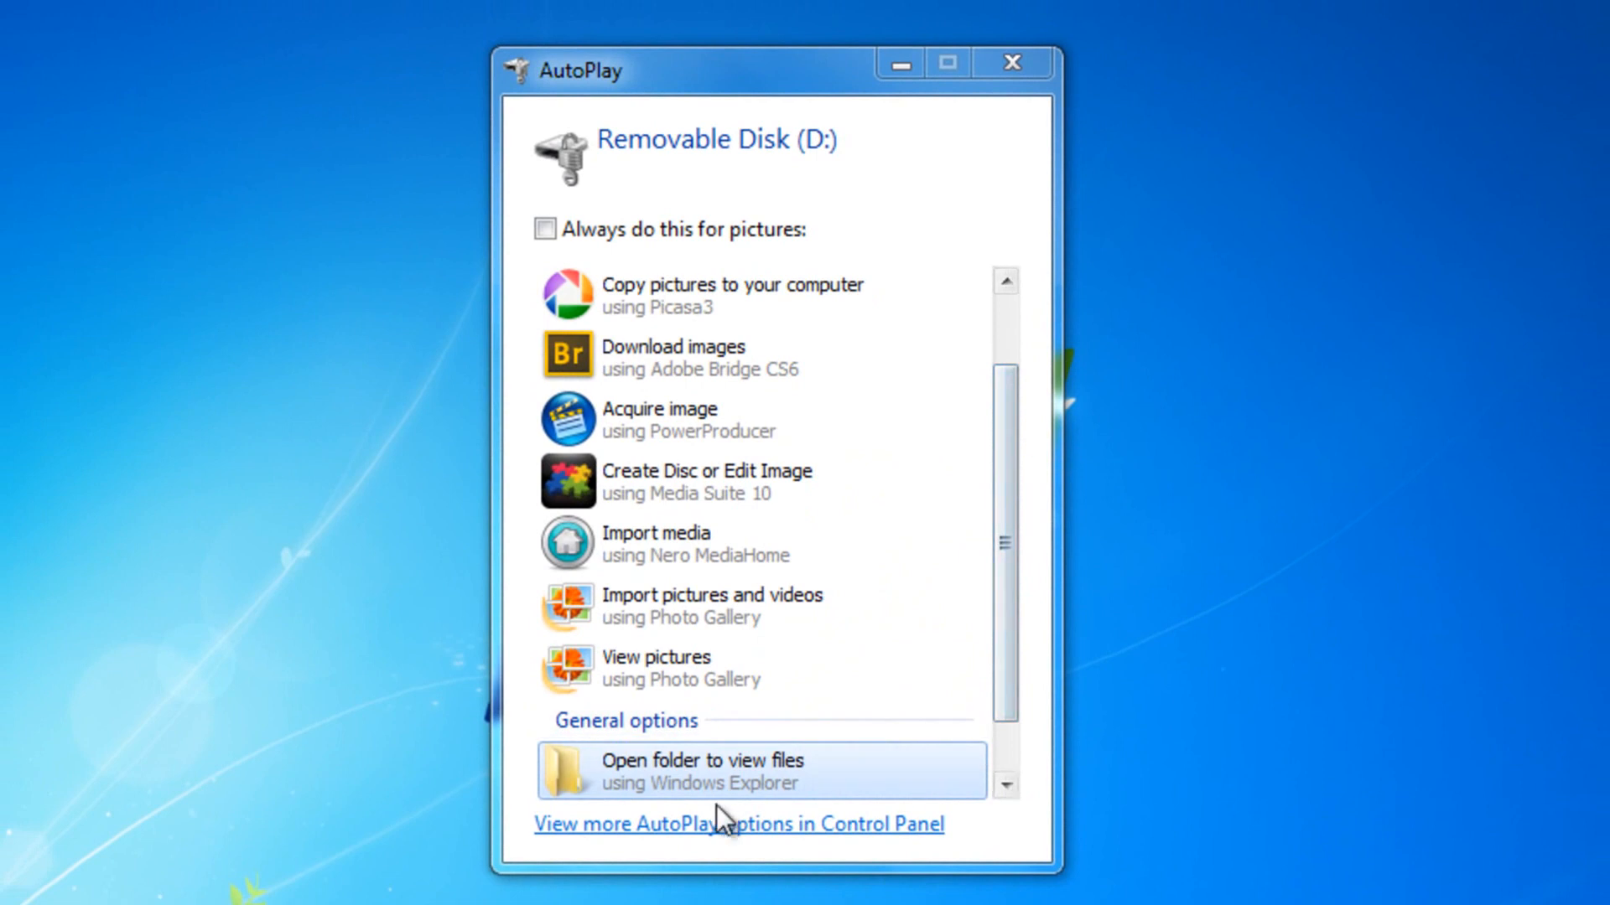
View drive D: in Explorer confirming both bitmaps and the Visio drawing remain.
left_click(703, 772)
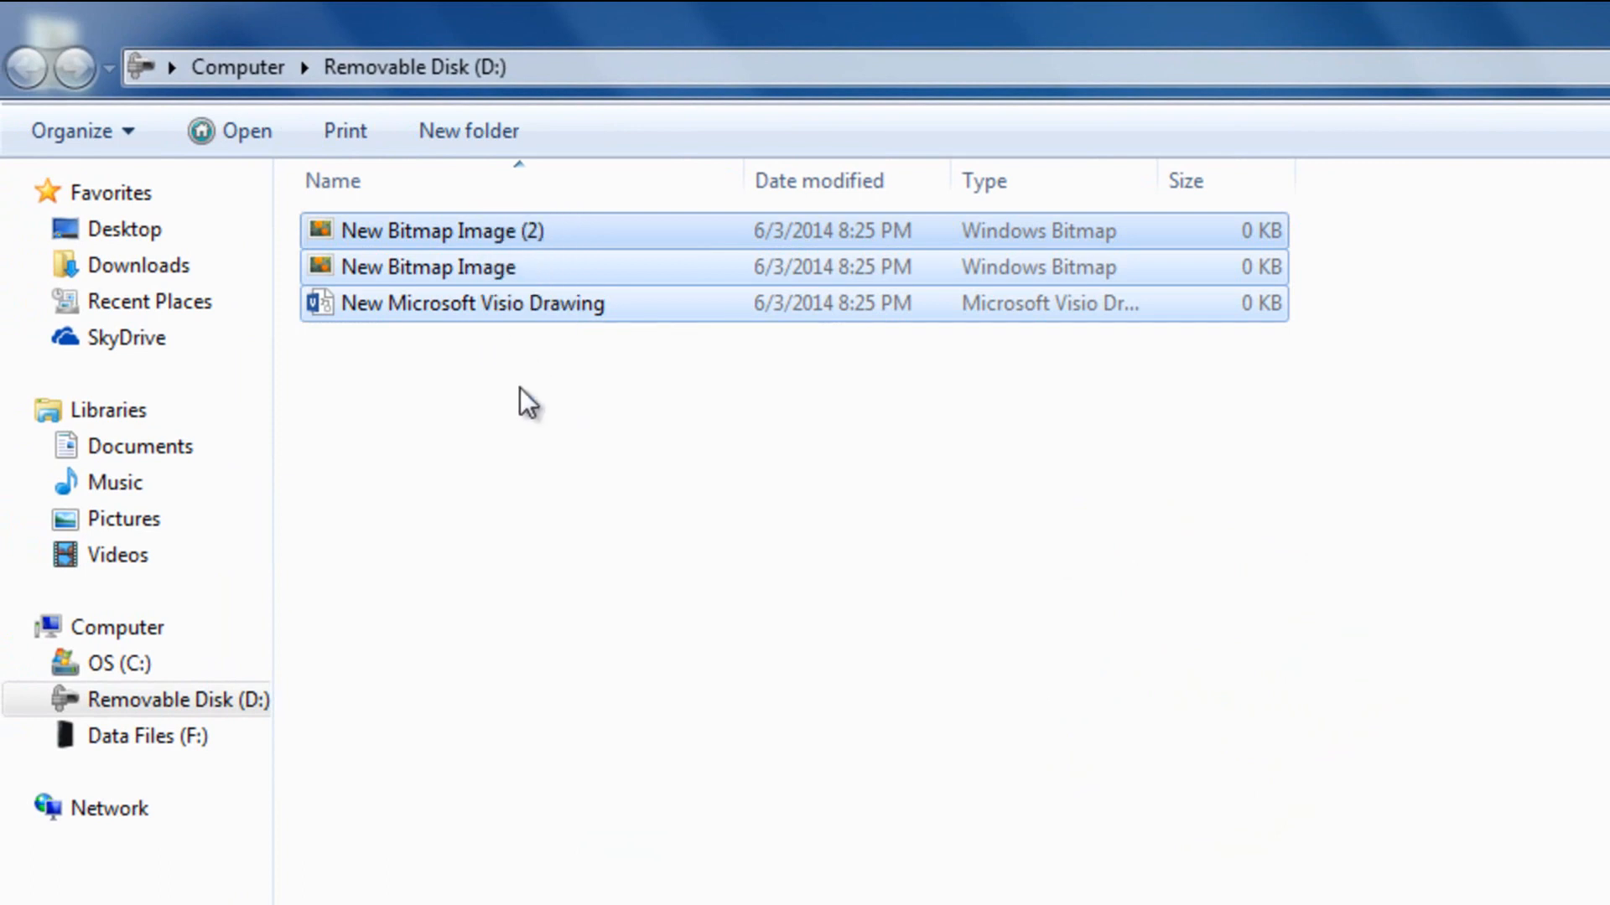
left_click(528, 401)
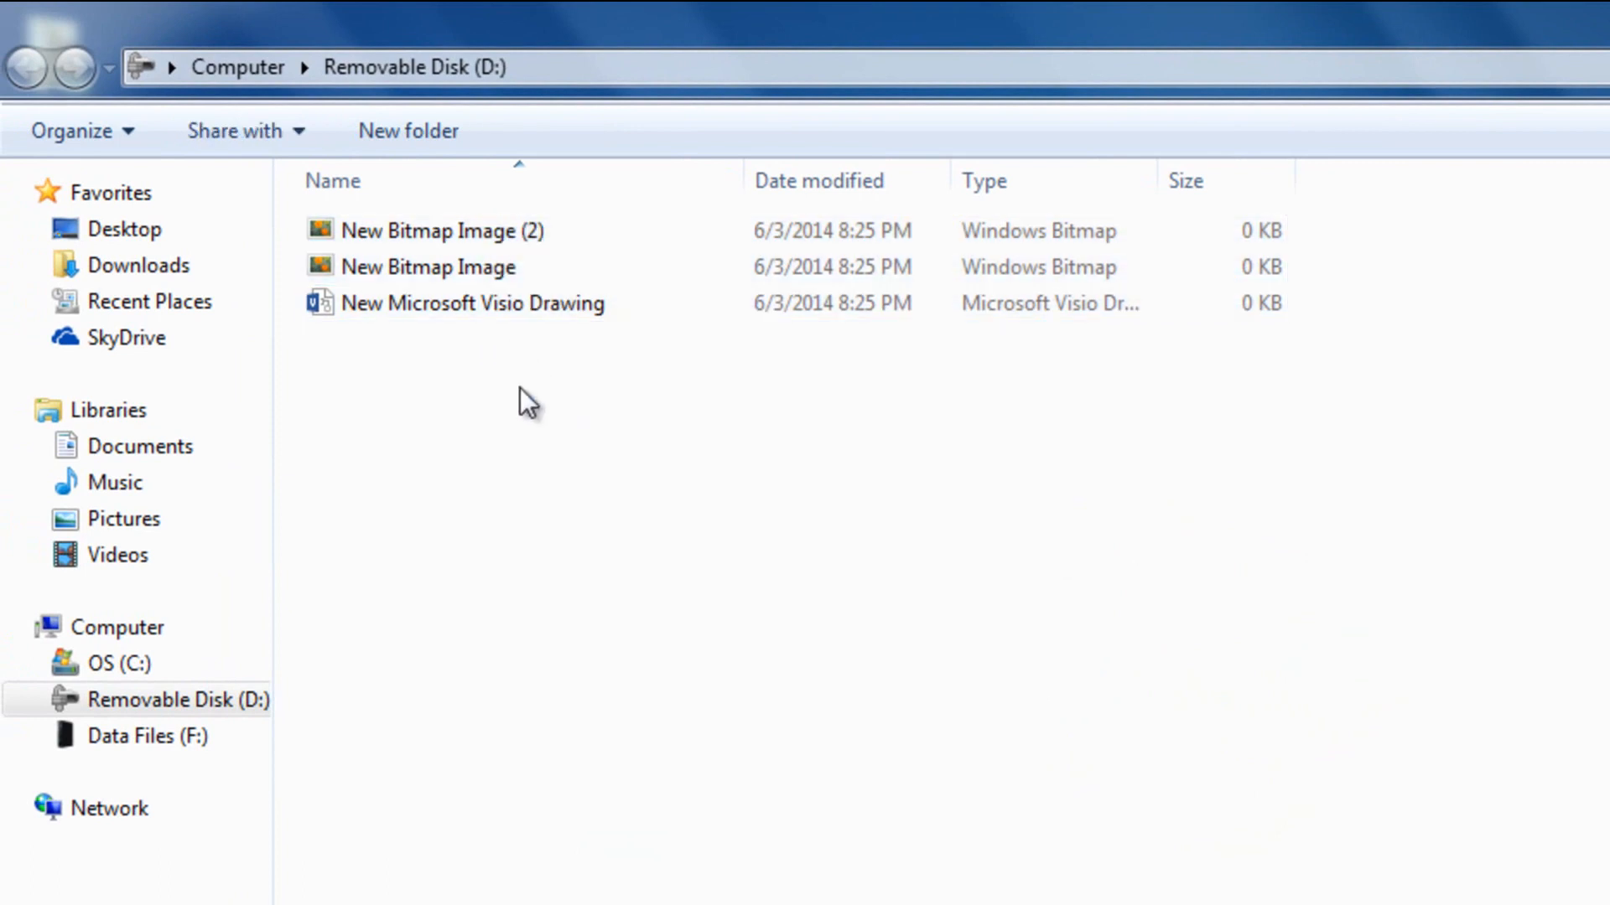